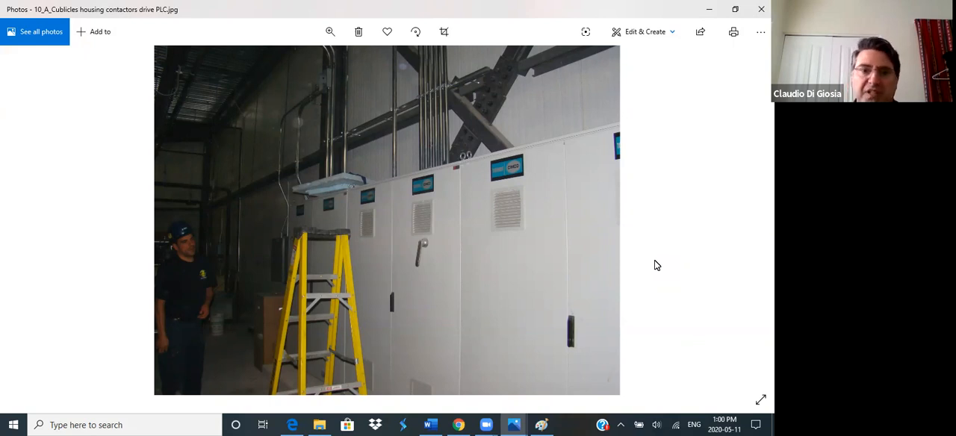
mouse_move(575, 195)
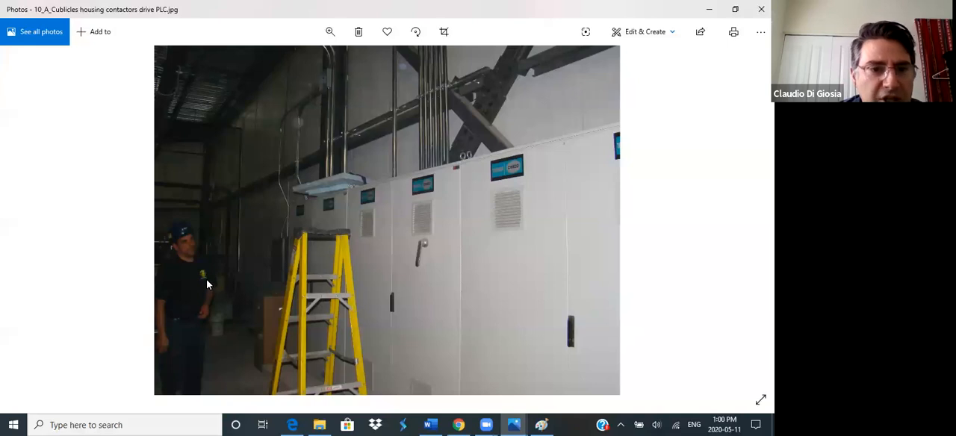
mouse_move(420, 307)
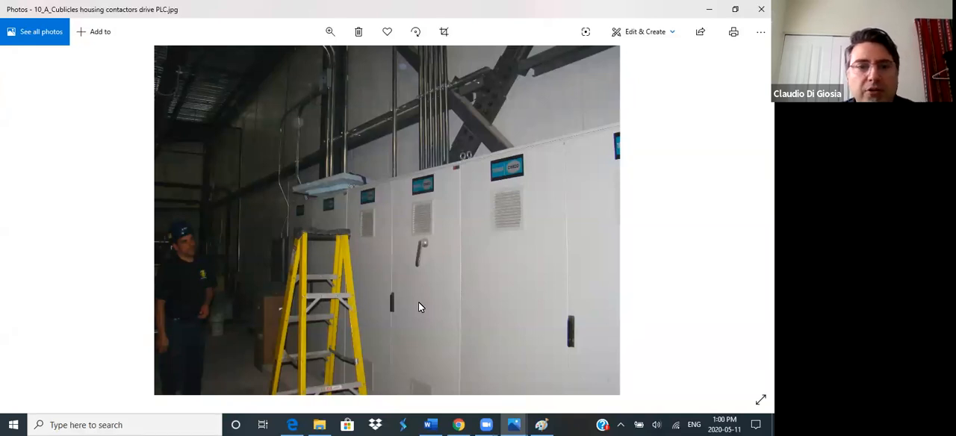
mouse_move(409, 239)
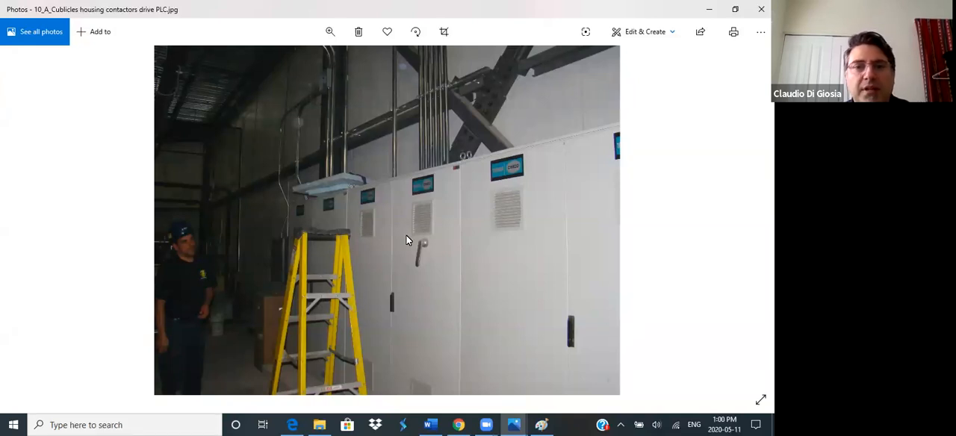
mouse_move(291, 165)
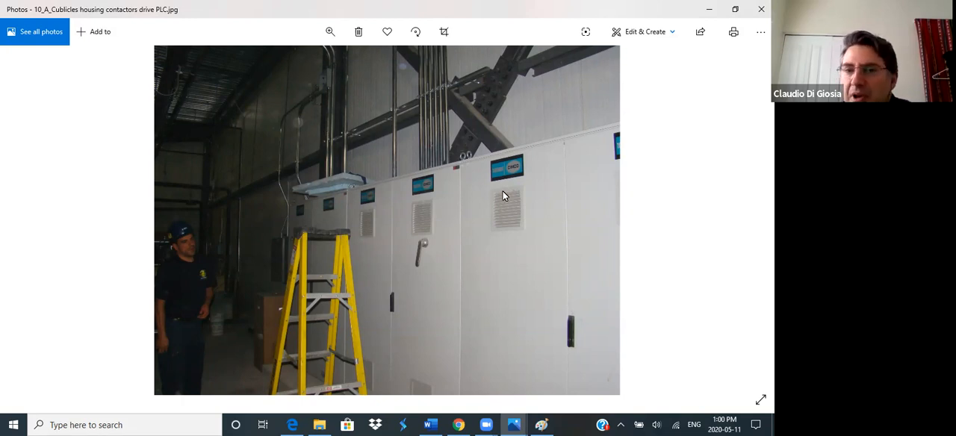
mouse_move(523, 310)
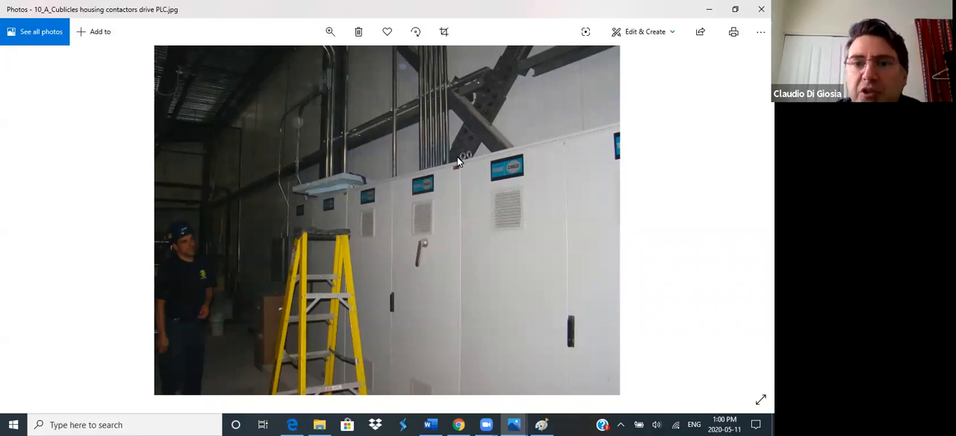
mouse_move(388, 160)
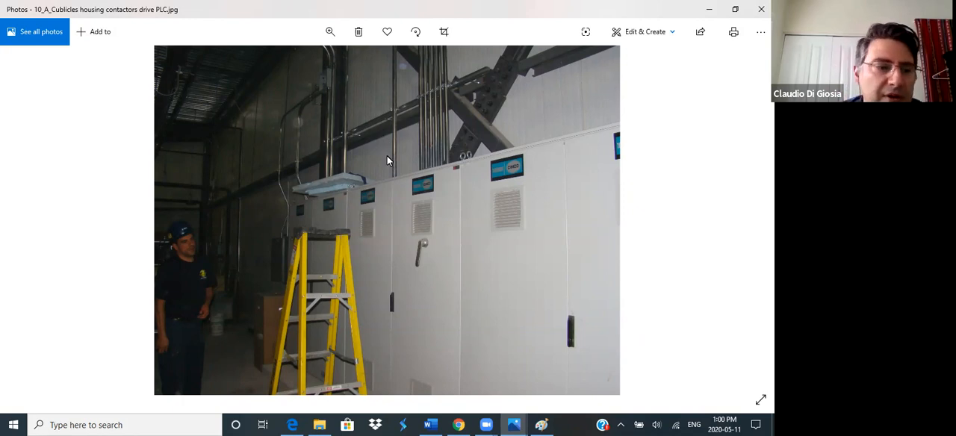
mouse_move(416, 221)
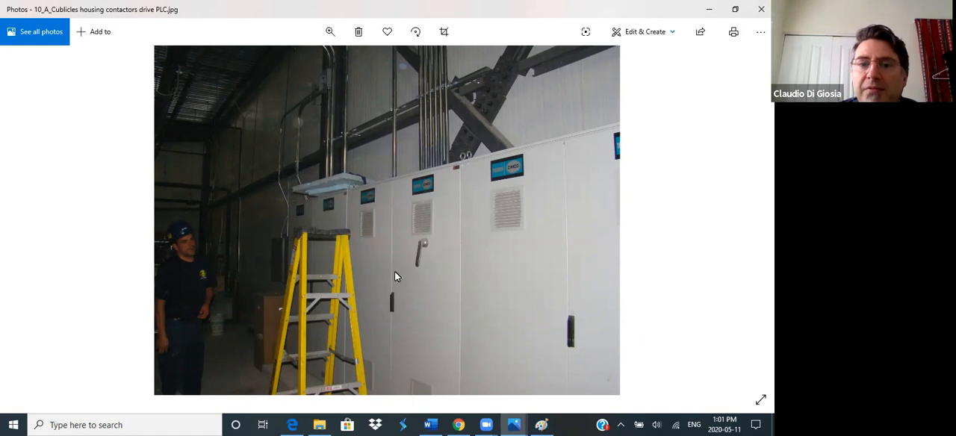
mouse_move(374, 251)
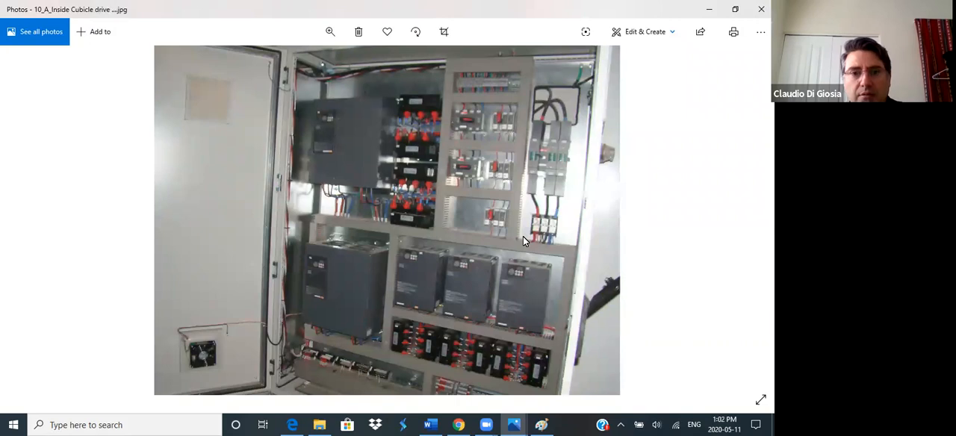
mouse_move(562, 294)
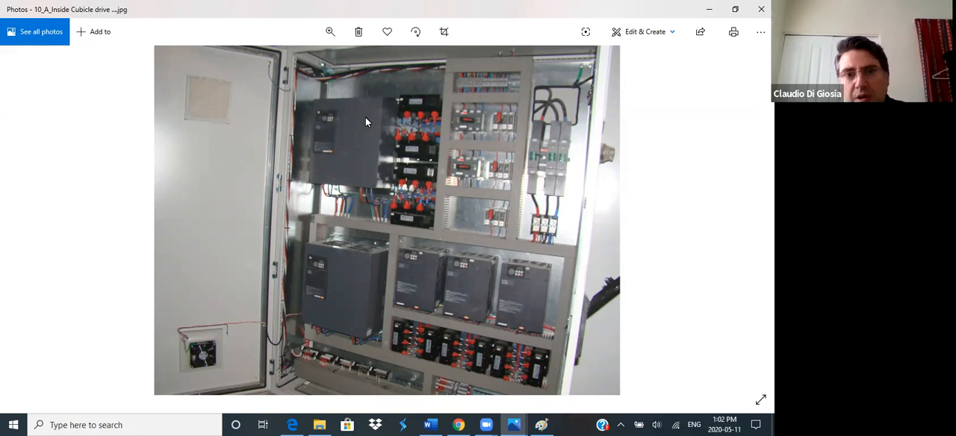
mouse_move(340, 148)
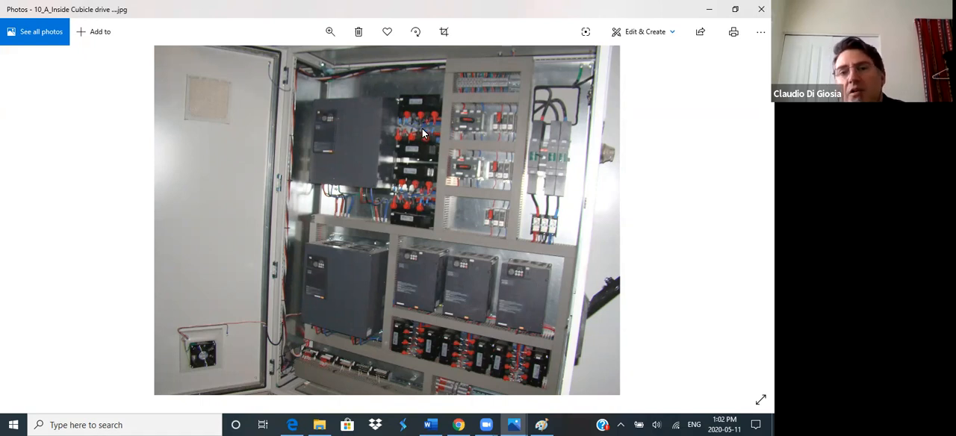
mouse_move(457, 348)
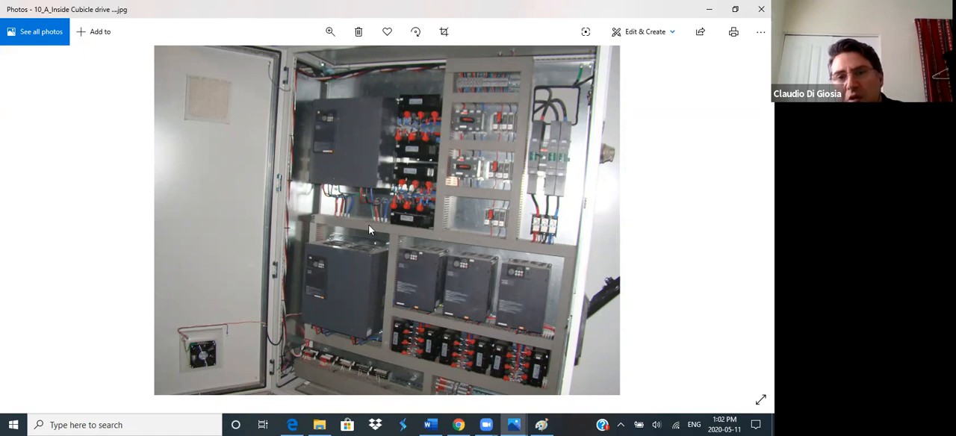
mouse_move(319, 372)
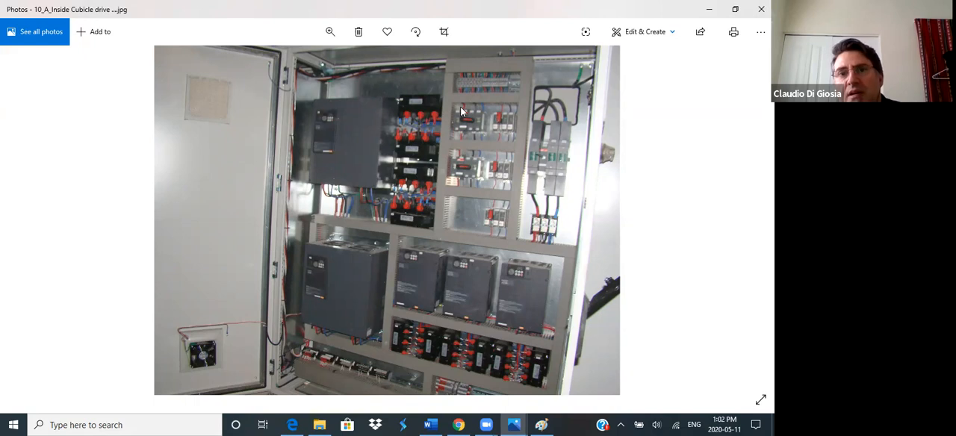
mouse_move(448, 191)
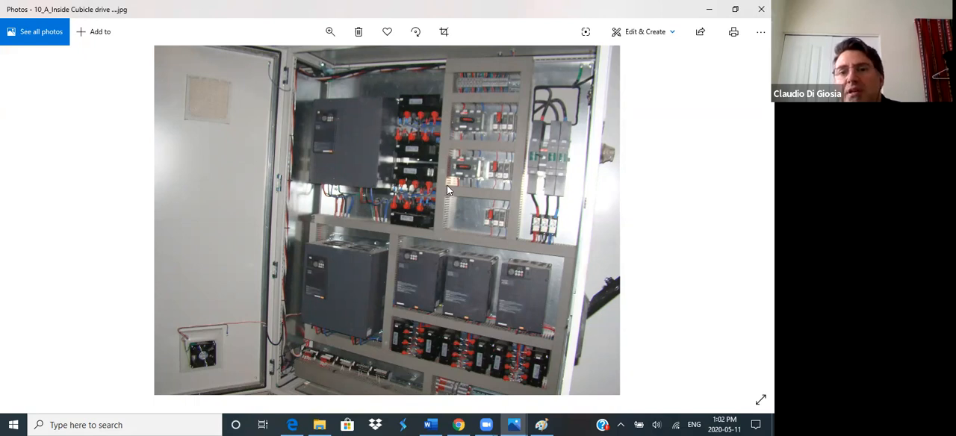
mouse_move(496, 194)
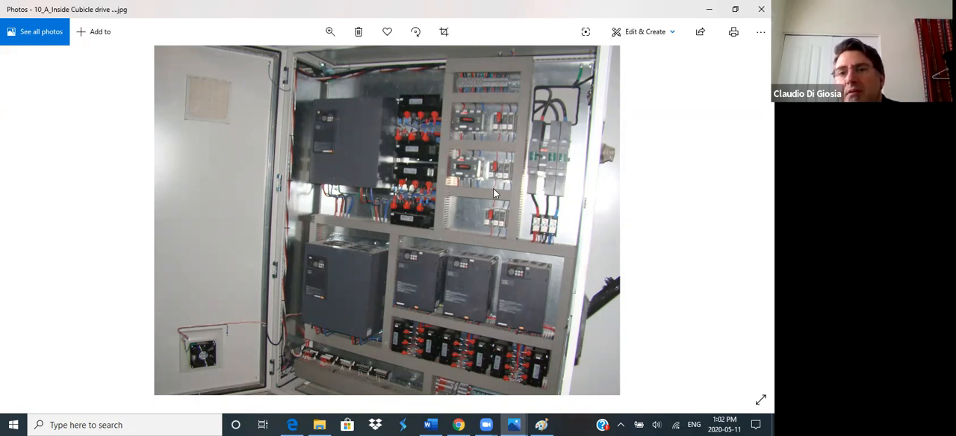
mouse_move(714, 212)
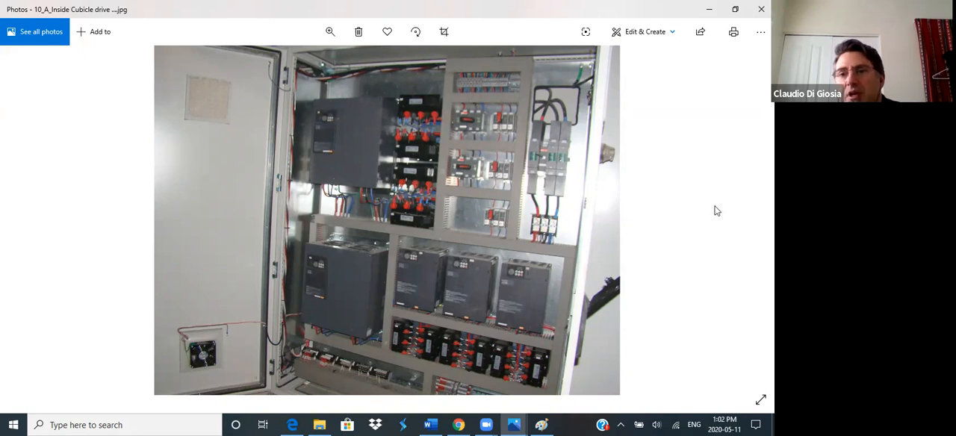
Step: Advance to Motor control center picture1.jpg in the Photos viewer
click(747, 221)
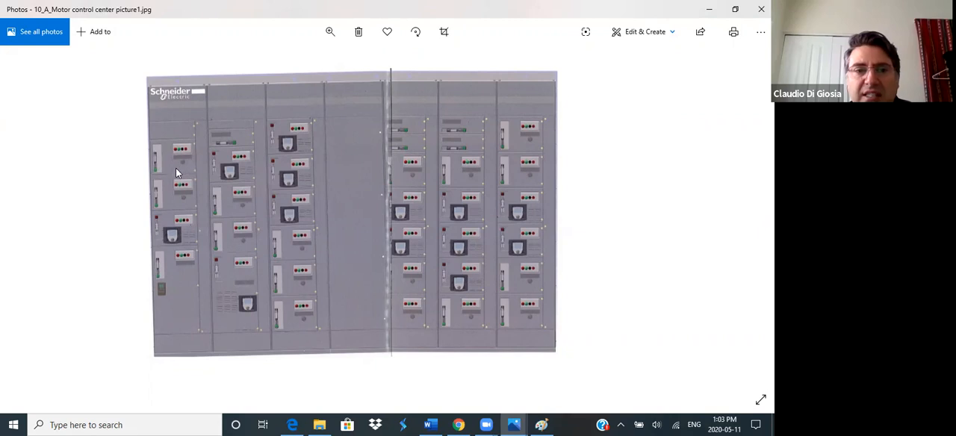
mouse_move(217, 263)
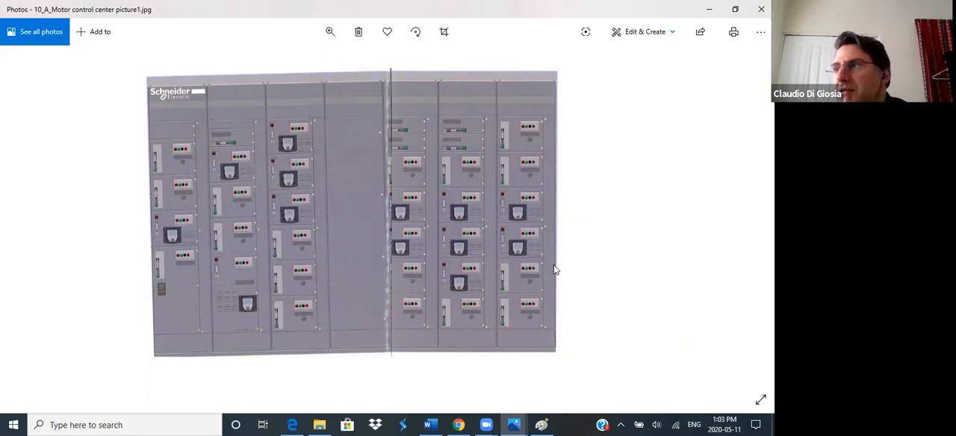
mouse_move(350, 262)
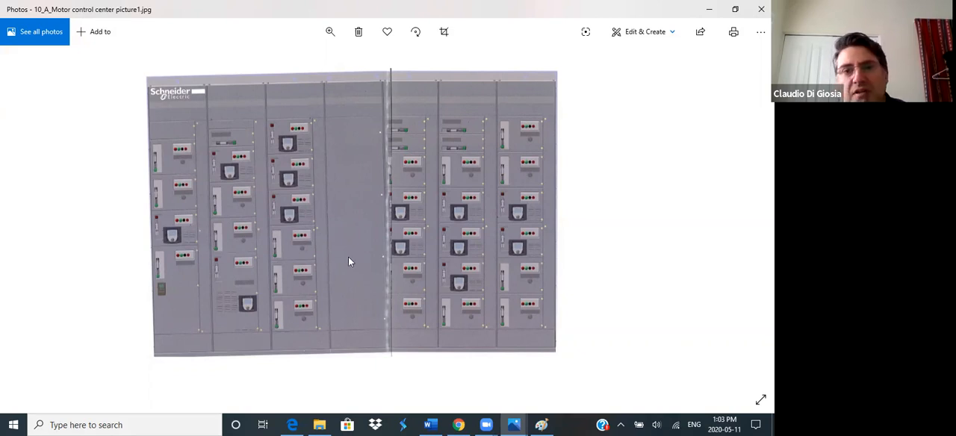
mouse_move(347, 149)
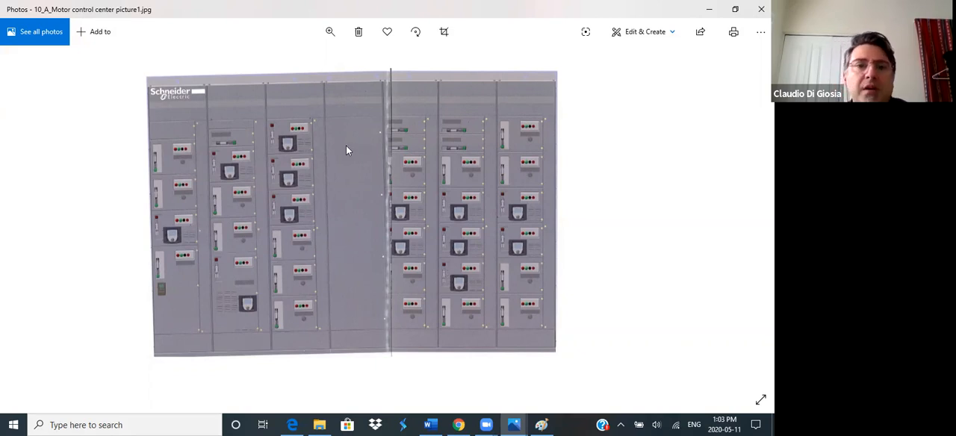
mouse_move(421, 116)
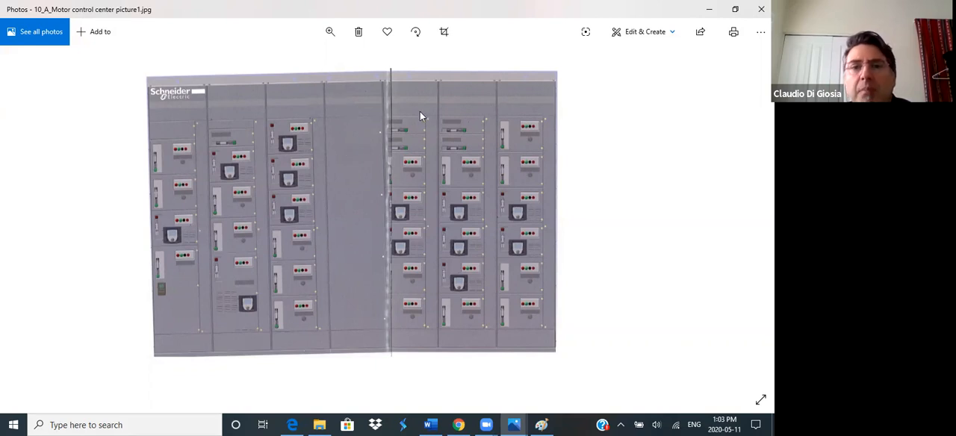
mouse_move(370, 134)
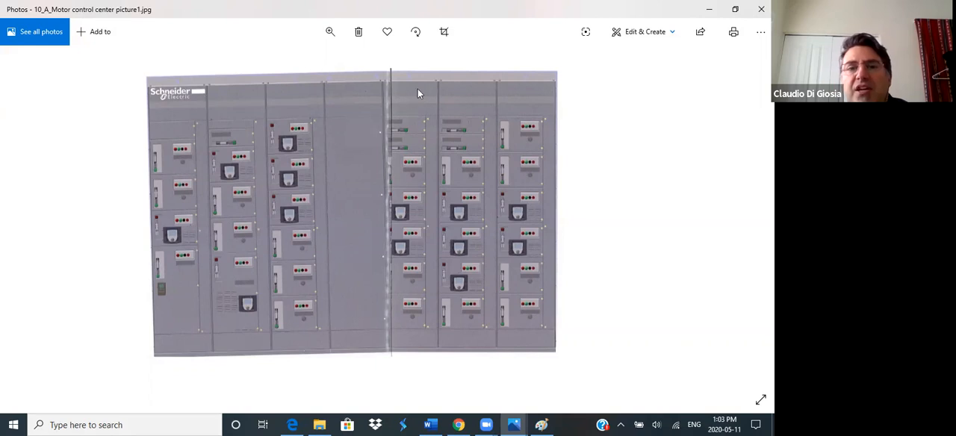
mouse_move(355, 74)
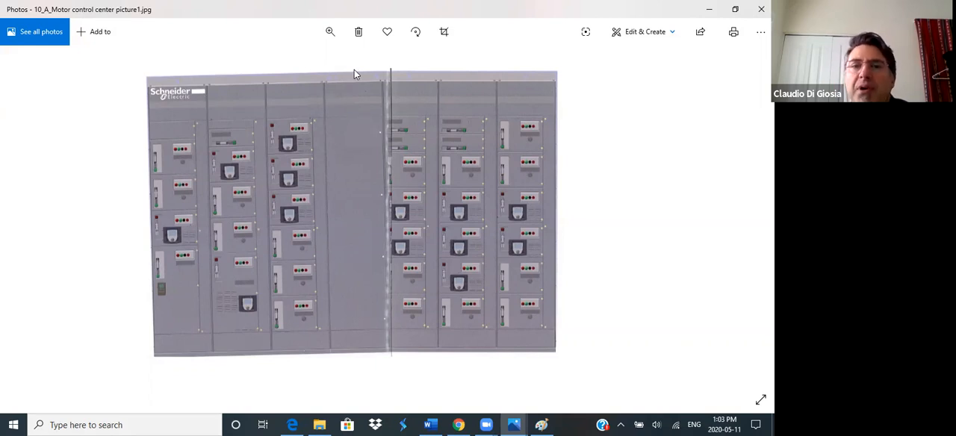
mouse_move(248, 117)
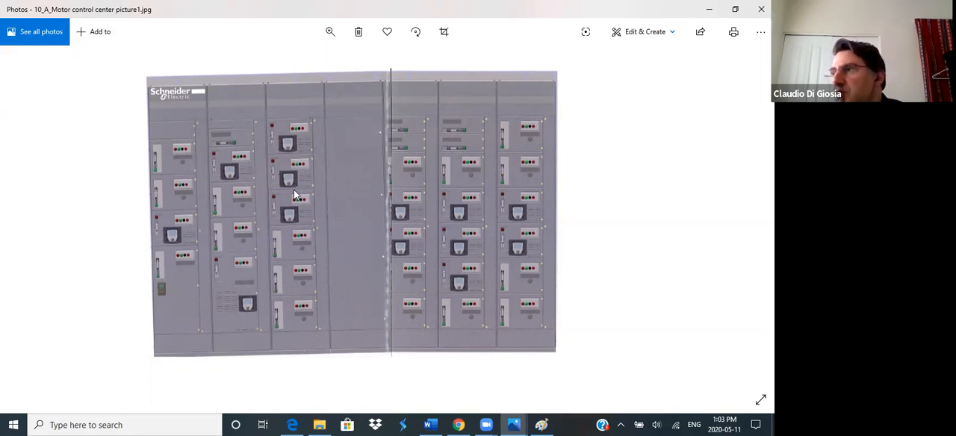
mouse_move(628, 231)
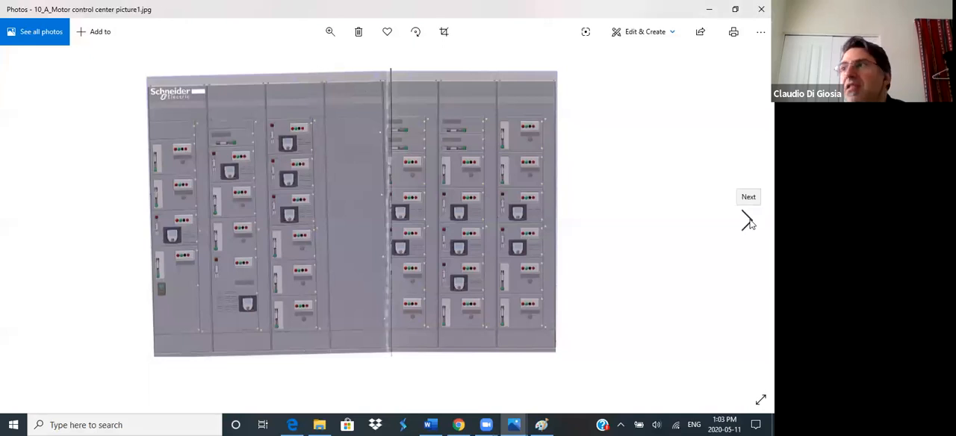
Step: Advance to the next motor control center picture, the Schneider brochure collage
click(747, 198)
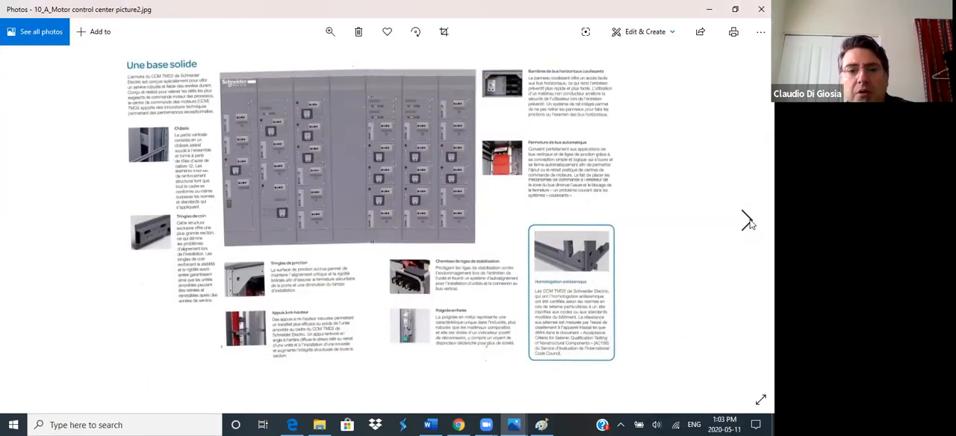
mouse_move(376, 153)
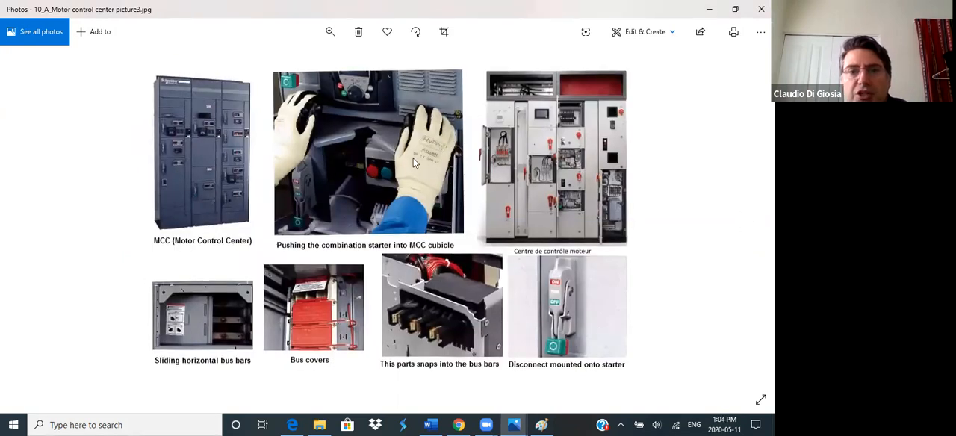
mouse_move(303, 208)
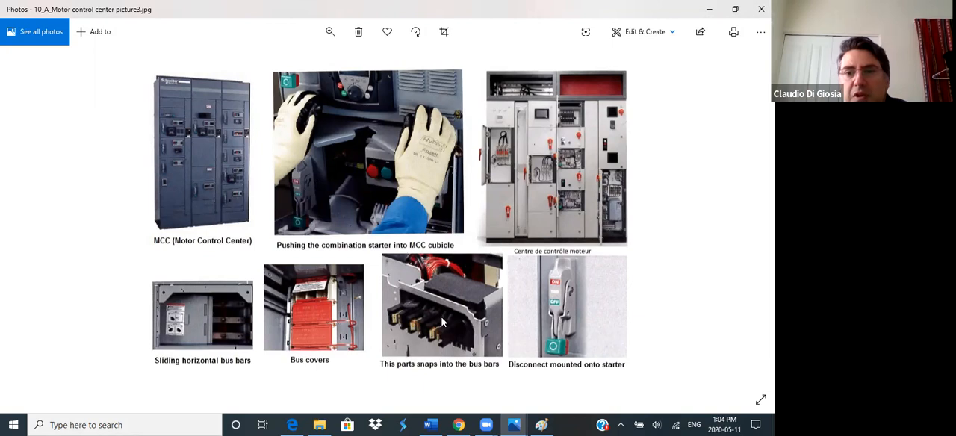
mouse_move(561, 176)
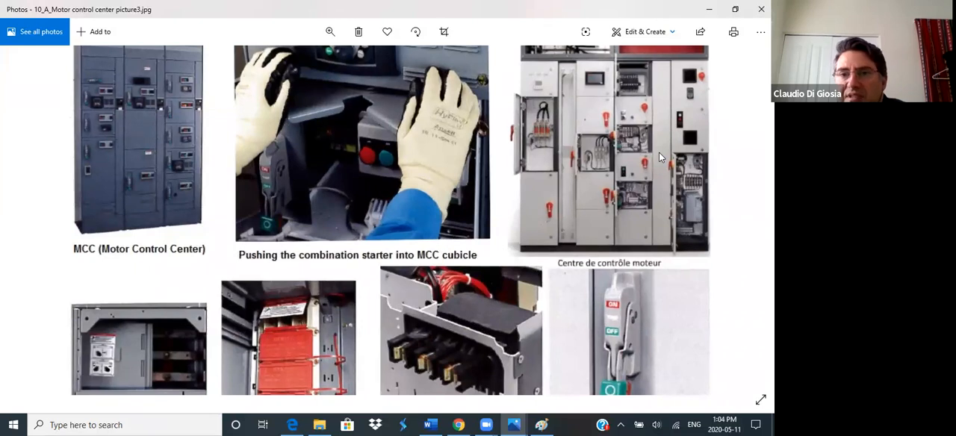
mouse_move(745, 240)
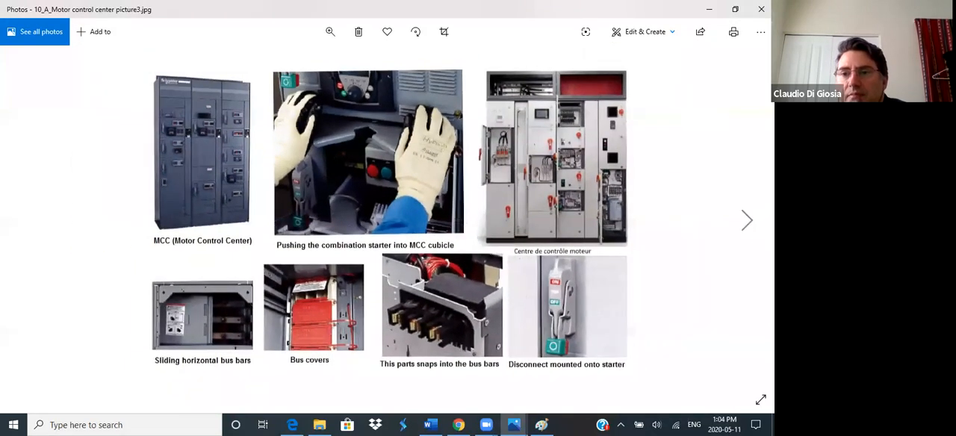
Step: Advance to Motor control center picture4.jpg with the three MCC examples
click(747, 219)
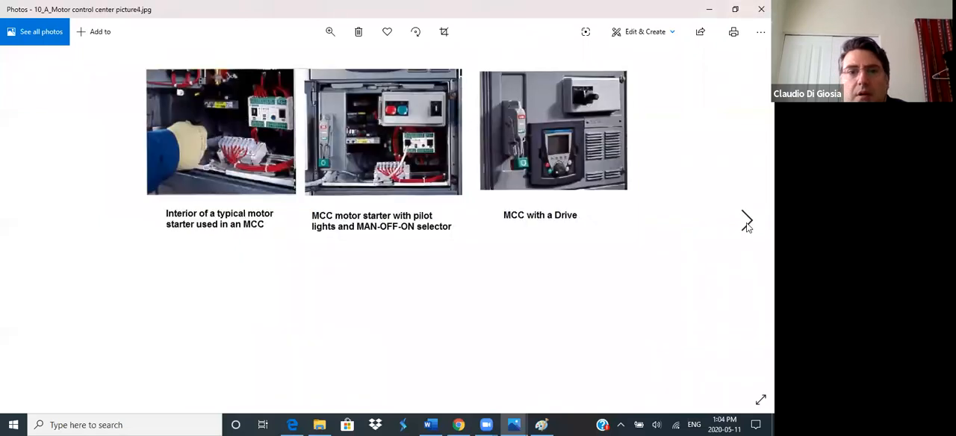
mouse_move(248, 159)
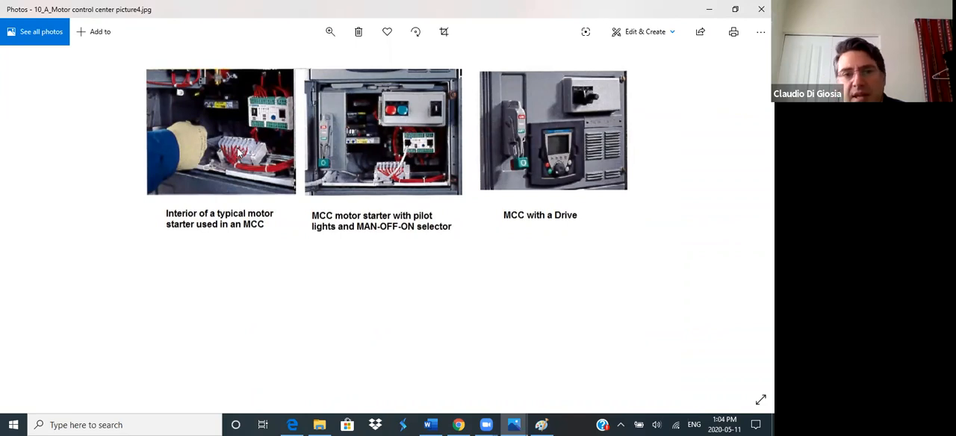
mouse_move(255, 149)
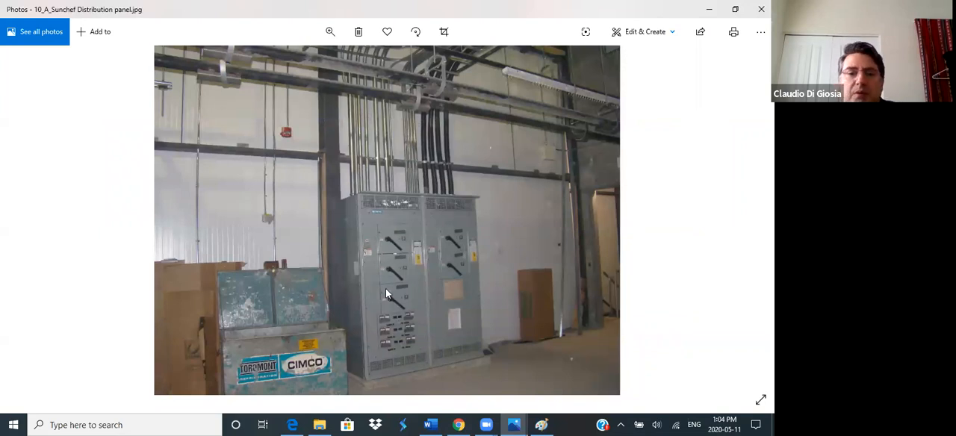
mouse_move(402, 238)
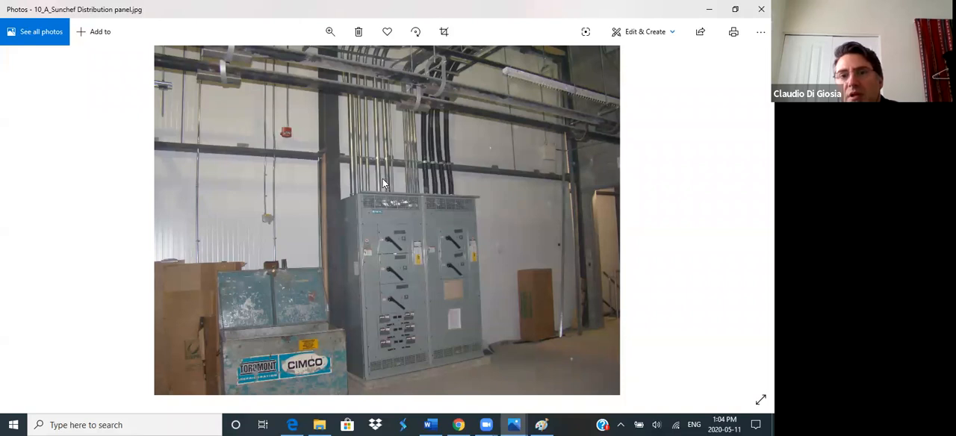
mouse_move(396, 185)
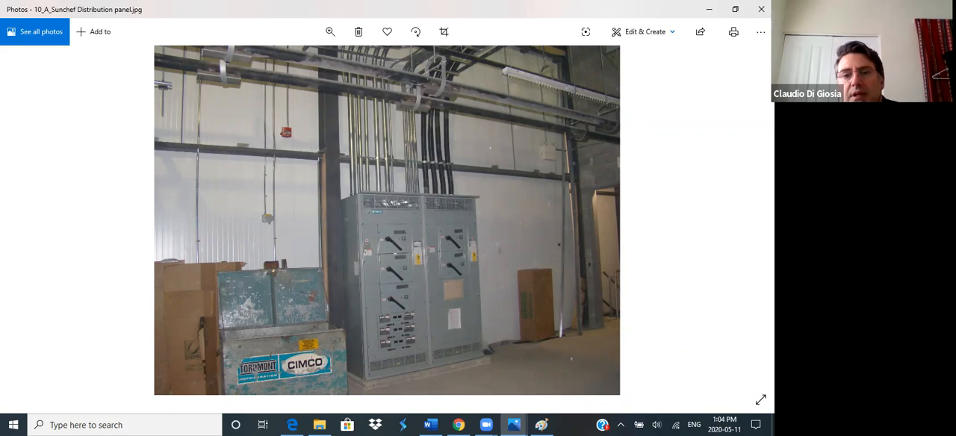
mouse_move(451, 242)
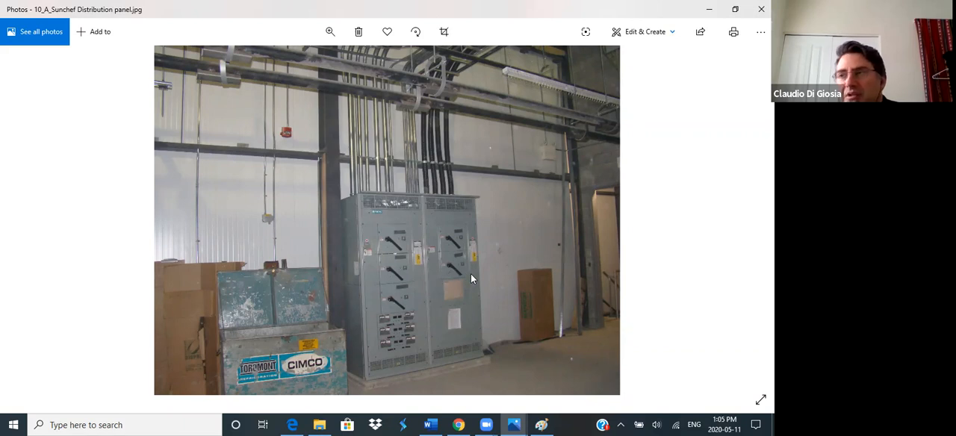
mouse_move(672, 242)
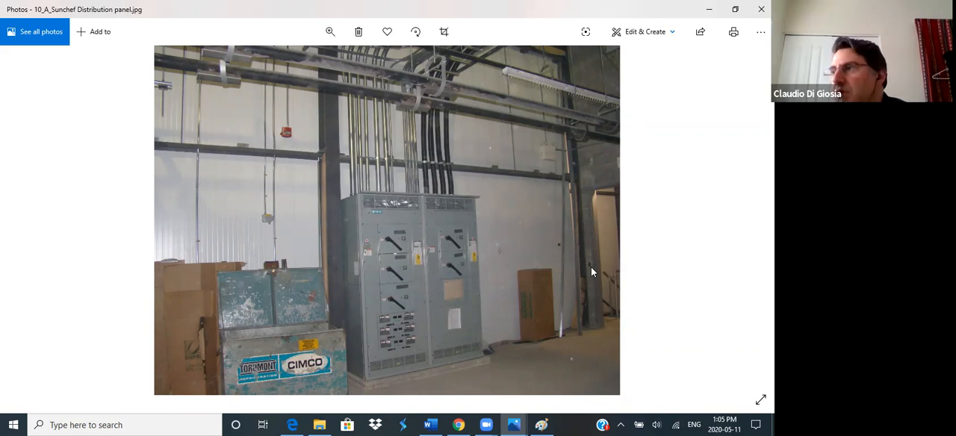
mouse_move(441, 167)
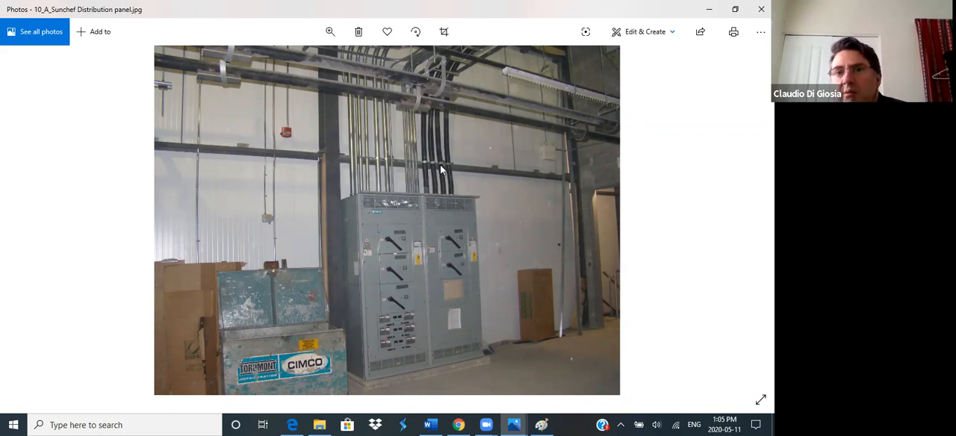
mouse_move(403, 172)
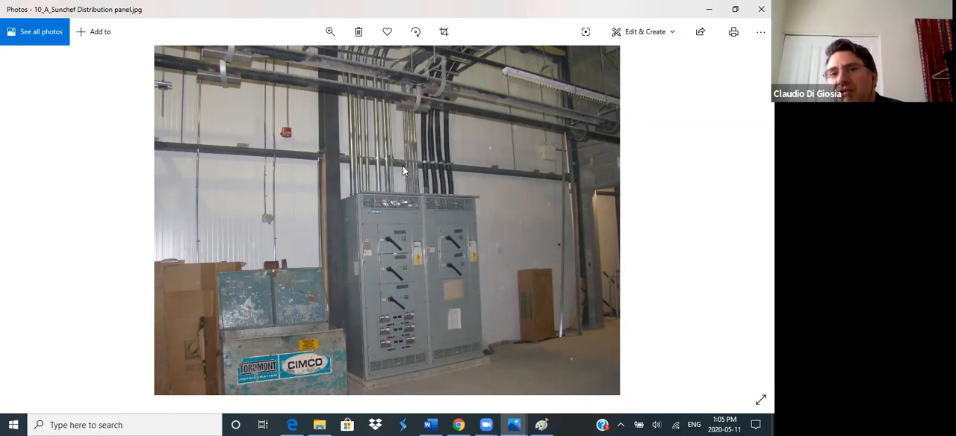
mouse_move(407, 203)
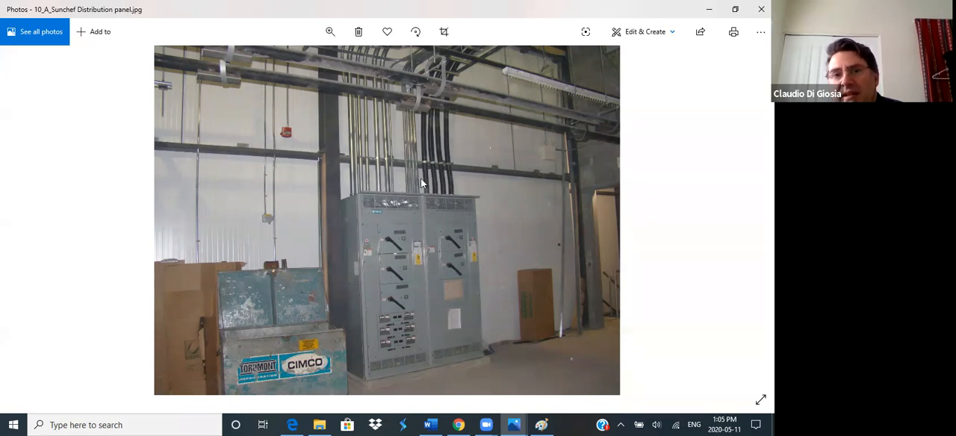
mouse_move(371, 82)
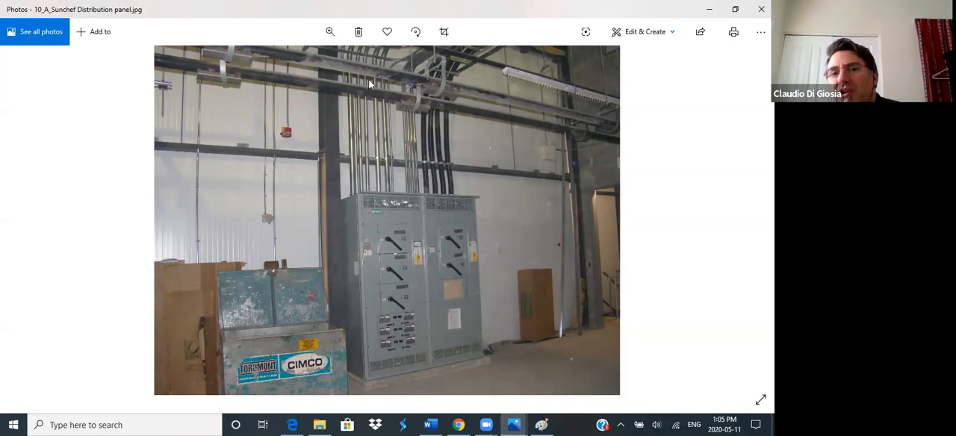
mouse_move(404, 128)
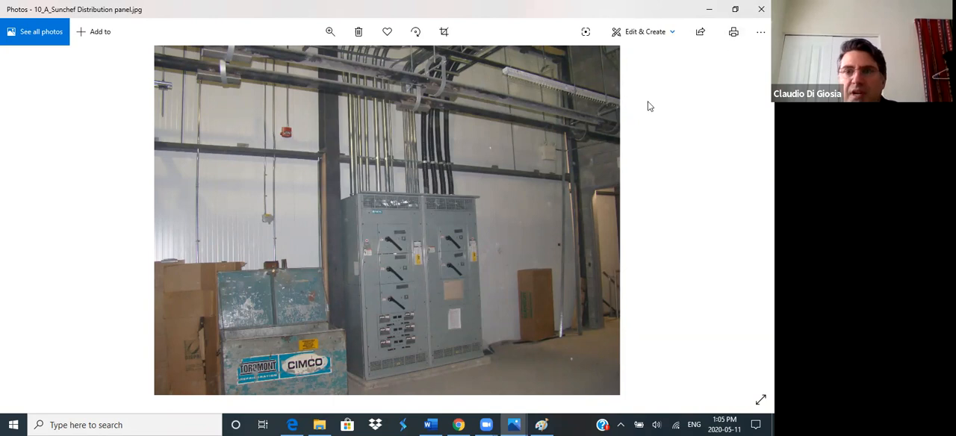
mouse_move(397, 209)
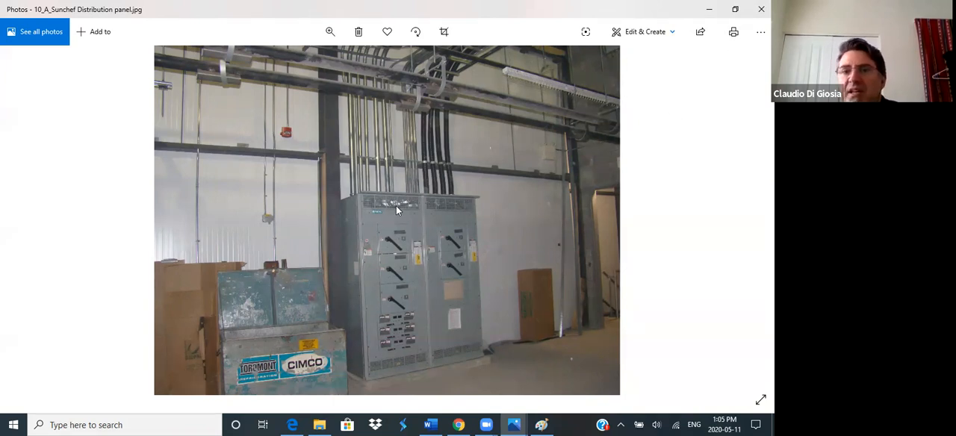
mouse_move(401, 251)
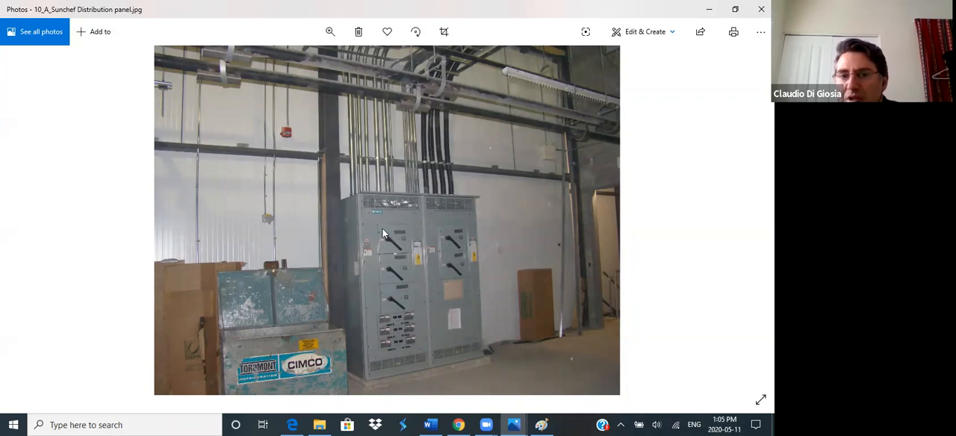
mouse_move(398, 236)
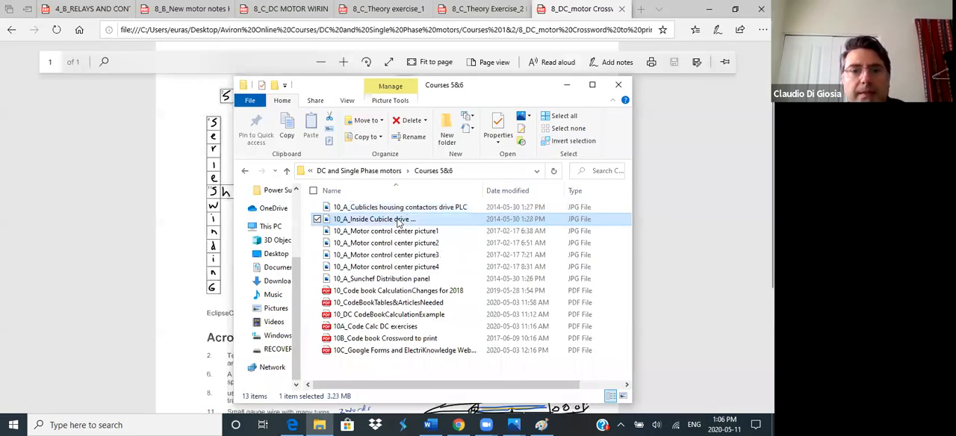
Step: Navigate into the Courses 5&6 folder and open the 10_Code book CalculationChanges for 2018 PDF
double_click(373, 218)
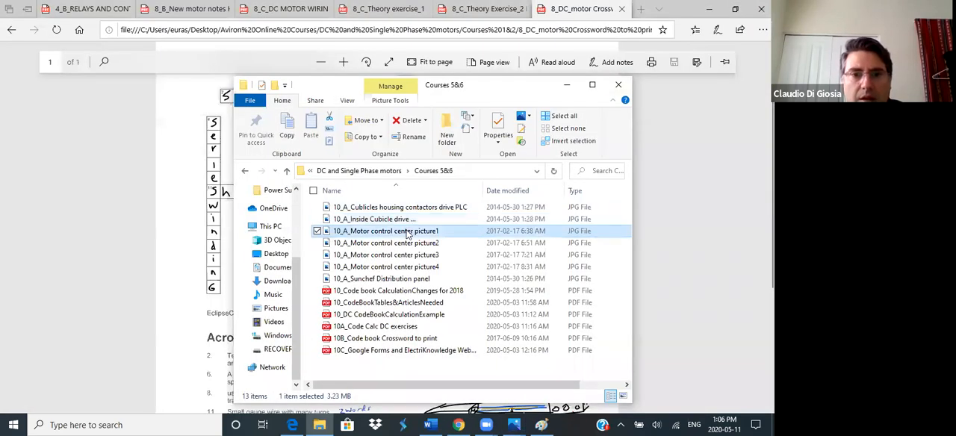
double_click(385, 230)
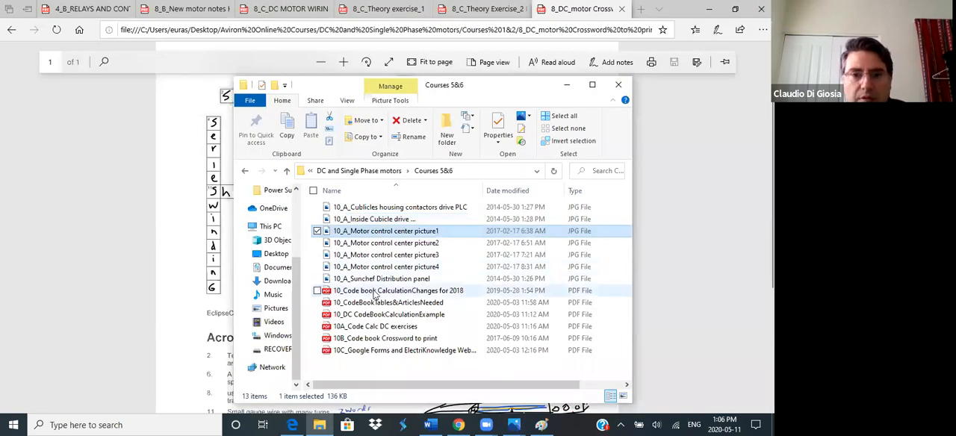
double_click(398, 292)
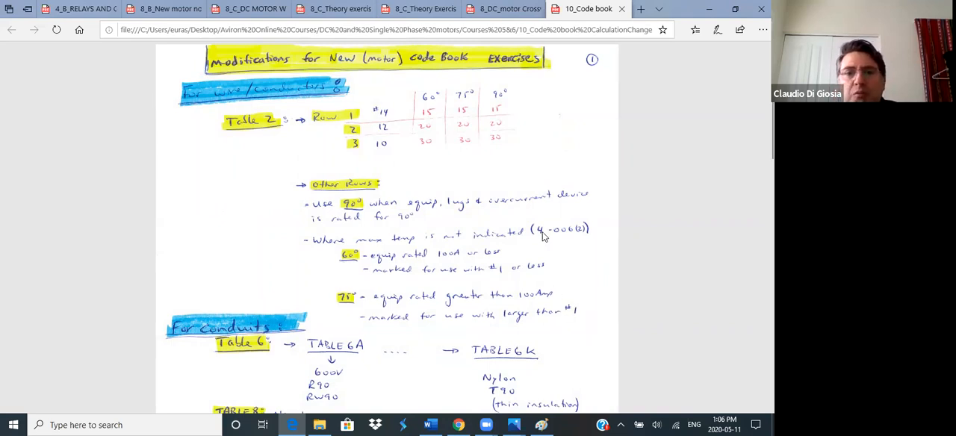
mouse_move(397, 152)
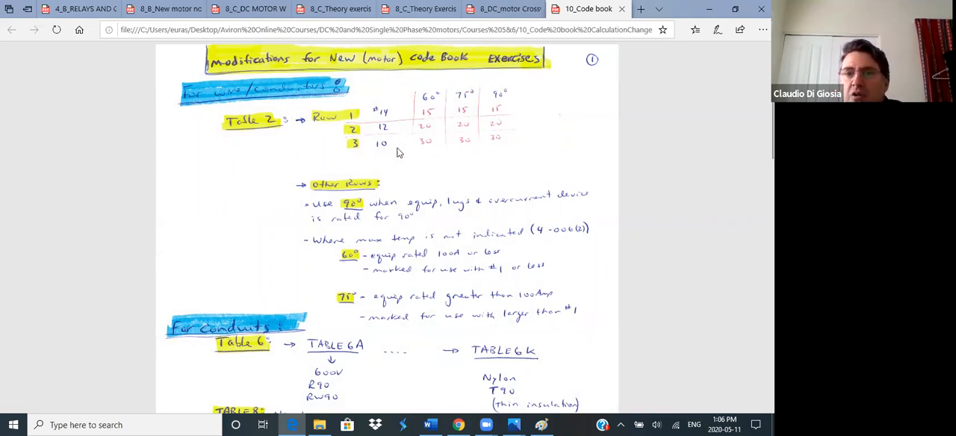
mouse_move(382, 152)
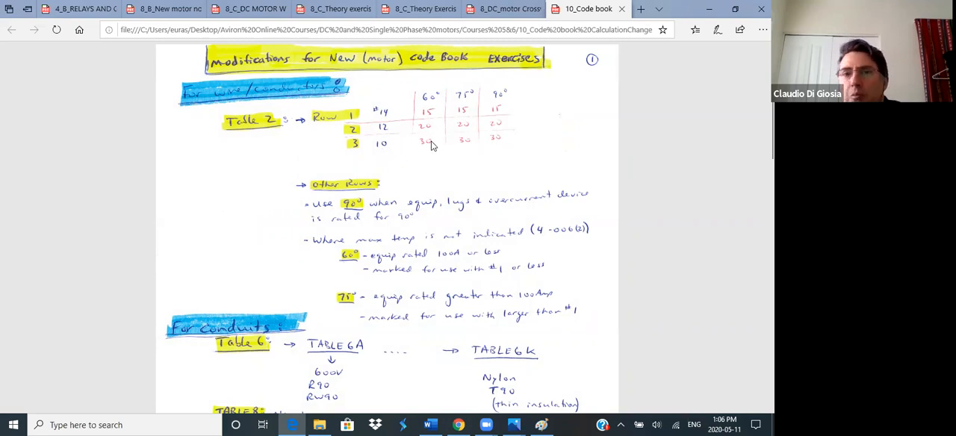
mouse_move(462, 164)
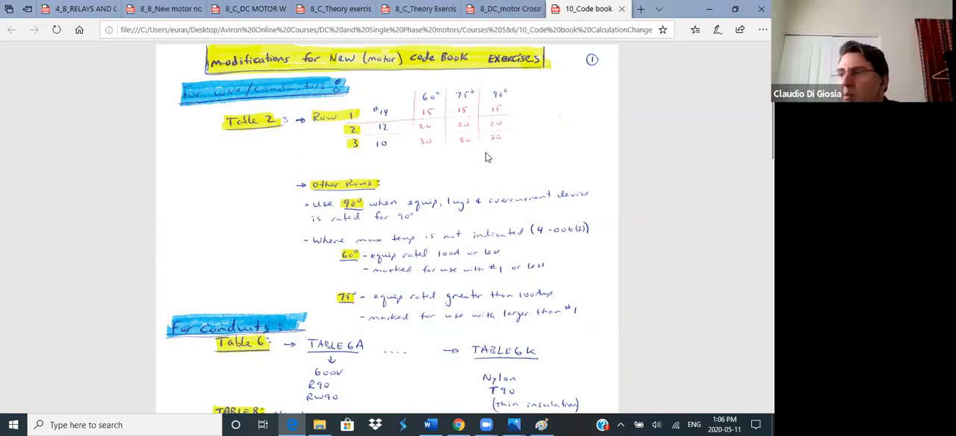
mouse_move(501, 143)
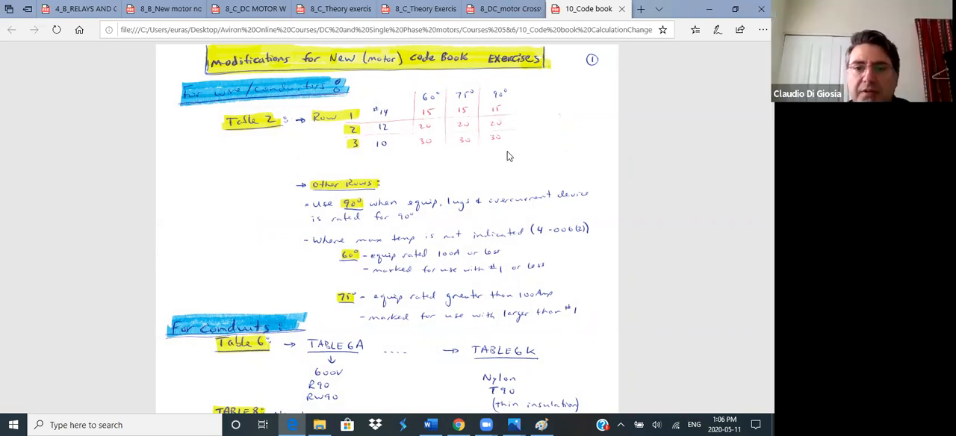
scroll(down, 3)
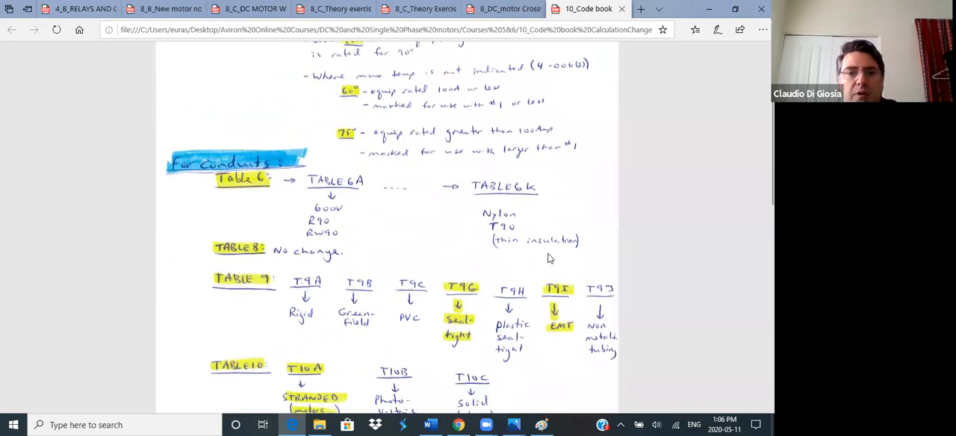
scroll(down, 3)
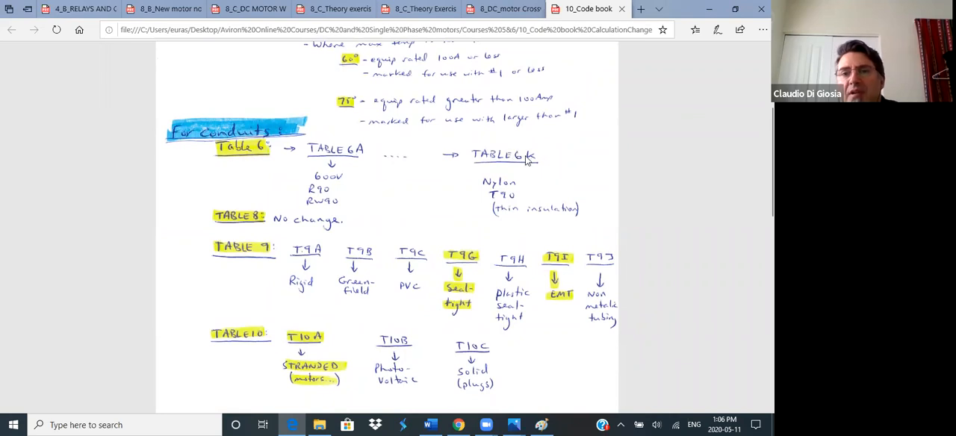
mouse_move(415, 200)
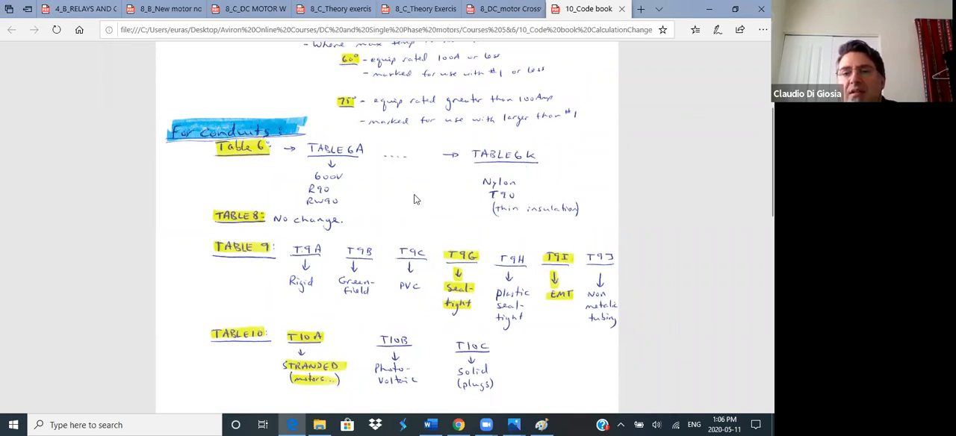
mouse_move(499, 191)
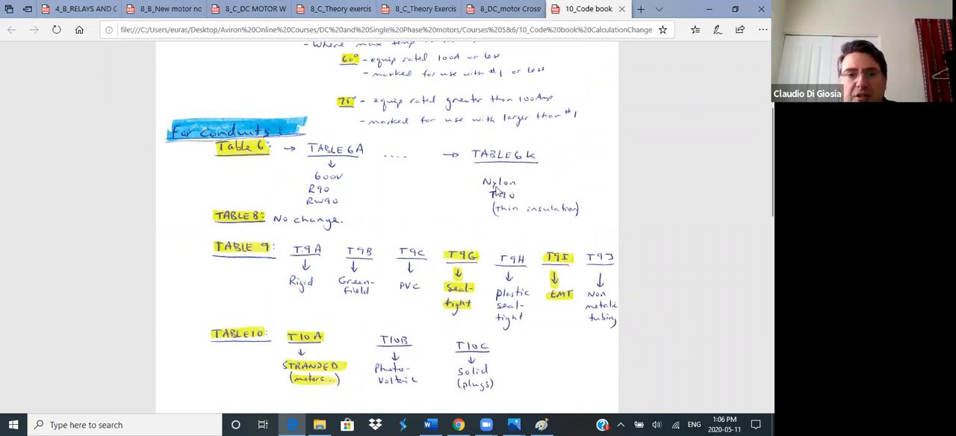
scroll(down, 3)
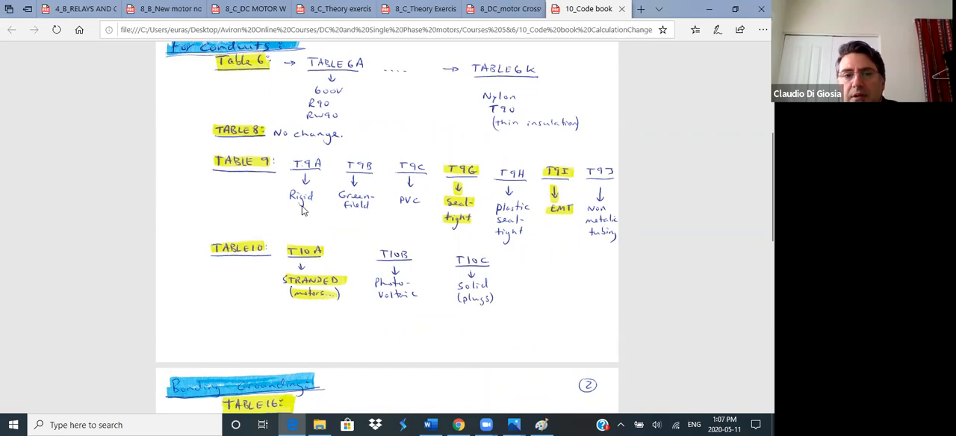
mouse_move(312, 206)
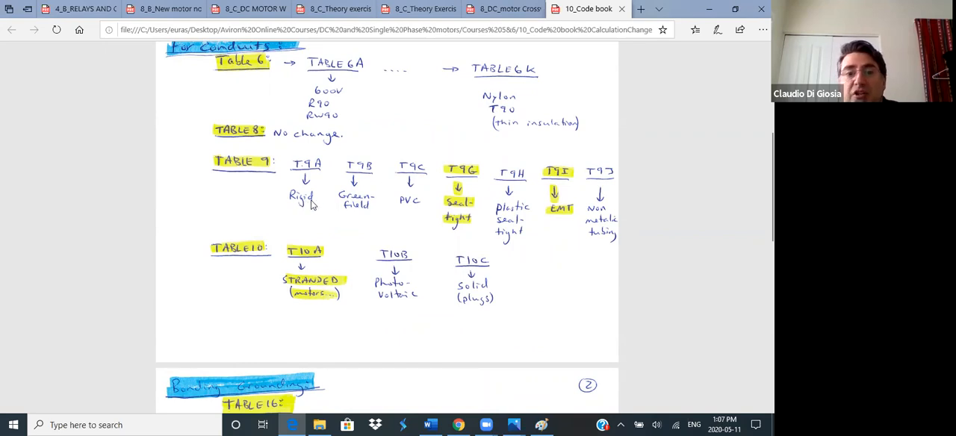
mouse_move(475, 194)
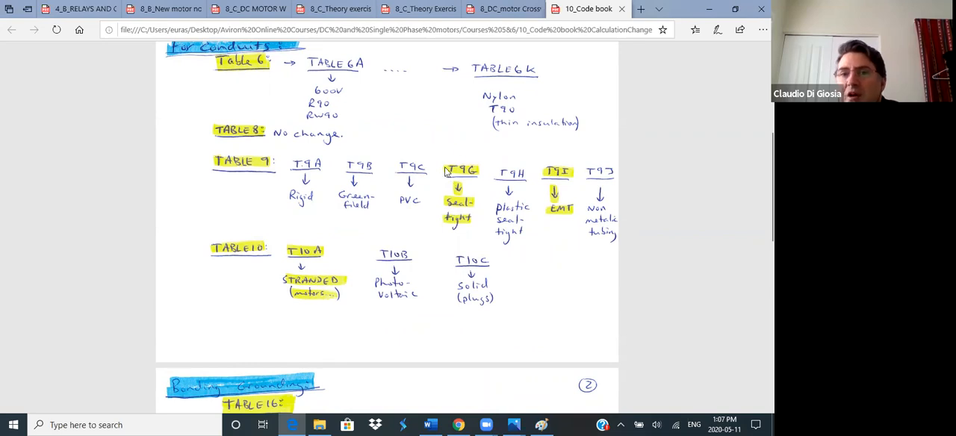
mouse_move(541, 191)
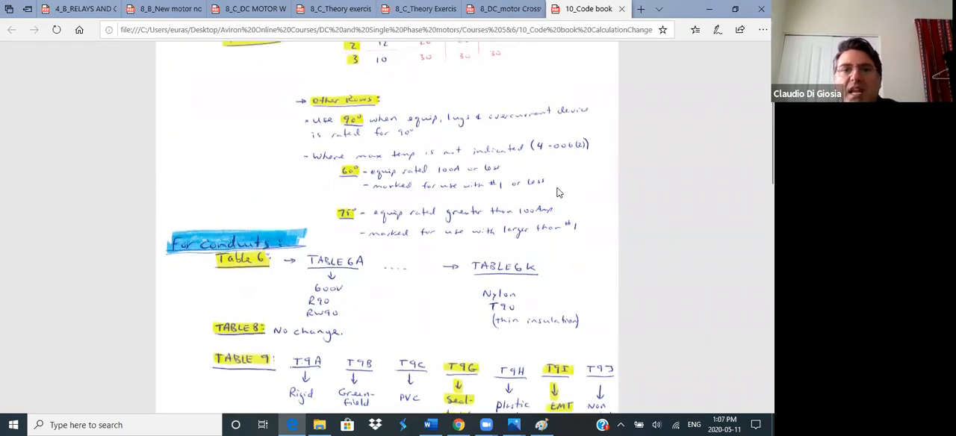
scroll(down, 3)
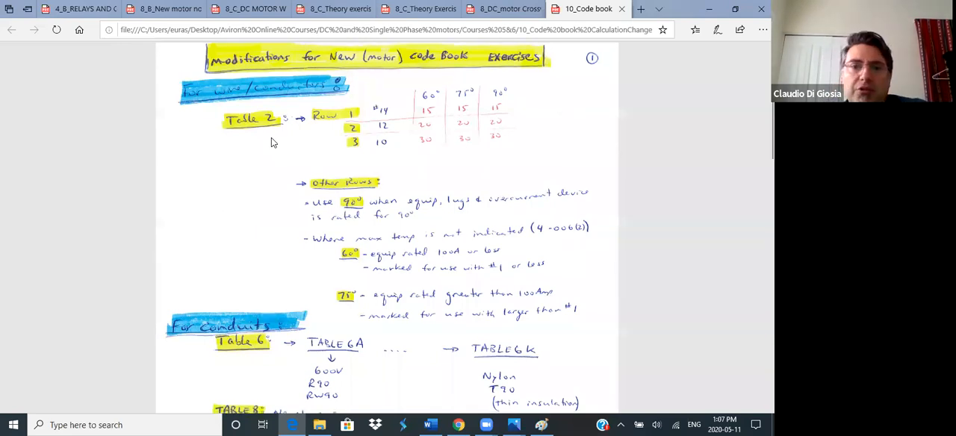
scroll(down, 3)
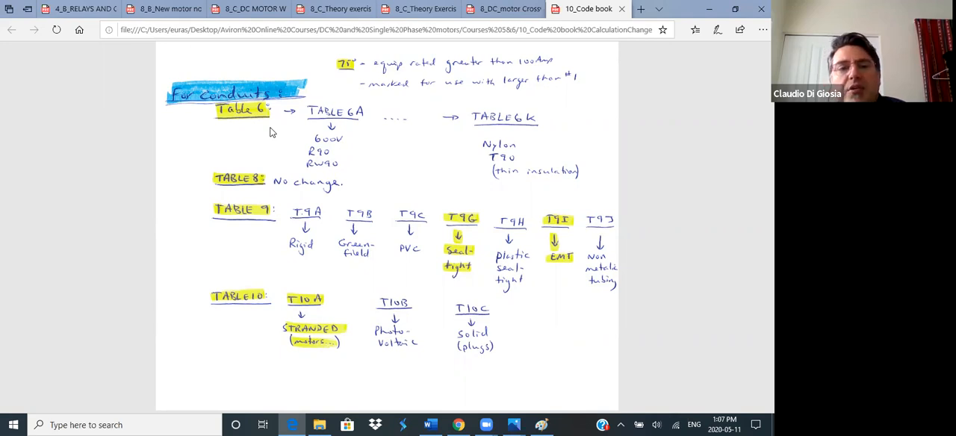
mouse_move(438, 379)
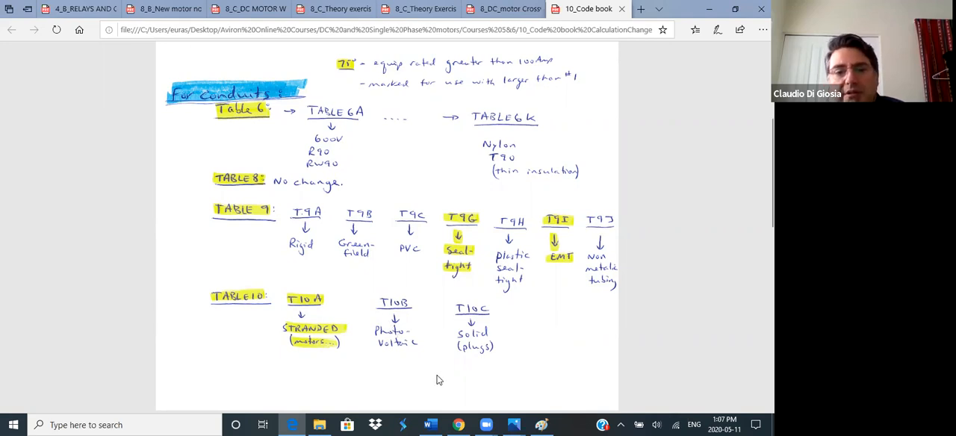
mouse_move(446, 398)
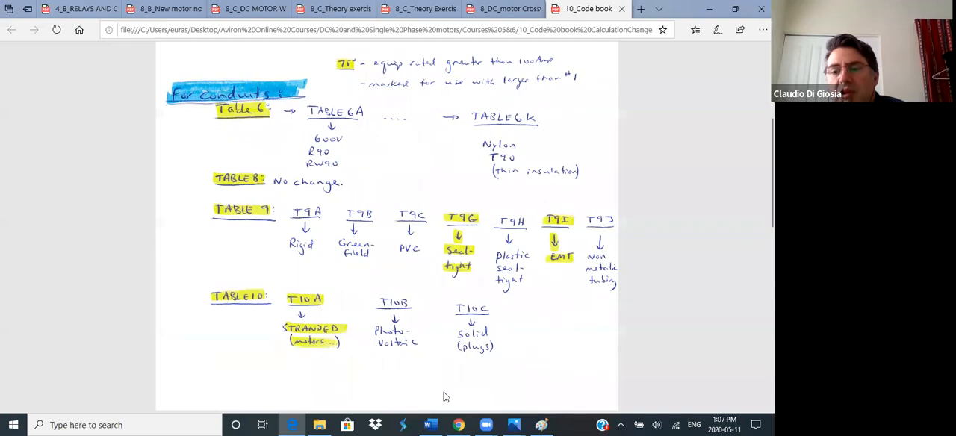
mouse_move(376, 239)
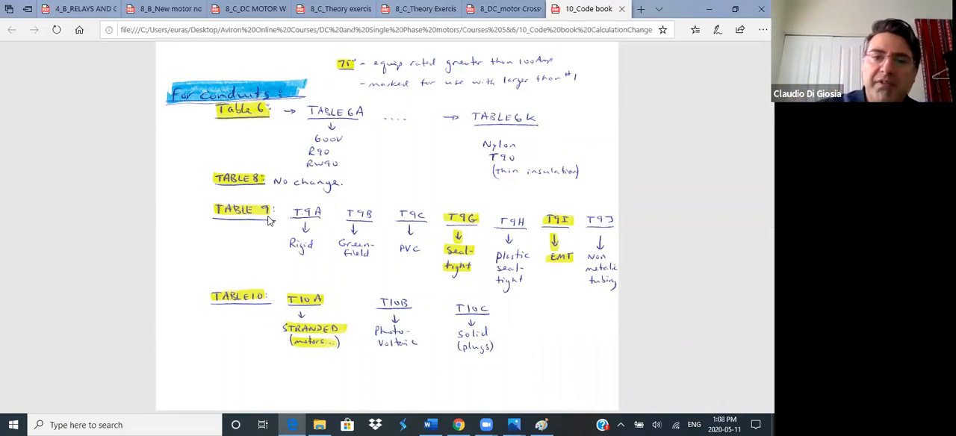
mouse_move(260, 197)
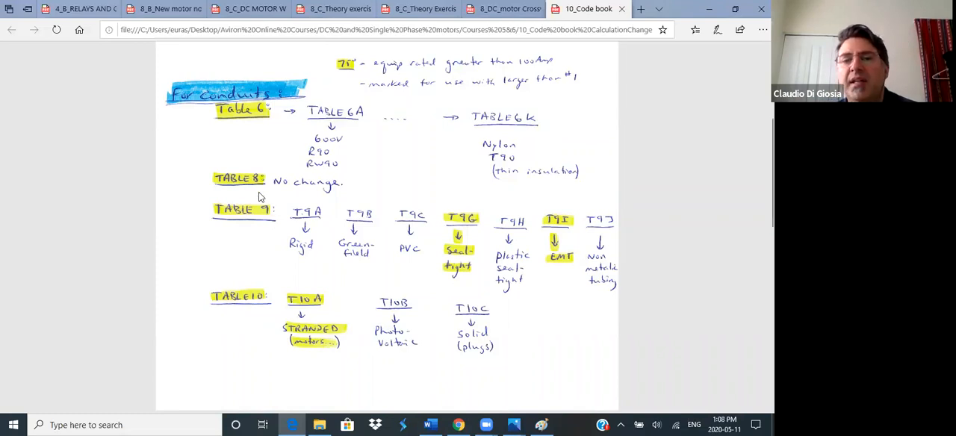
mouse_move(266, 188)
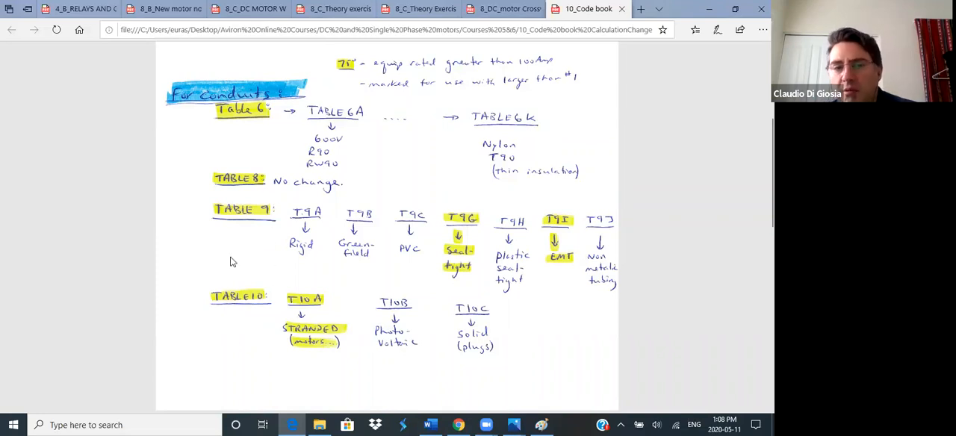
mouse_move(230, 308)
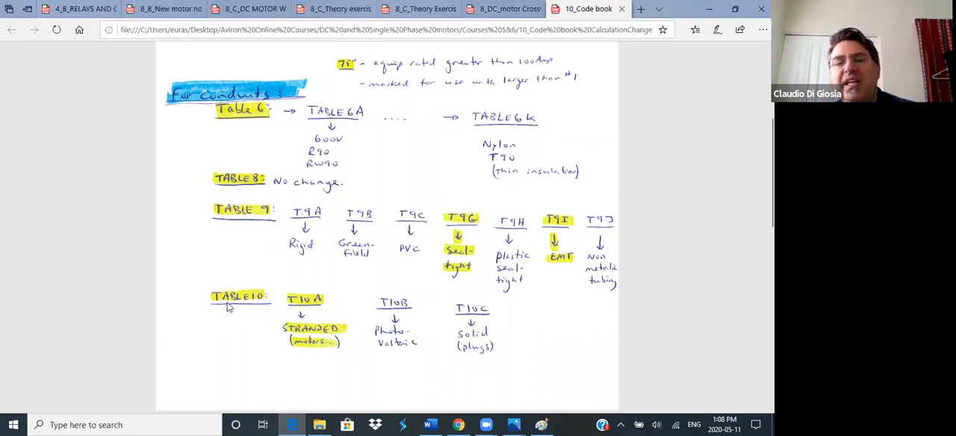
mouse_move(239, 311)
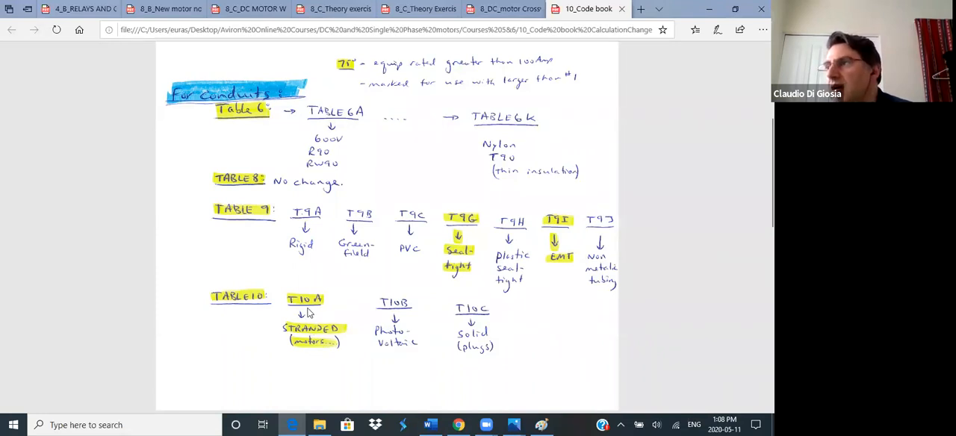
Step: Scroll to page 2's Table 16A bonding conductor notes and past the new table
scroll(down, 3)
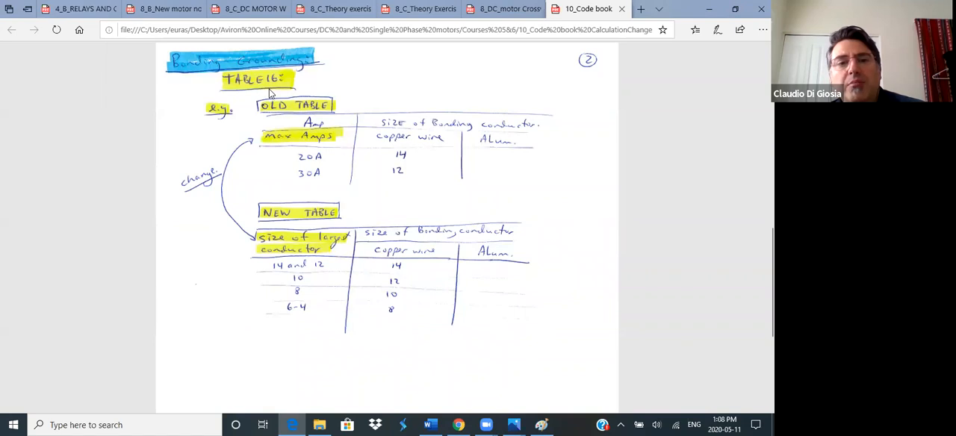
mouse_move(314, 180)
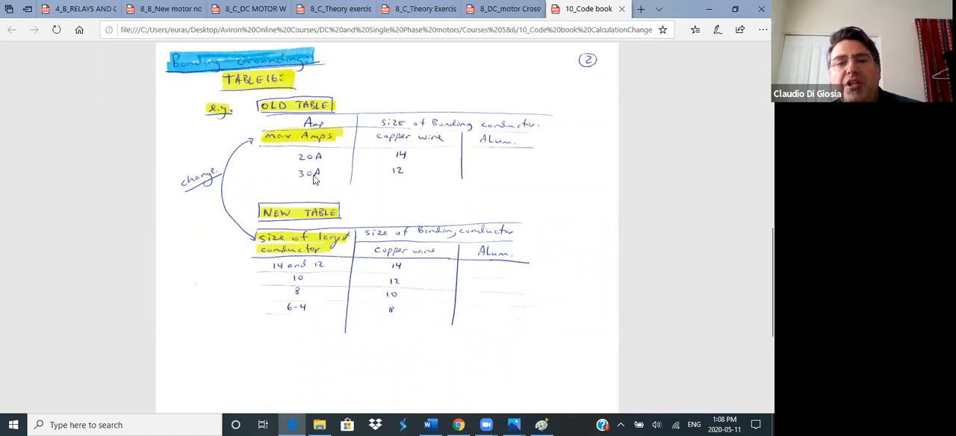
mouse_move(327, 162)
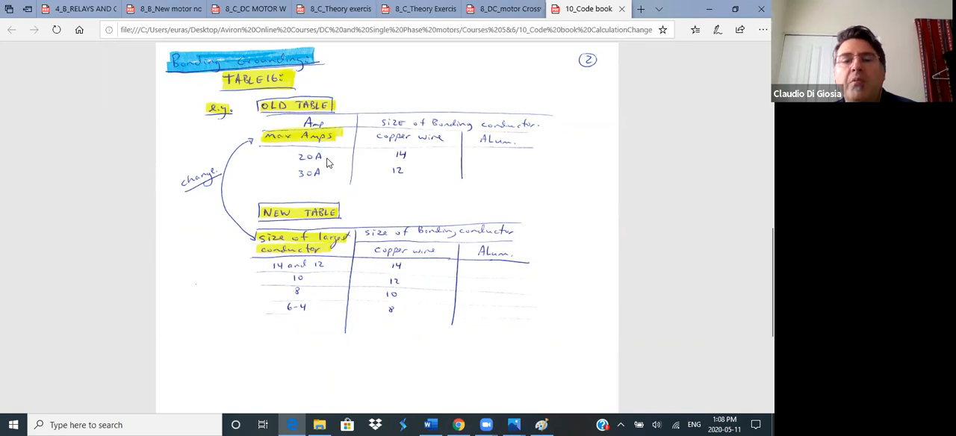
mouse_move(395, 176)
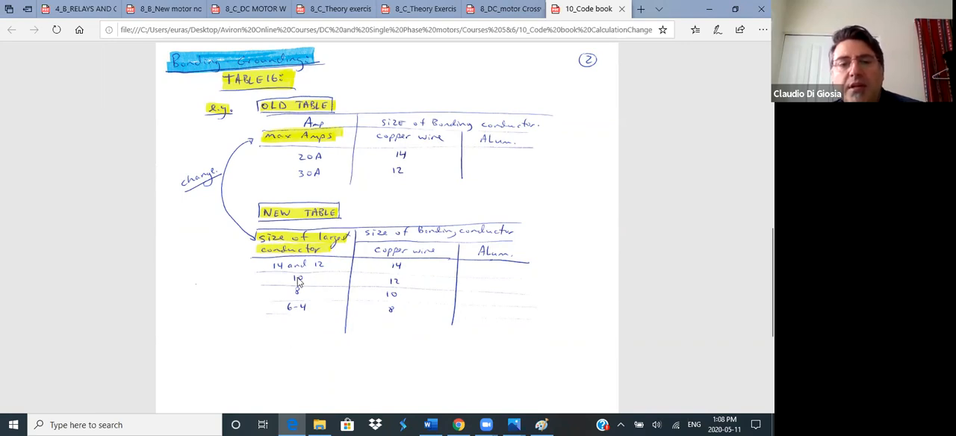
mouse_move(312, 182)
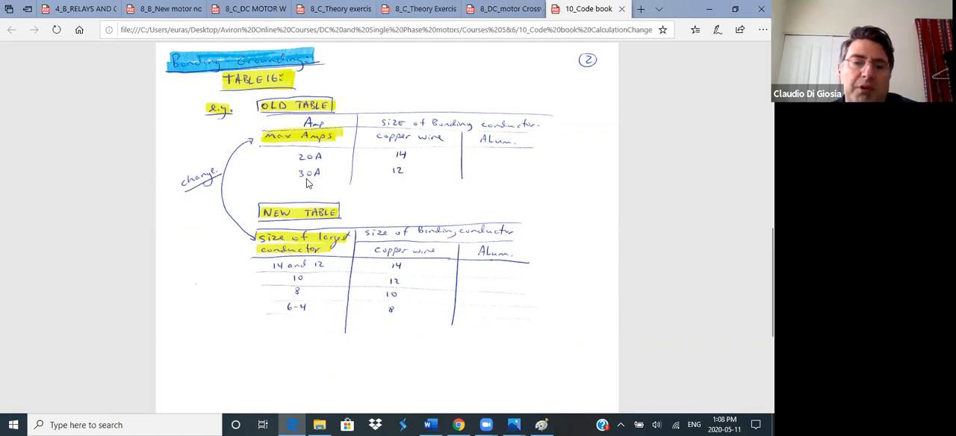
mouse_move(299, 287)
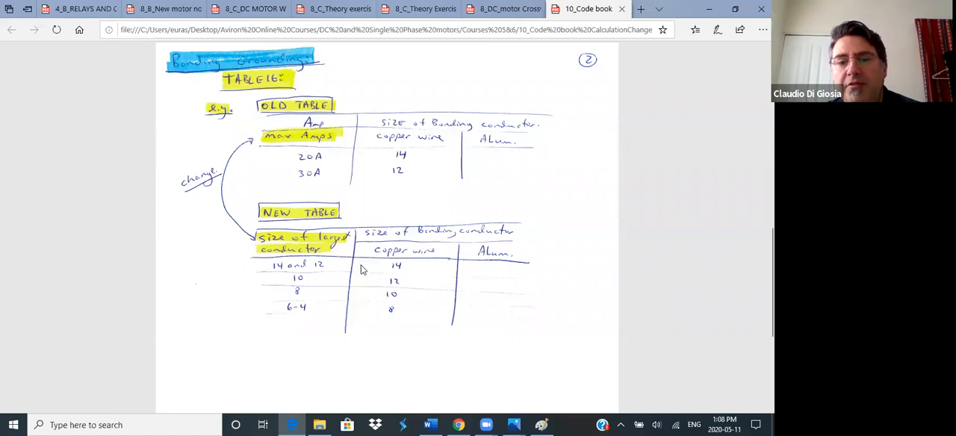
mouse_move(297, 282)
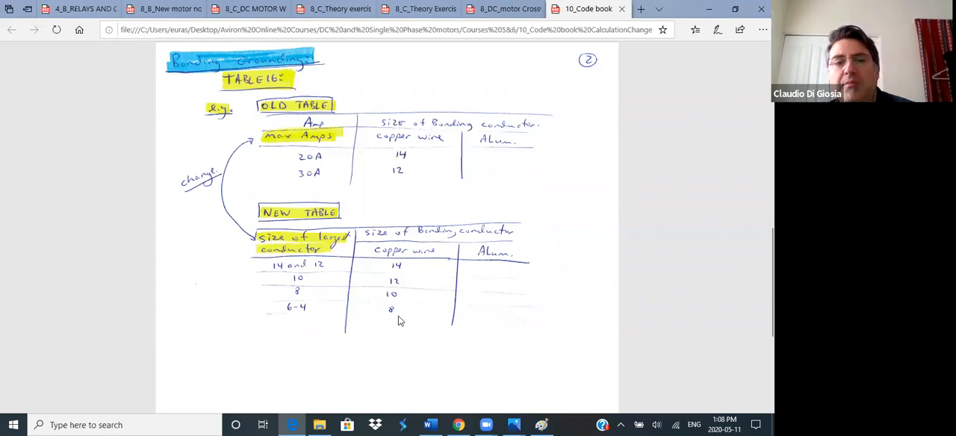
scroll(down, 3)
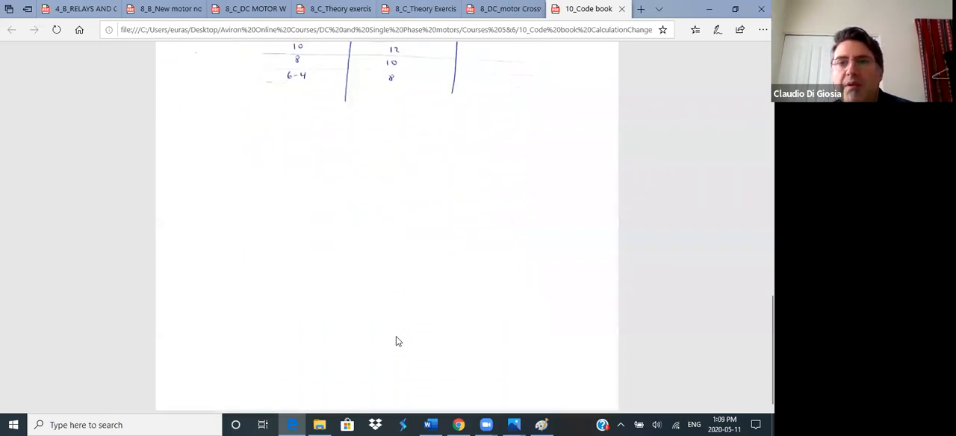
mouse_move(442, 293)
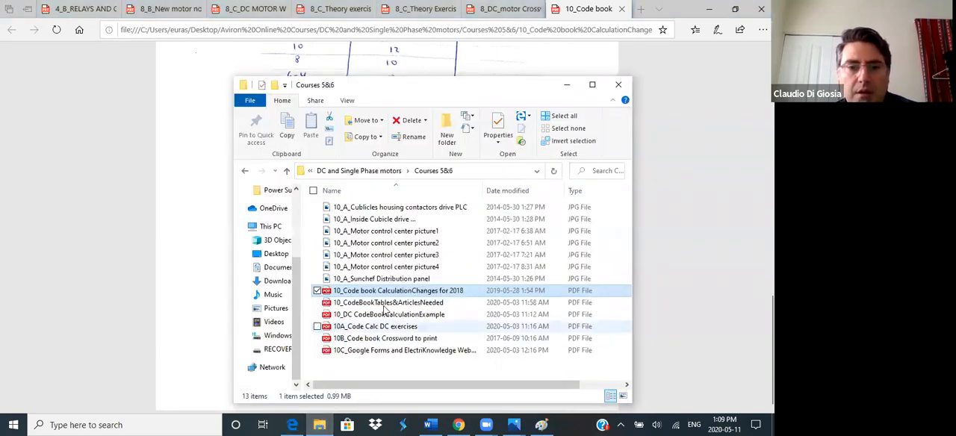
Step: Open 10_CodeBookTables&ArticlesNeeded.pdf and scroll to Section 28 — Motors and generators
double_click(388, 303)
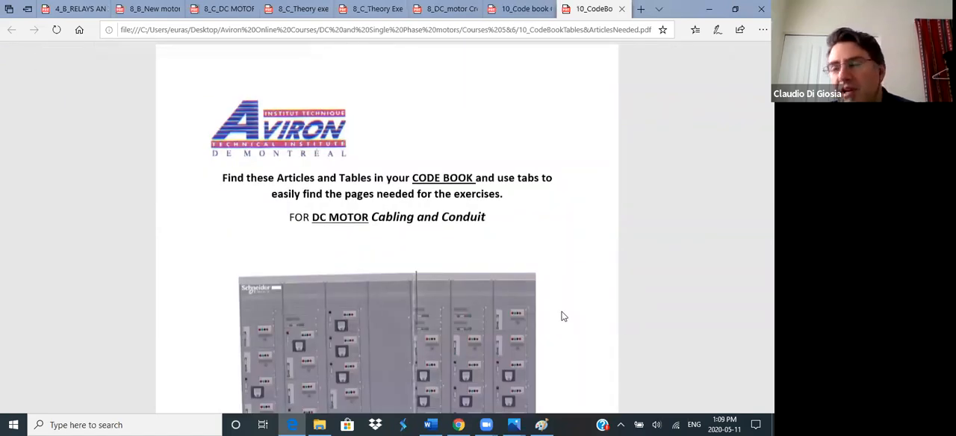
scroll(down, 3)
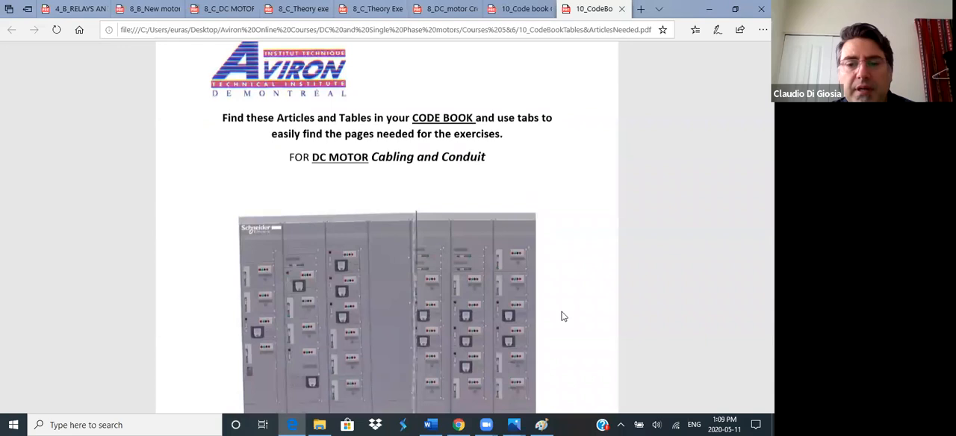
scroll(down, 3)
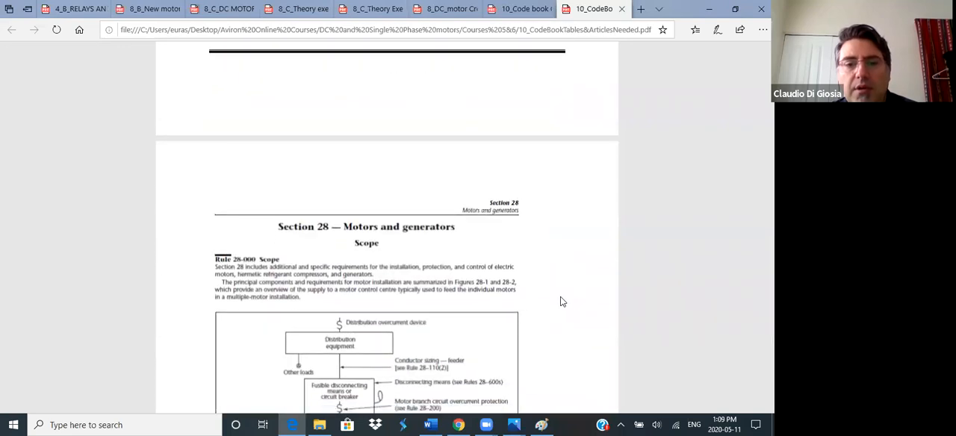
scroll(down, 3)
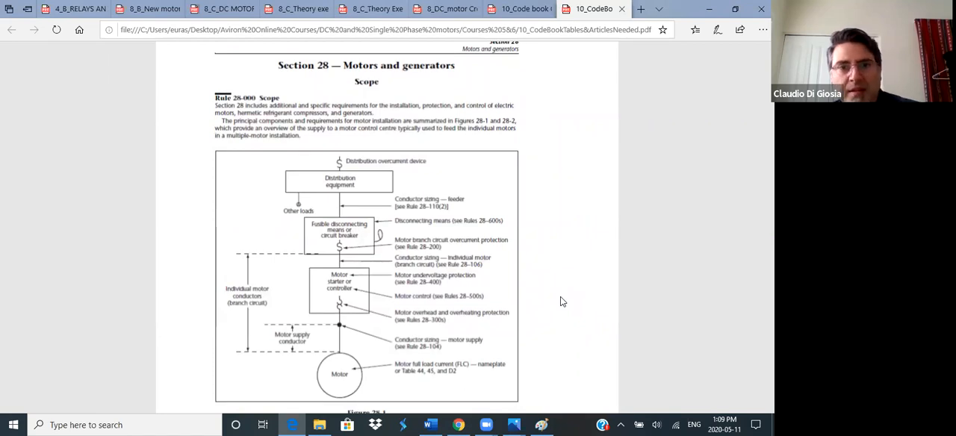
mouse_move(325, 311)
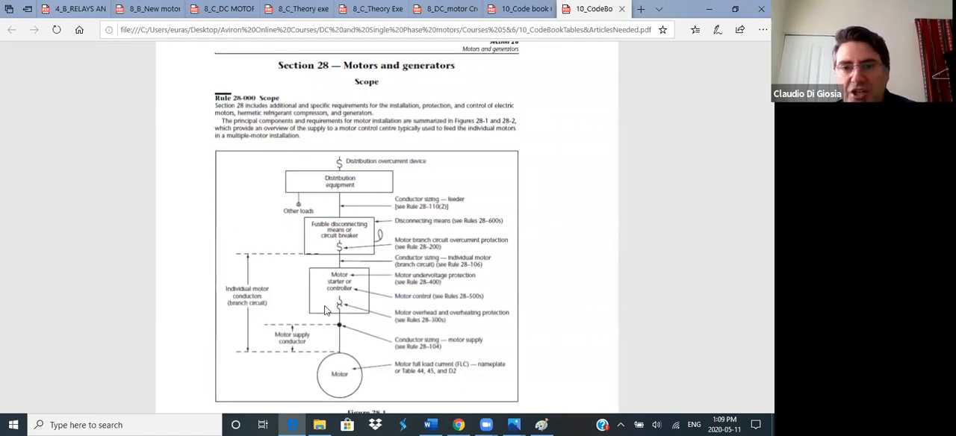
mouse_move(466, 313)
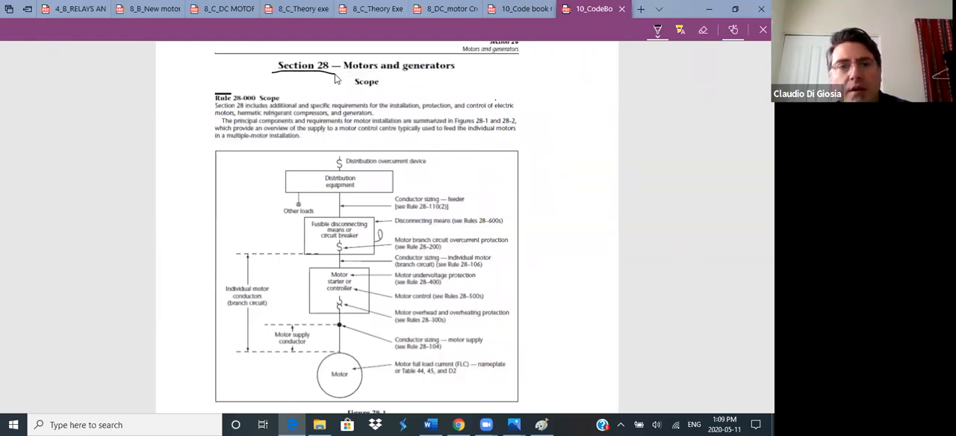
mouse_move(441, 142)
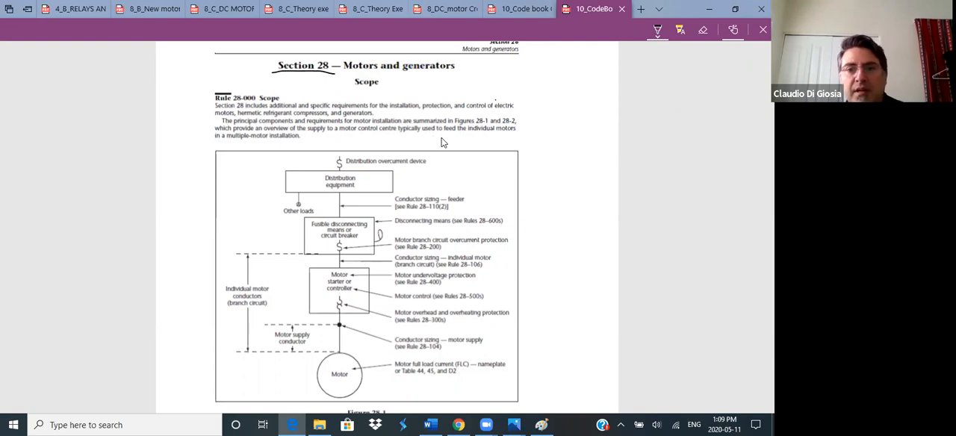
mouse_move(533, 212)
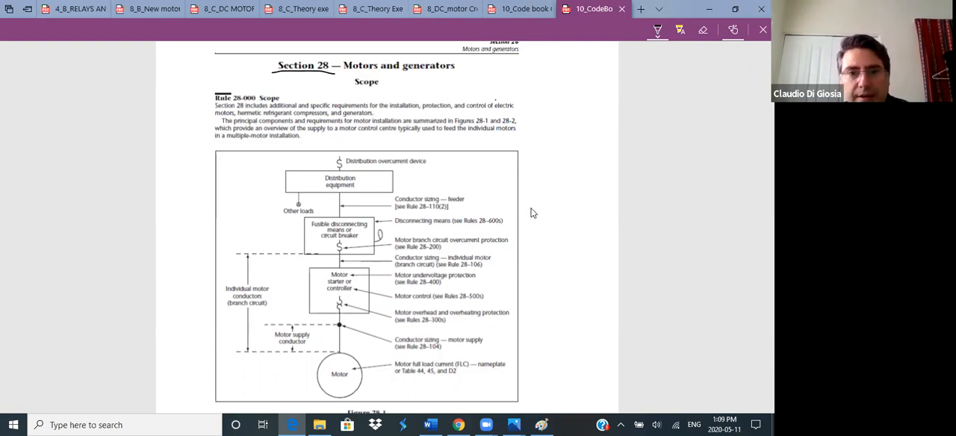
mouse_move(432, 217)
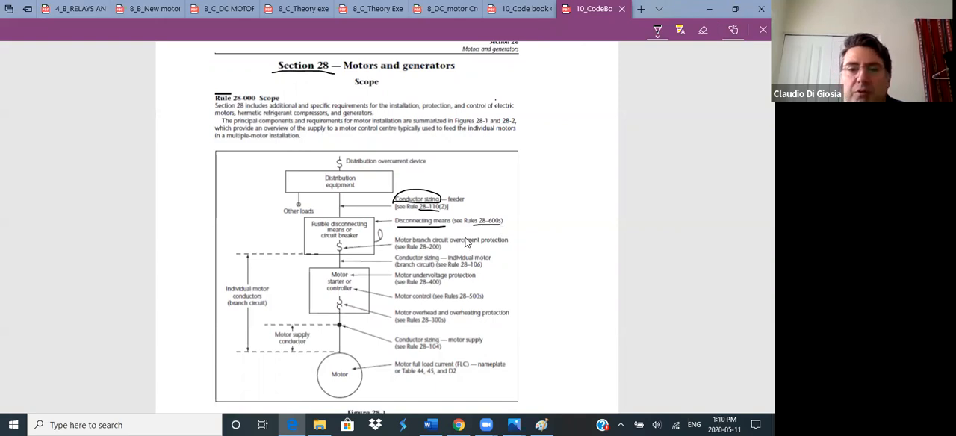
mouse_move(454, 247)
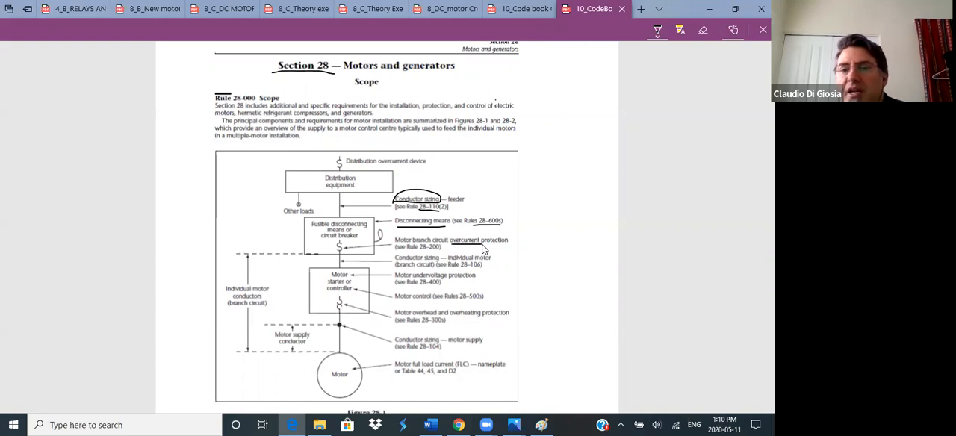
mouse_move(449, 254)
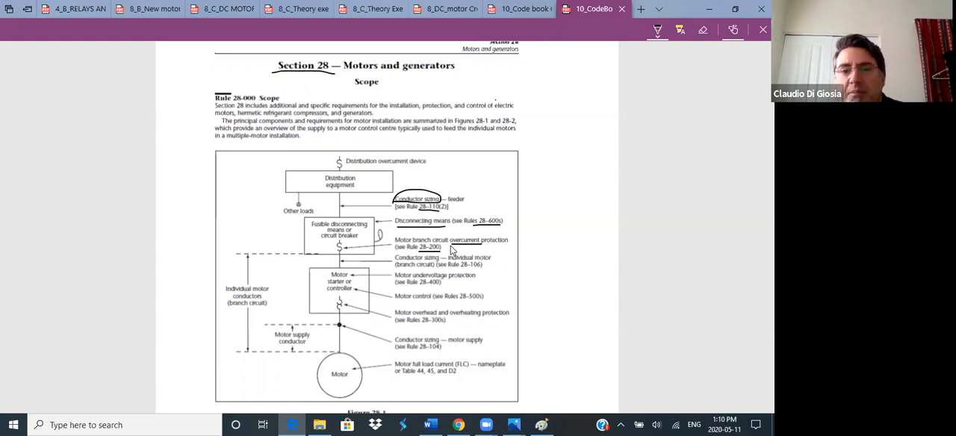
mouse_move(452, 251)
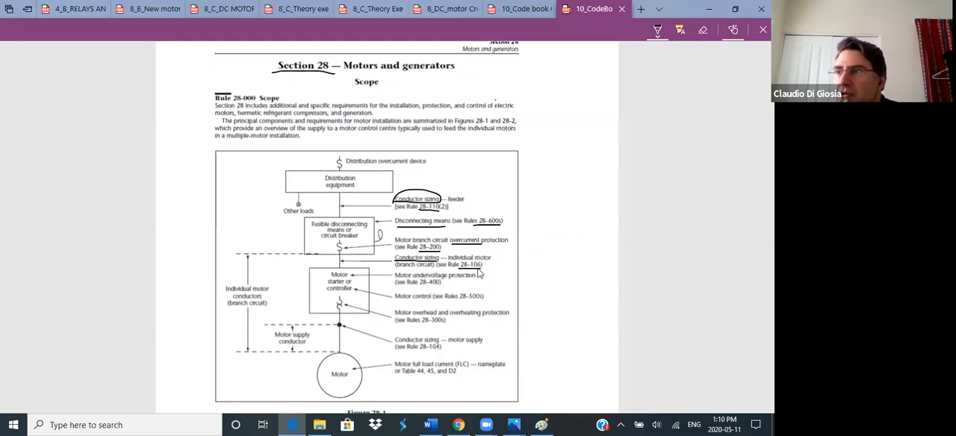
mouse_move(481, 275)
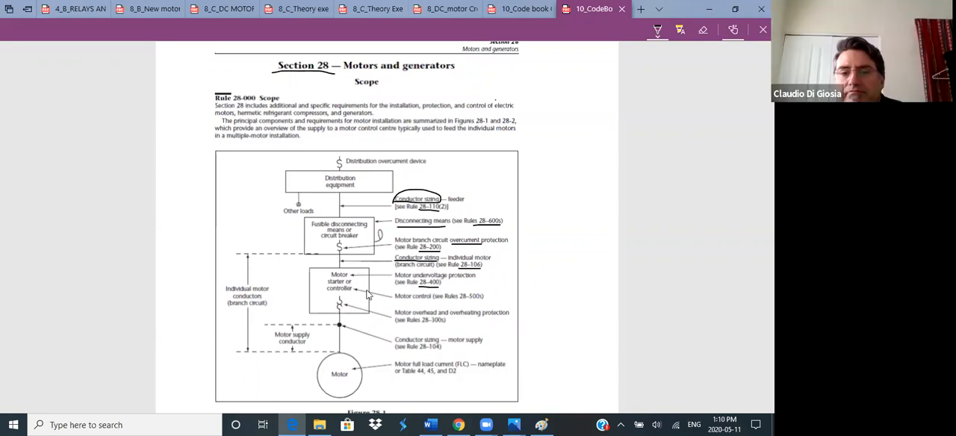
mouse_move(375, 332)
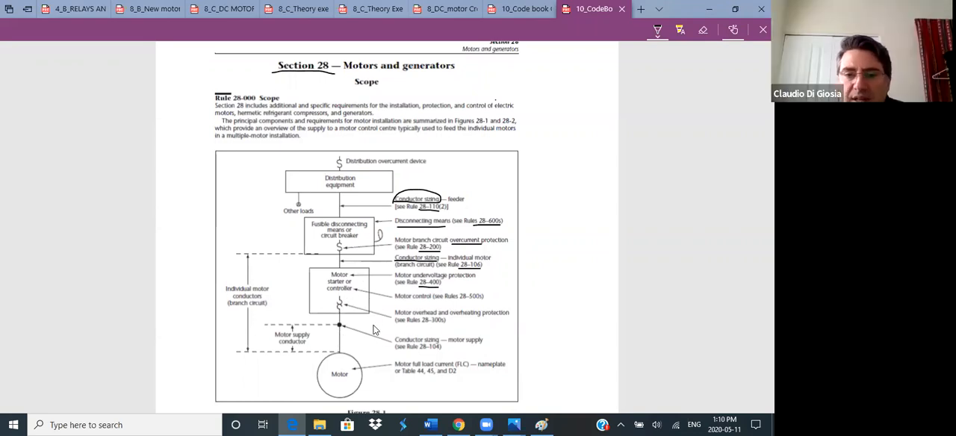
mouse_move(305, 342)
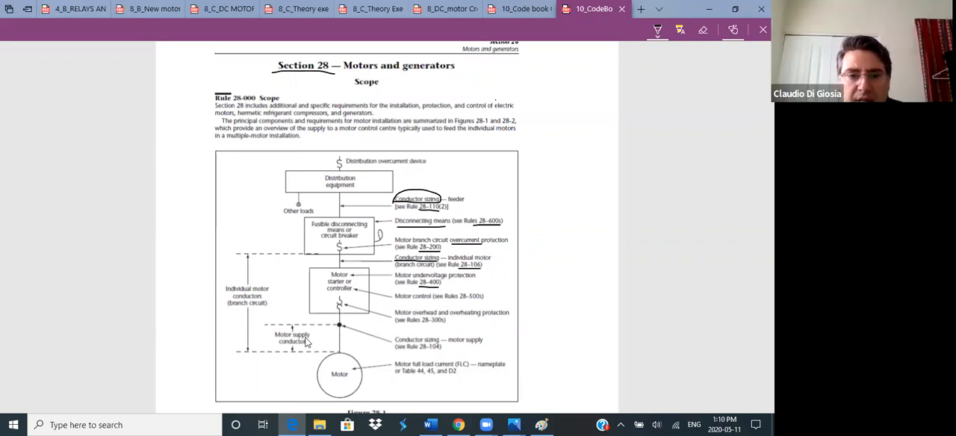
mouse_move(335, 298)
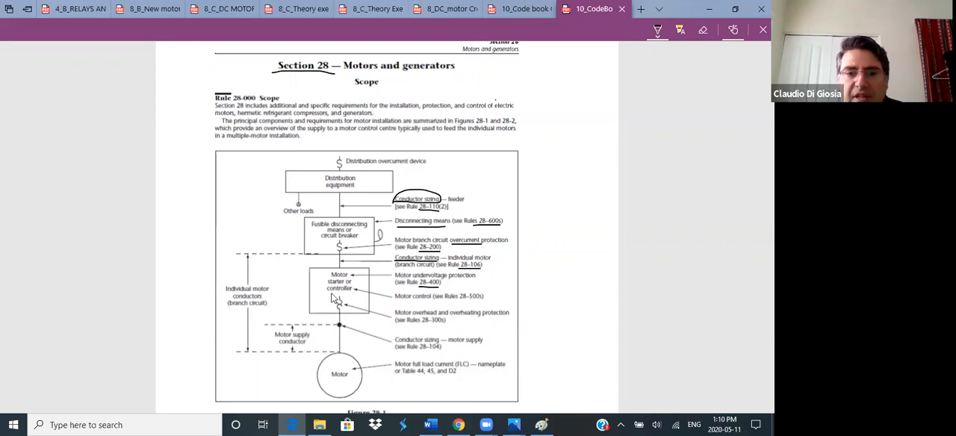
mouse_move(344, 290)
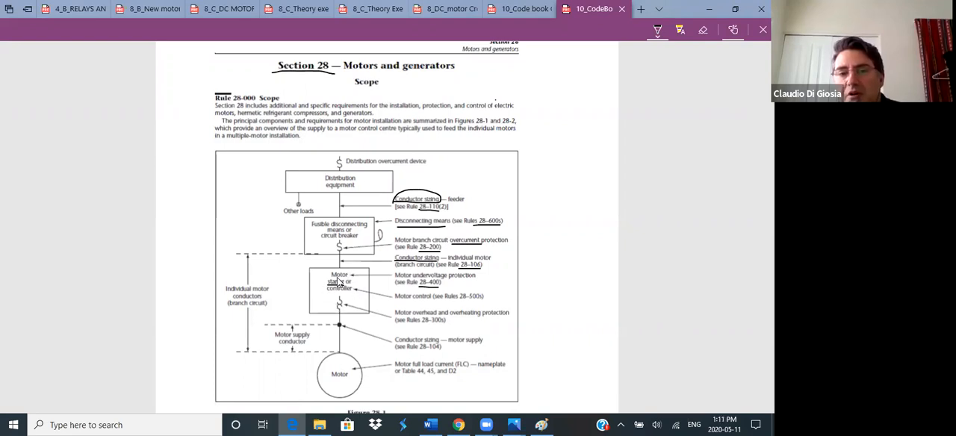
mouse_move(345, 317)
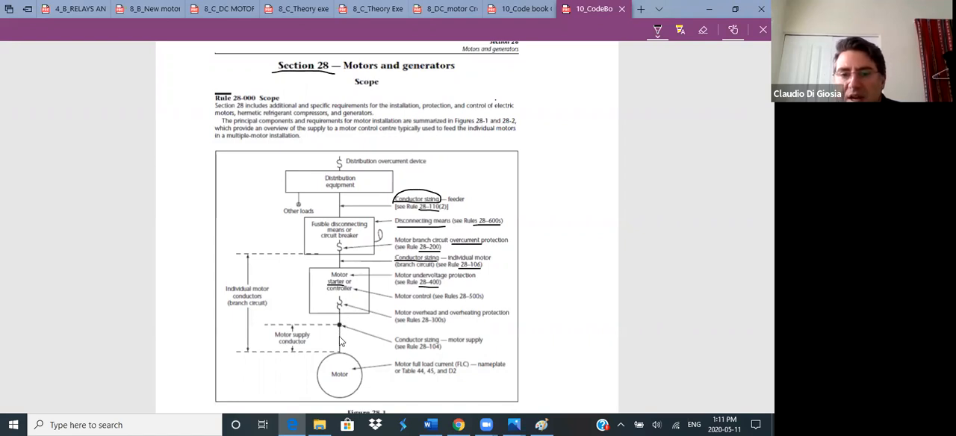
mouse_move(299, 329)
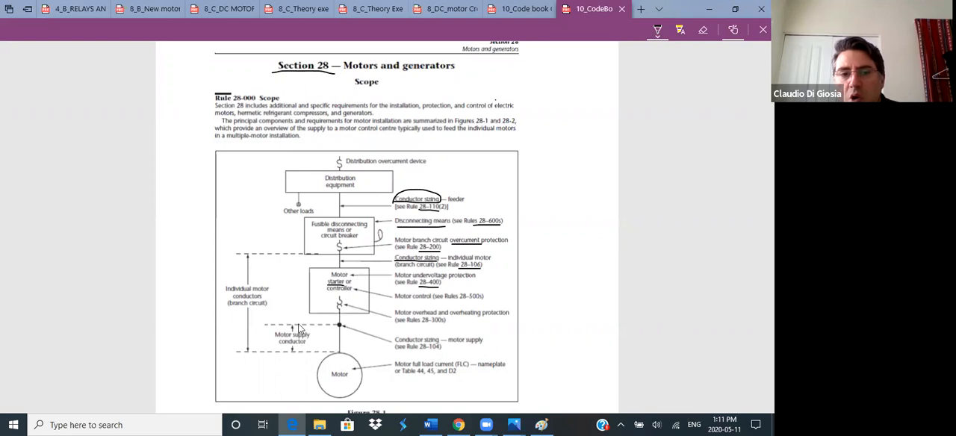
mouse_move(404, 349)
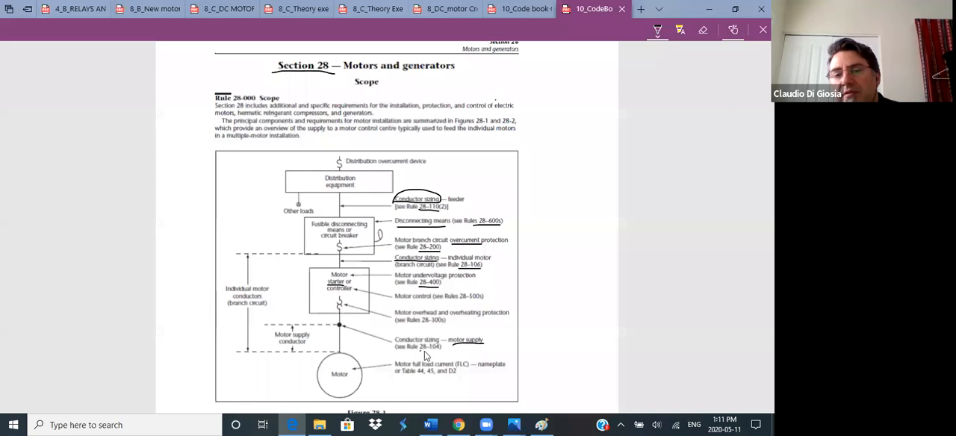
mouse_move(436, 356)
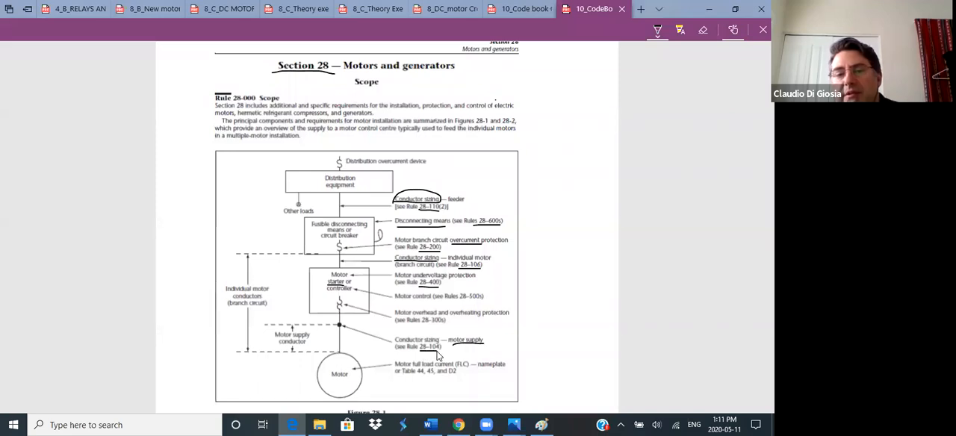
mouse_move(328, 388)
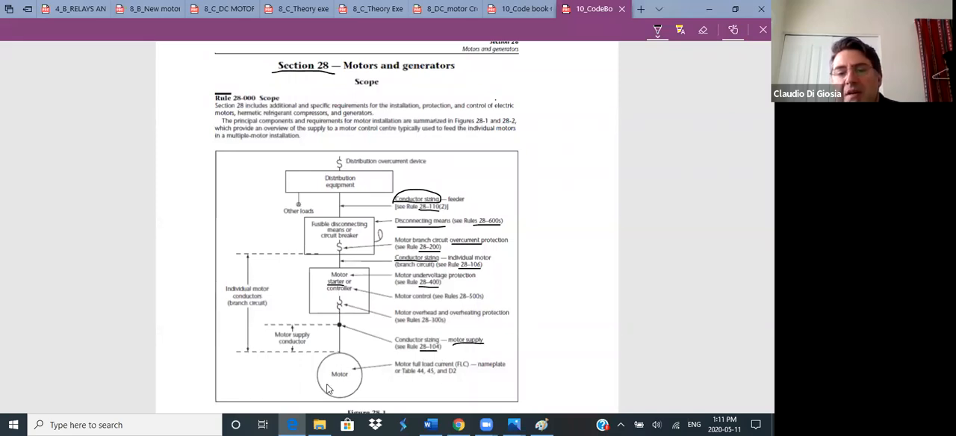
mouse_move(410, 377)
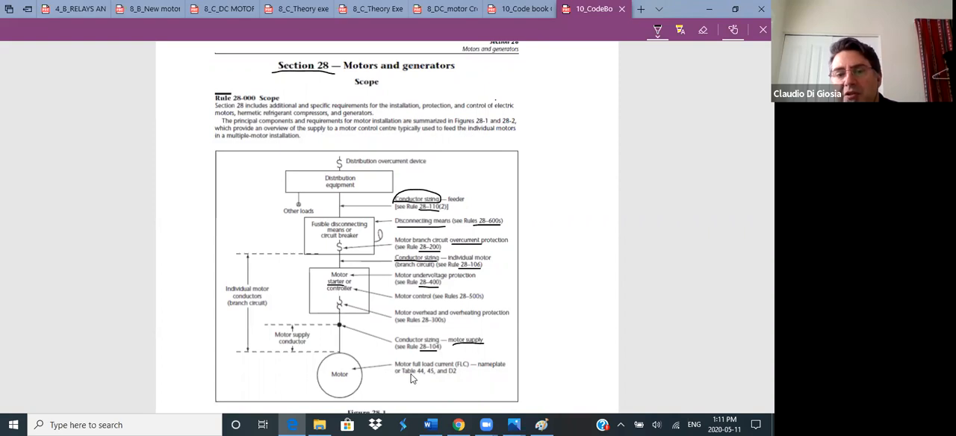
mouse_move(460, 376)
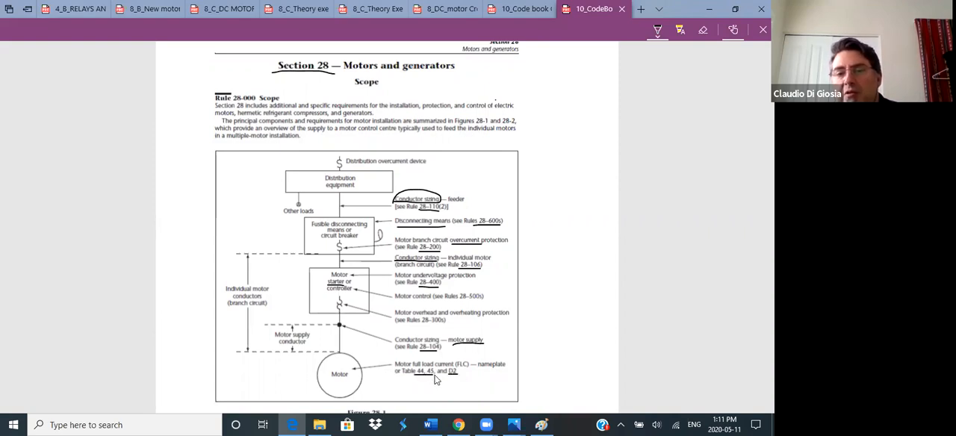
mouse_move(535, 246)
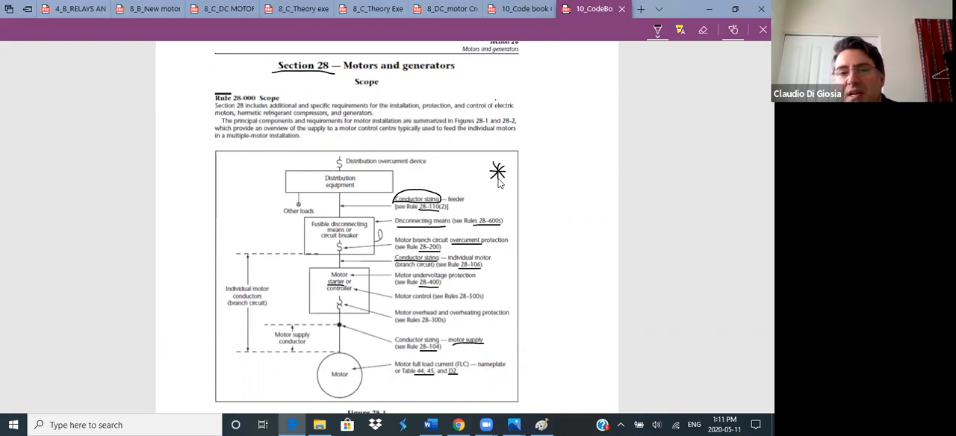
mouse_move(365, 202)
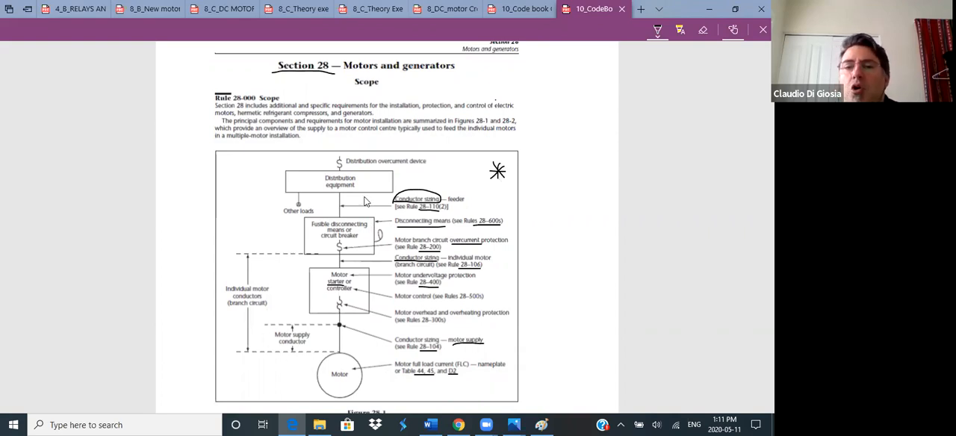
mouse_move(305, 347)
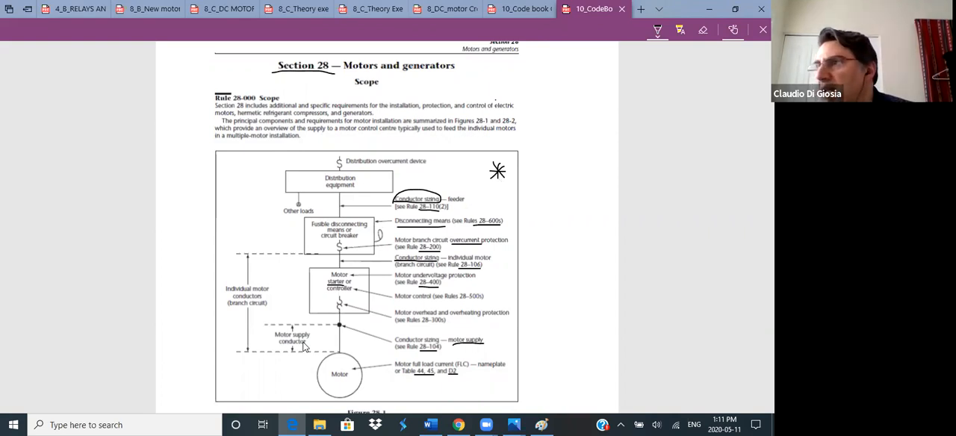
mouse_move(555, 361)
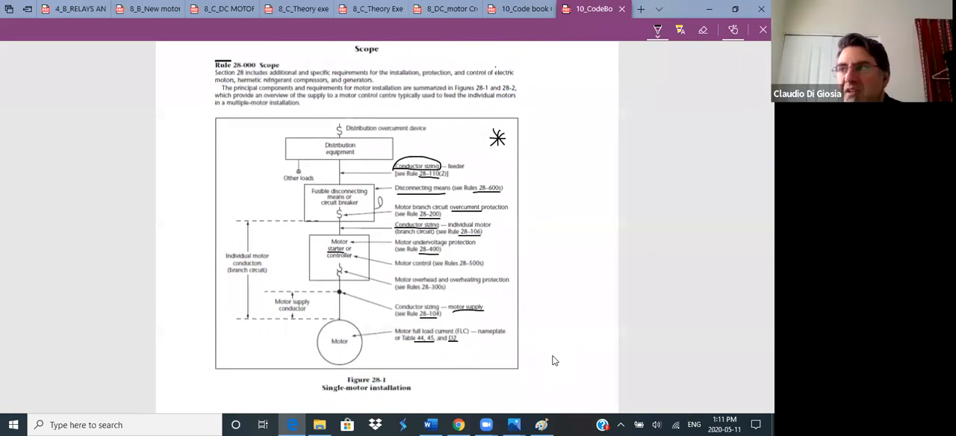
Step: Scroll down below Figure 28-1 after the motor supply and table-reference underlines
scroll(down, 3)
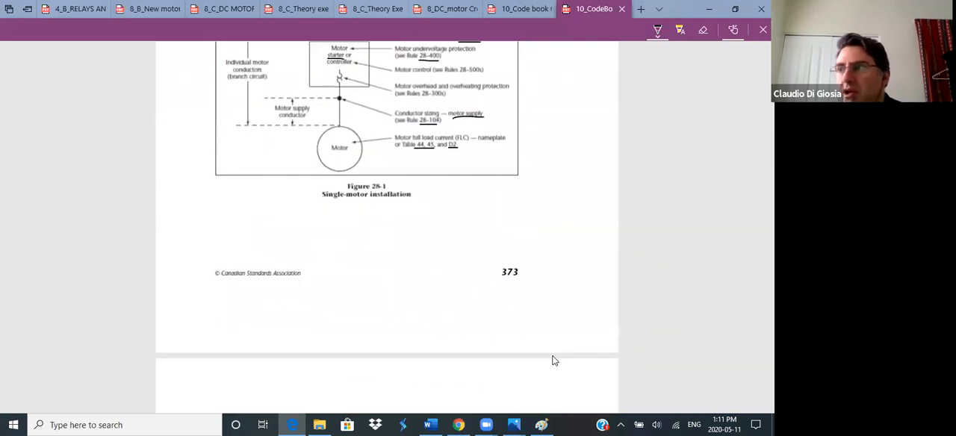
scroll(down, 3)
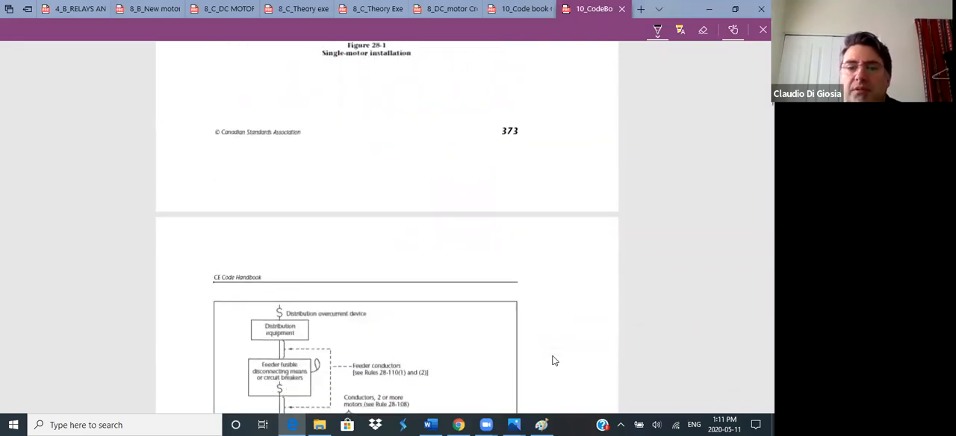
scroll(down, 3)
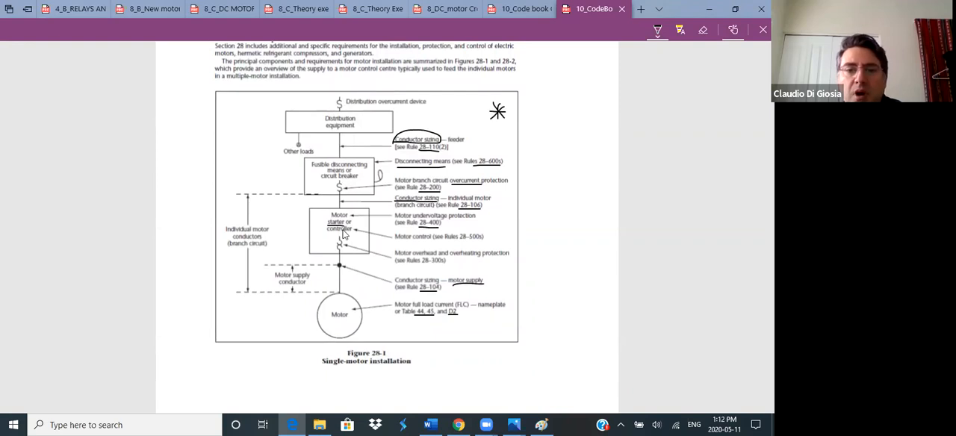
mouse_move(547, 315)
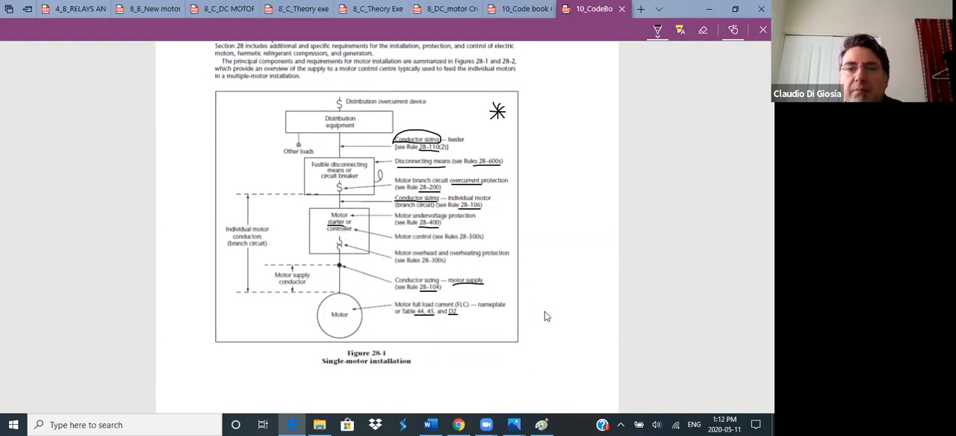
Step: Scroll past Figure 28-2 to Rule 28-010 Special terminology on page 374
scroll(down, 3)
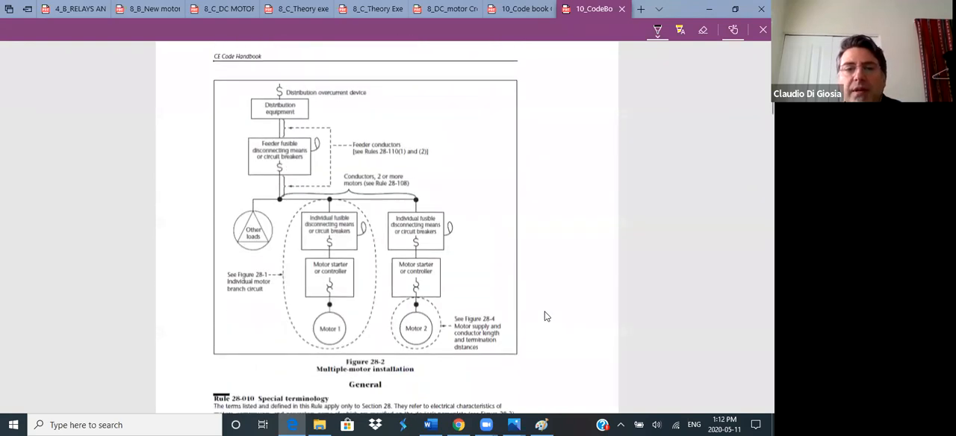
scroll(down, 3)
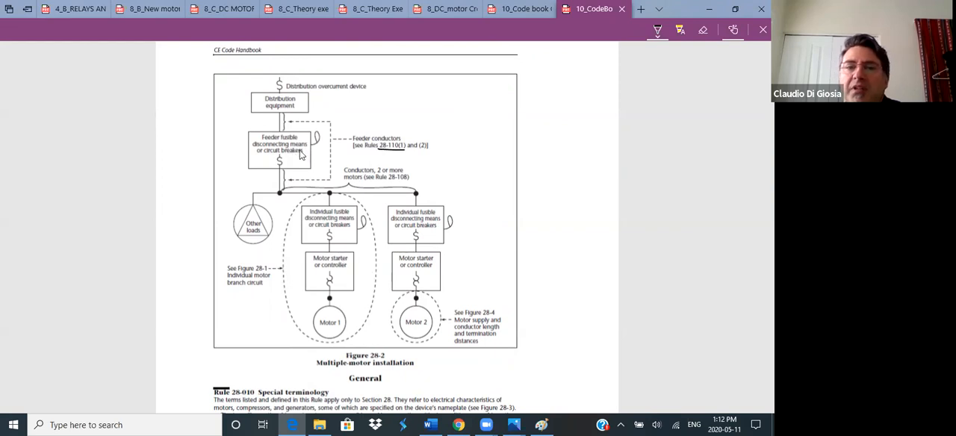
mouse_move(476, 249)
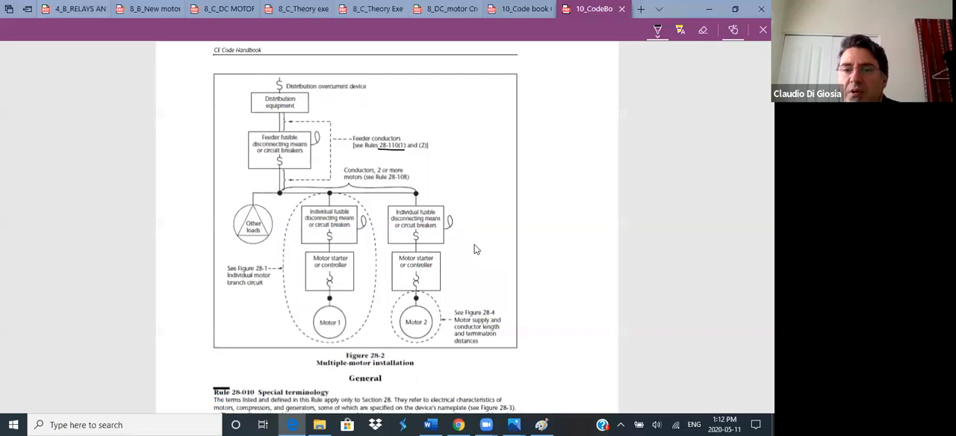
scroll(down, 3)
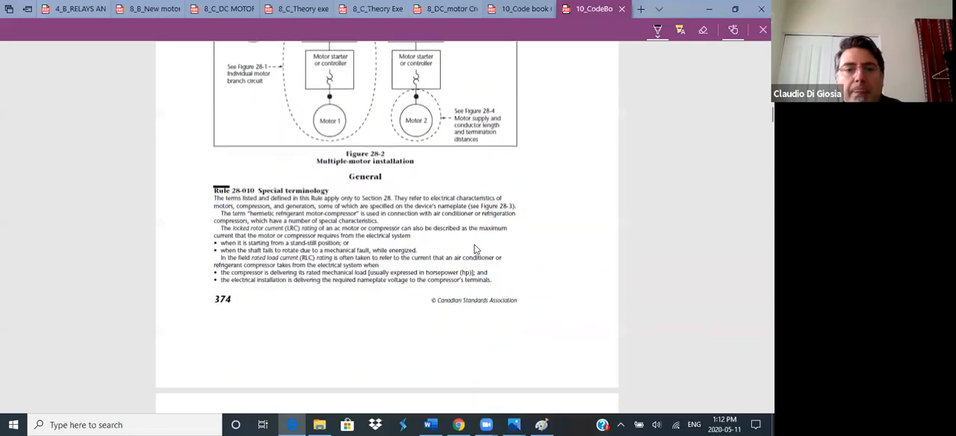
Step: Scroll to the motor nameplate diagram page with its labelled ratings
scroll(down, 3)
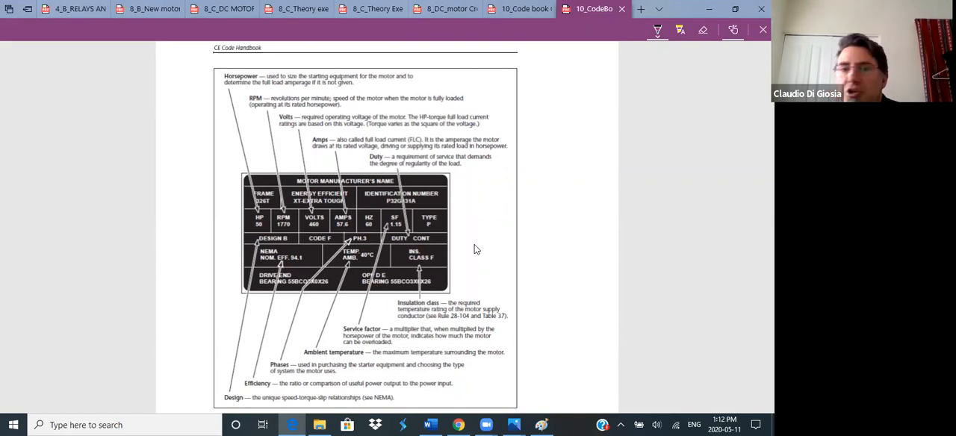
mouse_move(320, 225)
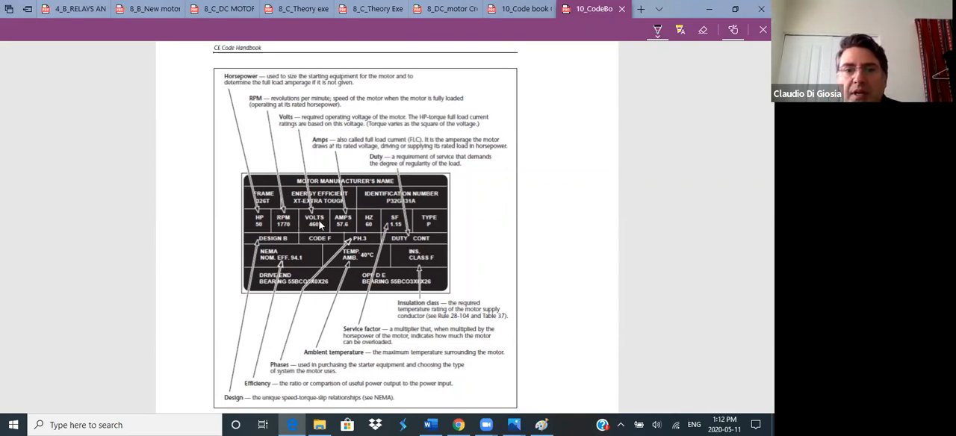
mouse_move(514, 206)
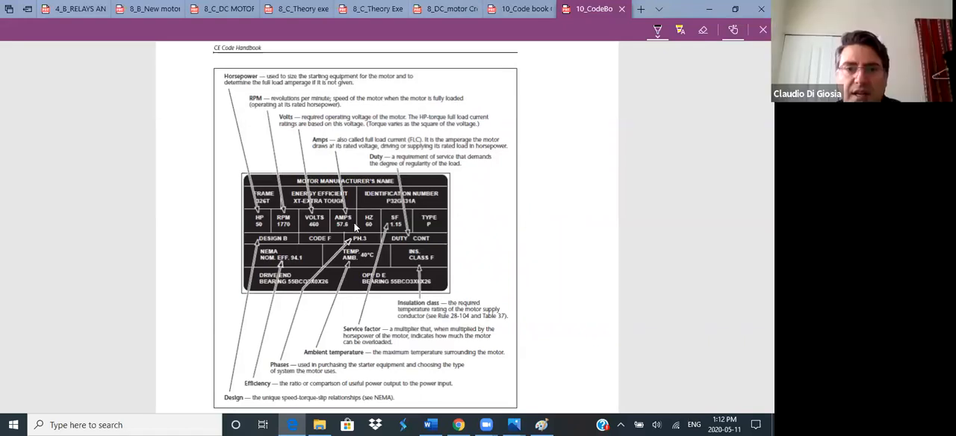
mouse_move(341, 239)
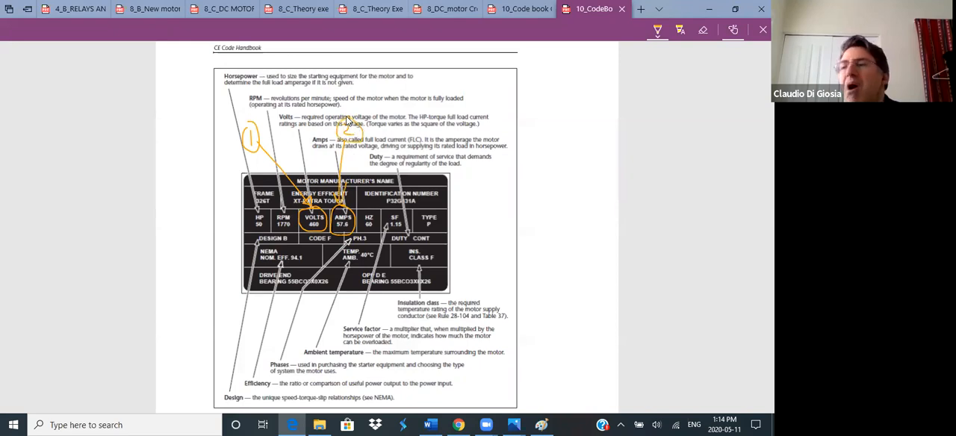
mouse_move(351, 215)
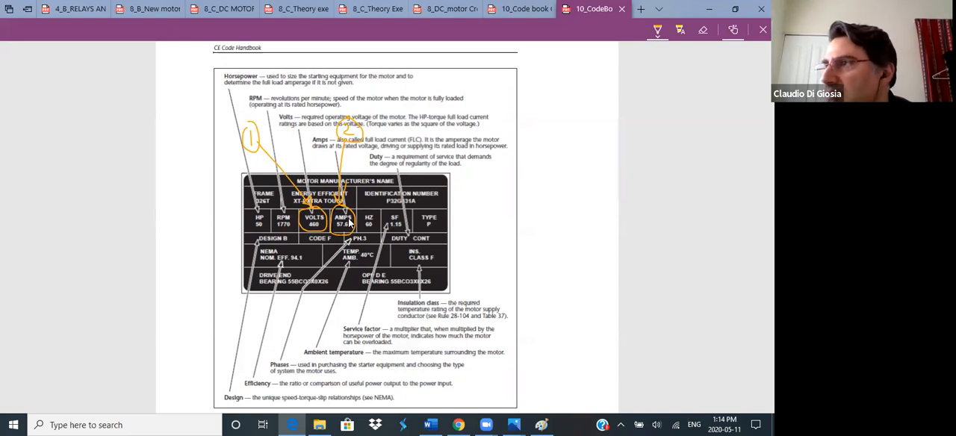
mouse_move(344, 223)
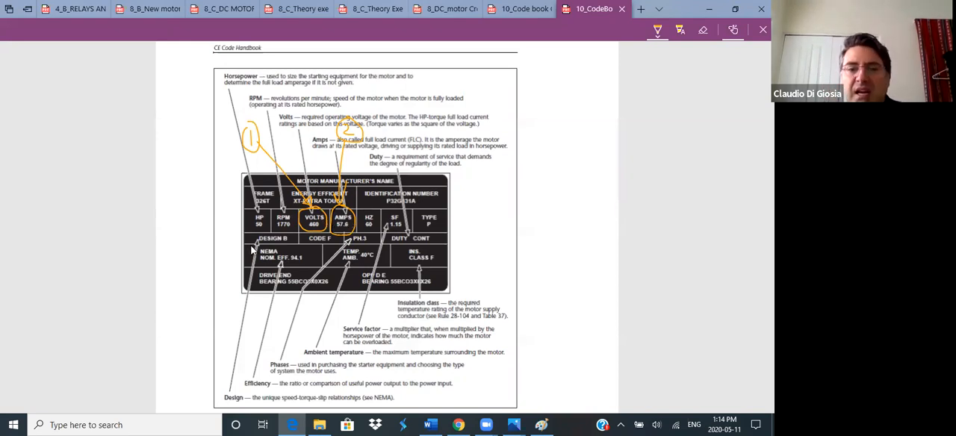
mouse_move(415, 282)
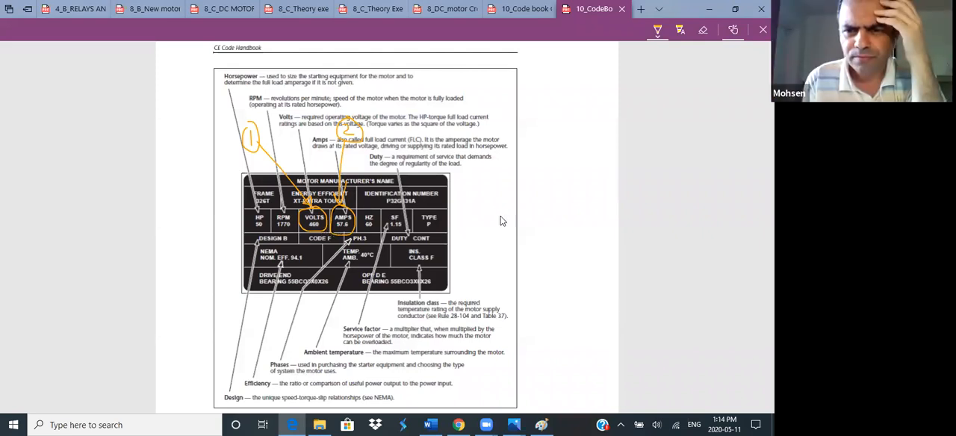
mouse_move(526, 113)
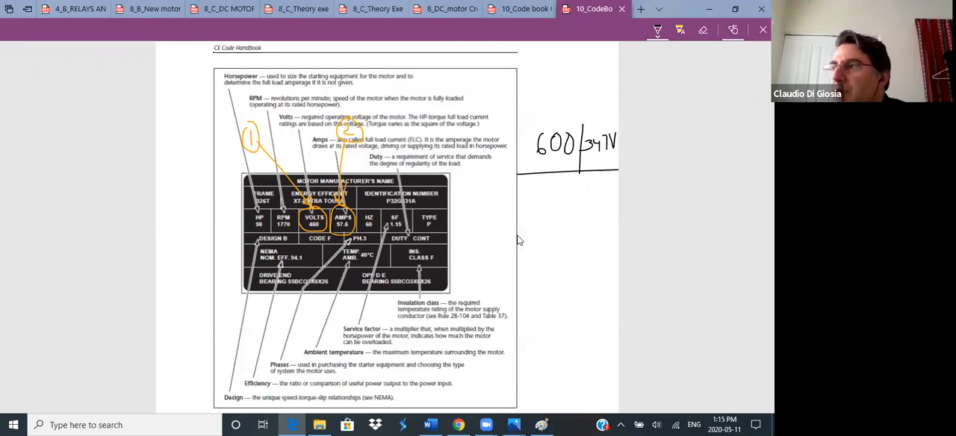
mouse_move(568, 189)
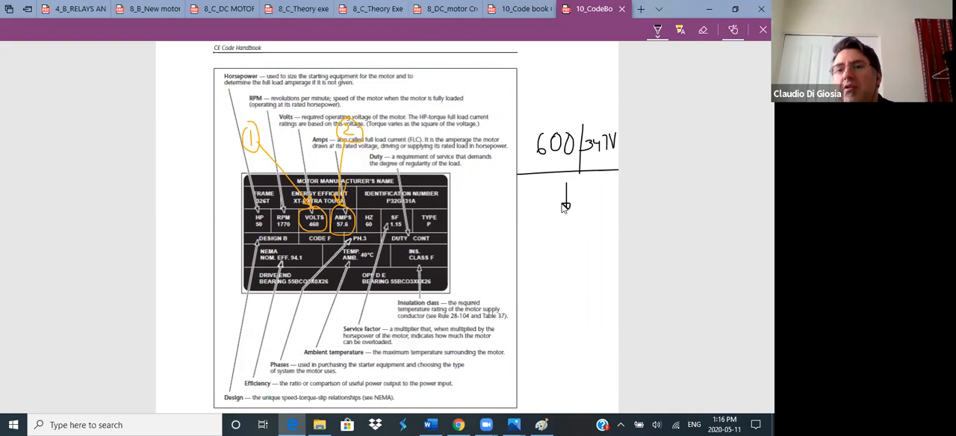
mouse_move(534, 237)
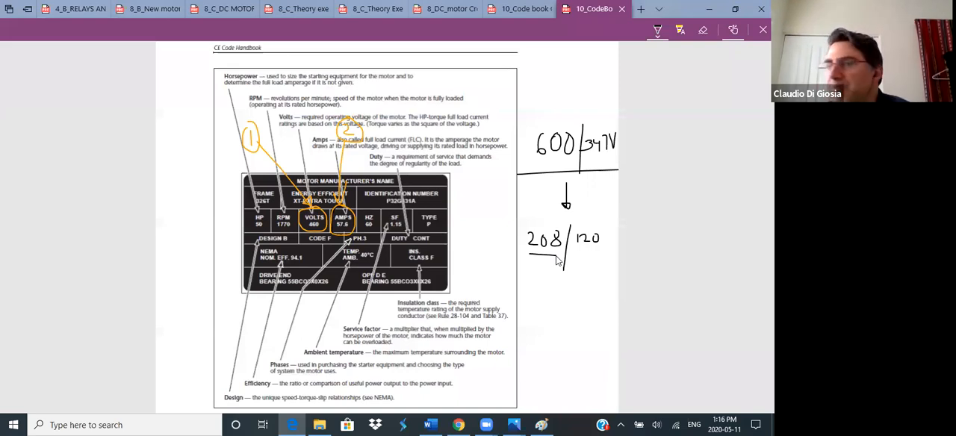
mouse_move(560, 304)
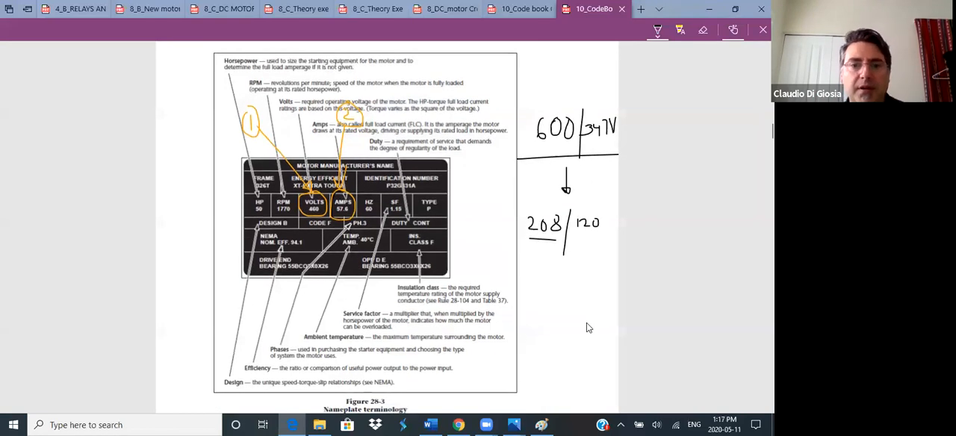
mouse_move(493, 352)
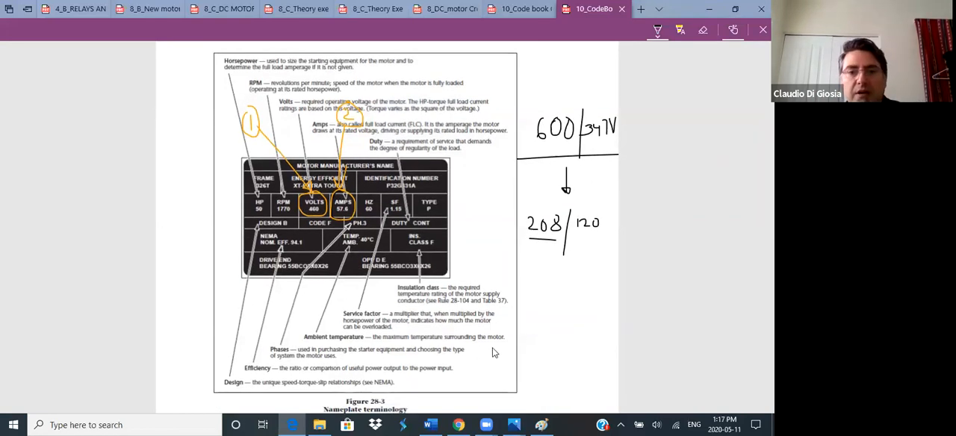
mouse_move(394, 111)
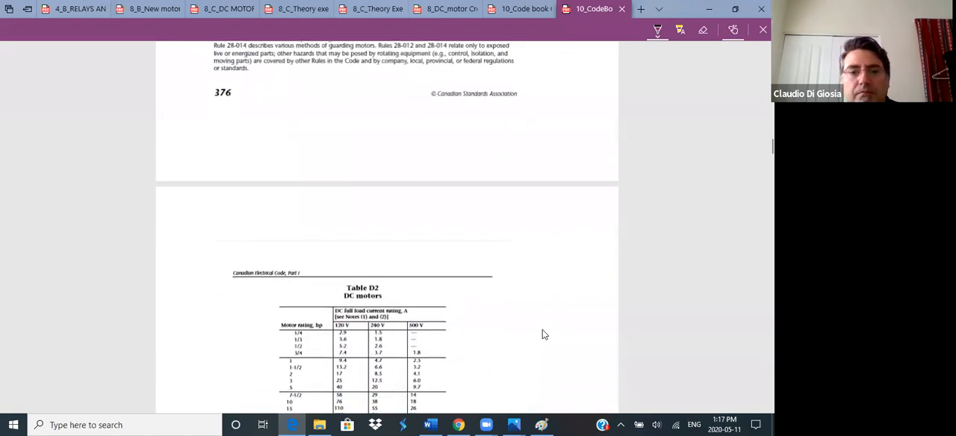
Step: Scroll to Table D2 DC motors and circle the 38 A value in the 10 hp row
scroll(down, 3)
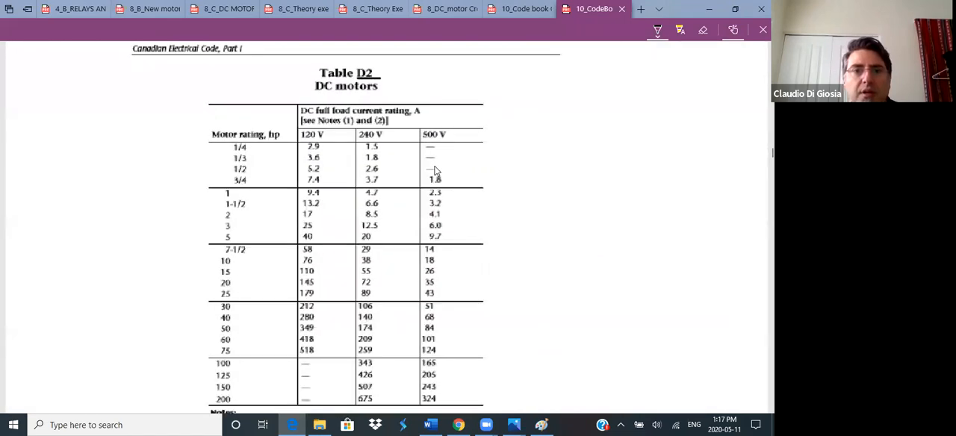
mouse_move(500, 184)
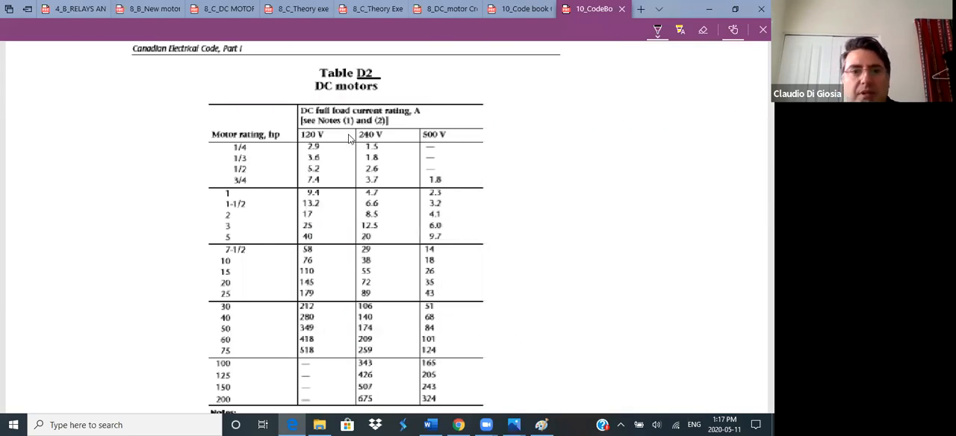
mouse_move(409, 108)
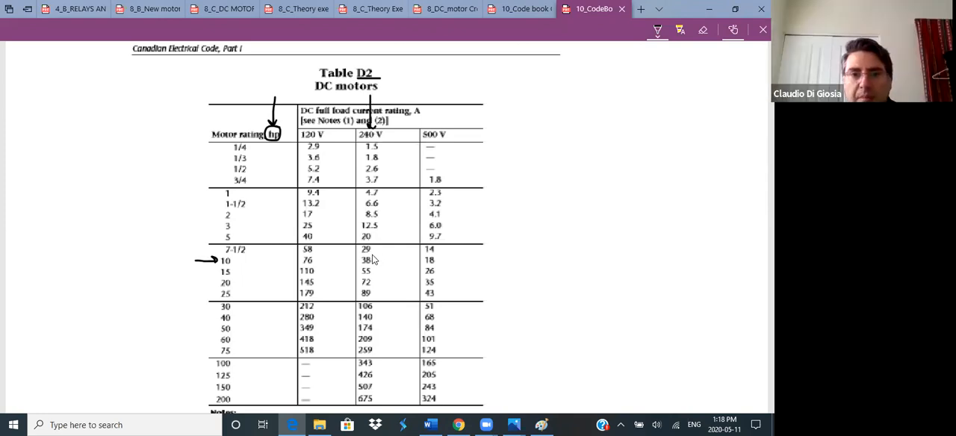
drag(361, 257, 370, 263)
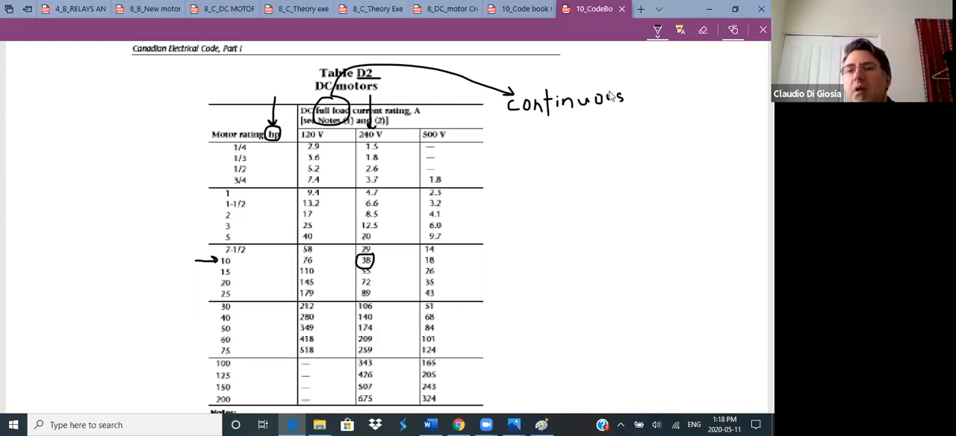
mouse_move(520, 133)
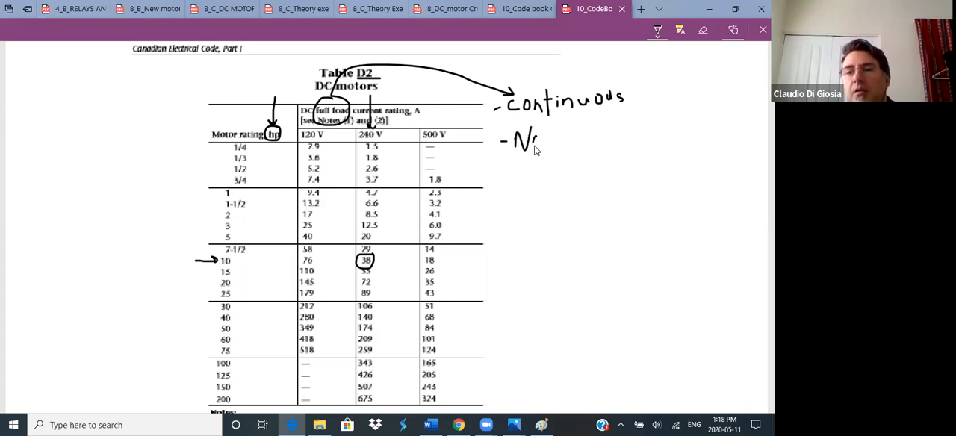
Step: Handwrite '-Nominal' beneath '-Continuous' beside Table D2 with the Draw pen
text(om)
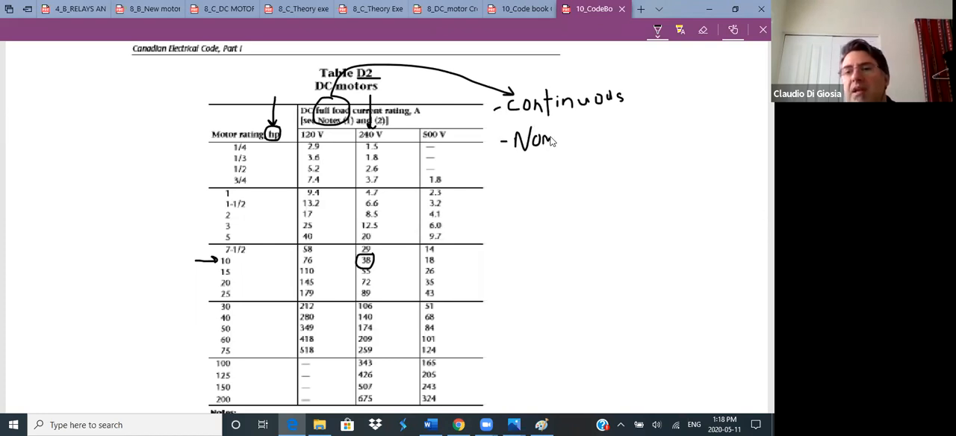
text(inal)
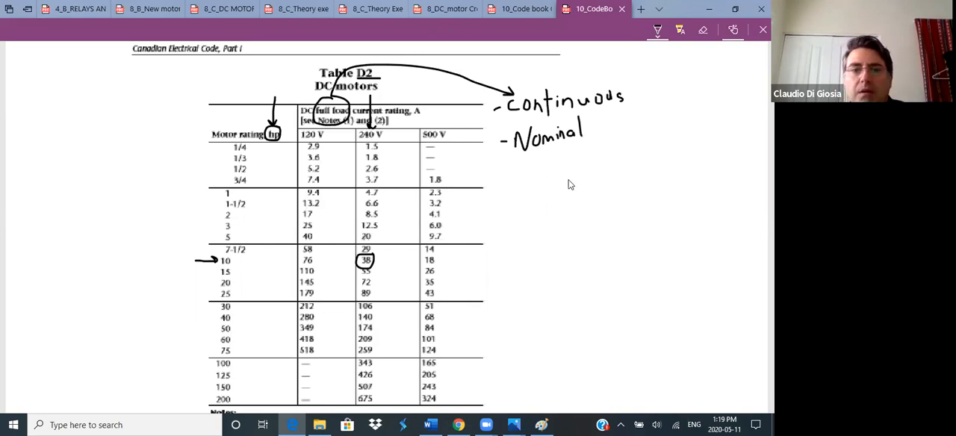
mouse_move(378, 266)
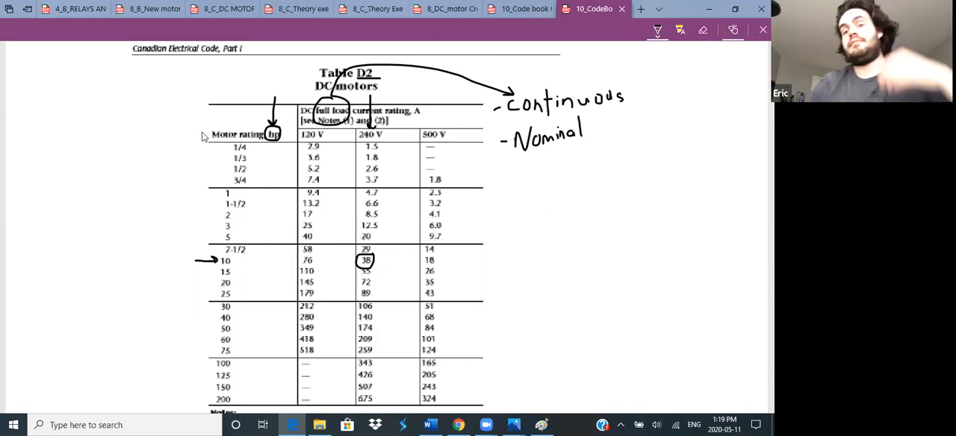
mouse_move(385, 208)
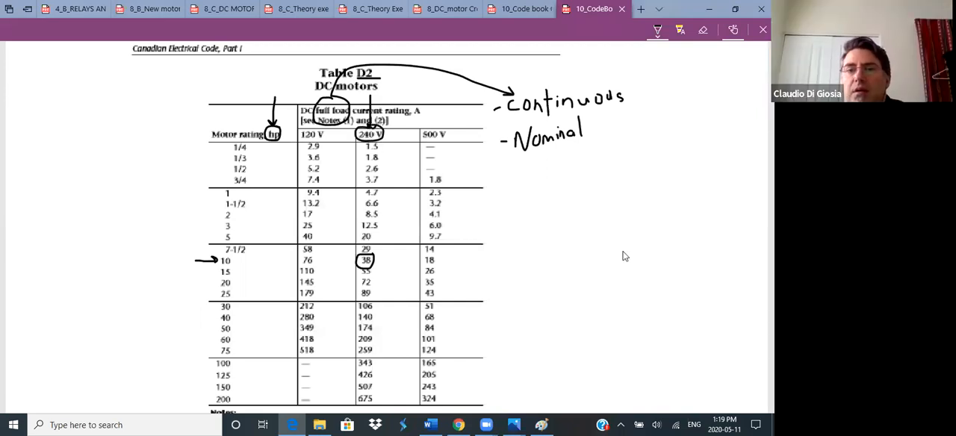
Step: Scroll down to bring the notes below Table D2 into view
scroll(down, 3)
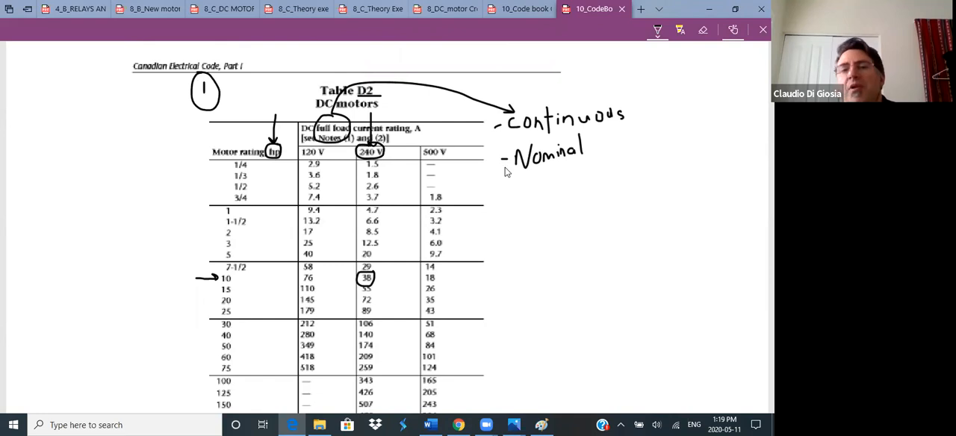
mouse_move(596, 230)
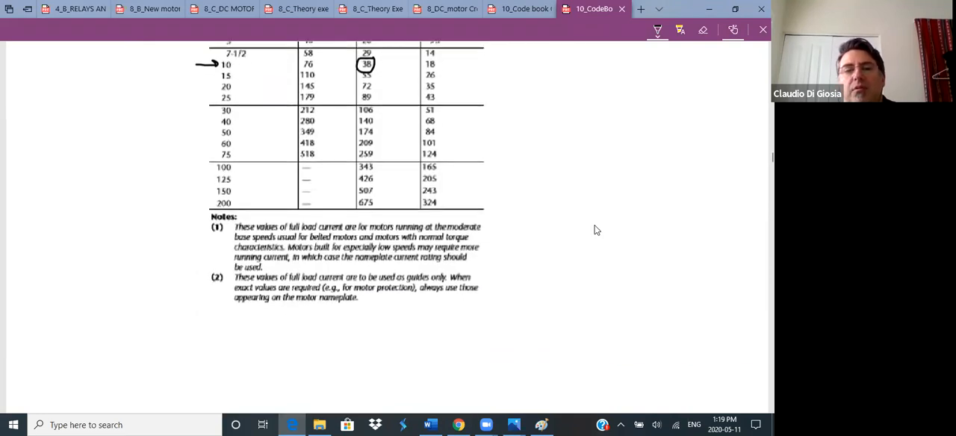
Step: Circle the 'Overcurrent protection' heading of Table D16 (Continued) and scroll to its DC columns
scroll(down, 3)
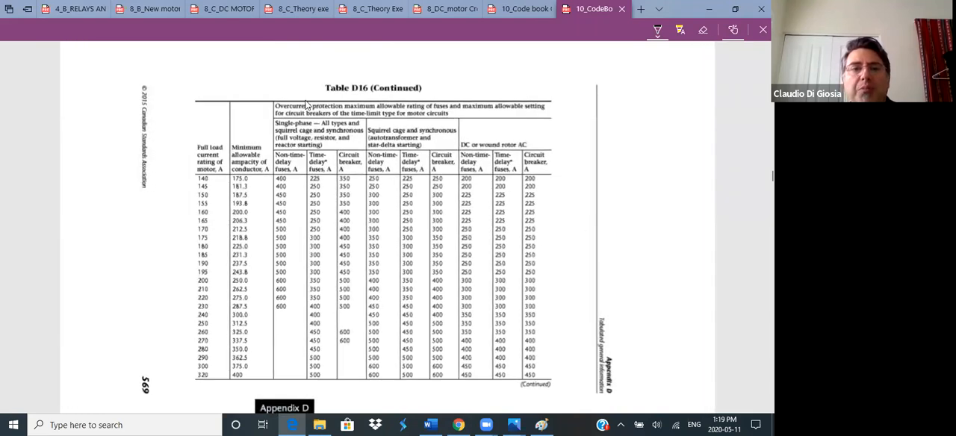
drag(266, 109, 321, 110)
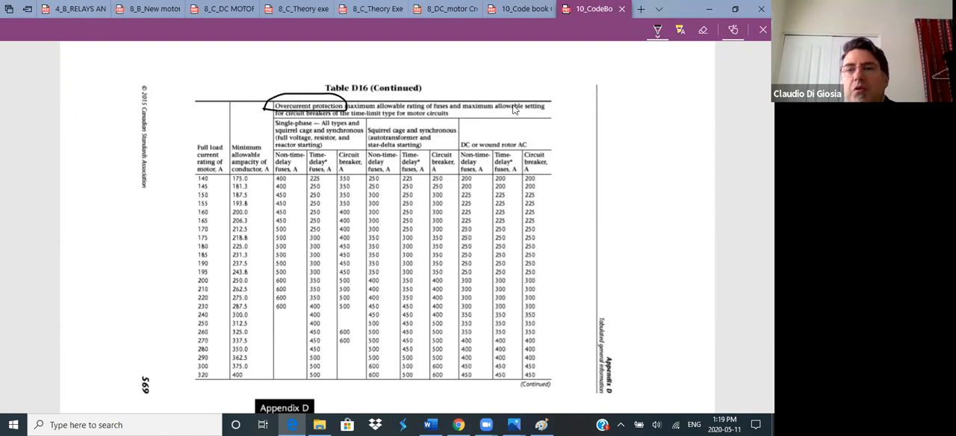
mouse_move(499, 147)
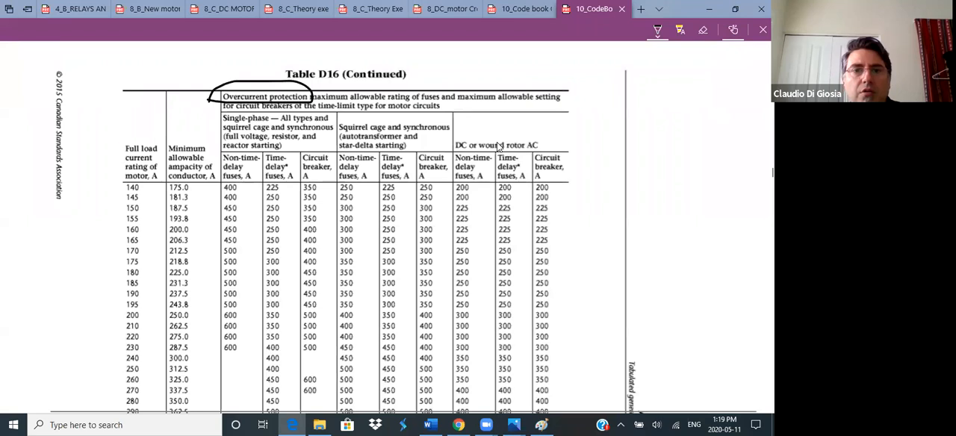
scroll(down, 3)
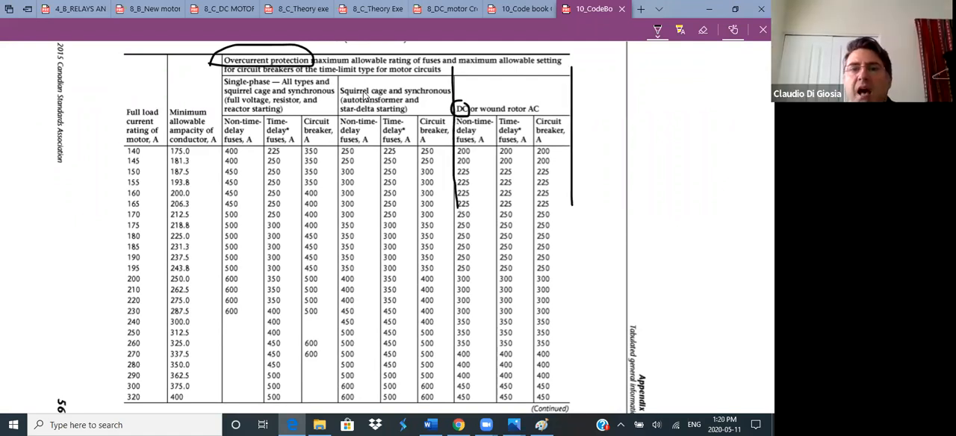
mouse_move(377, 116)
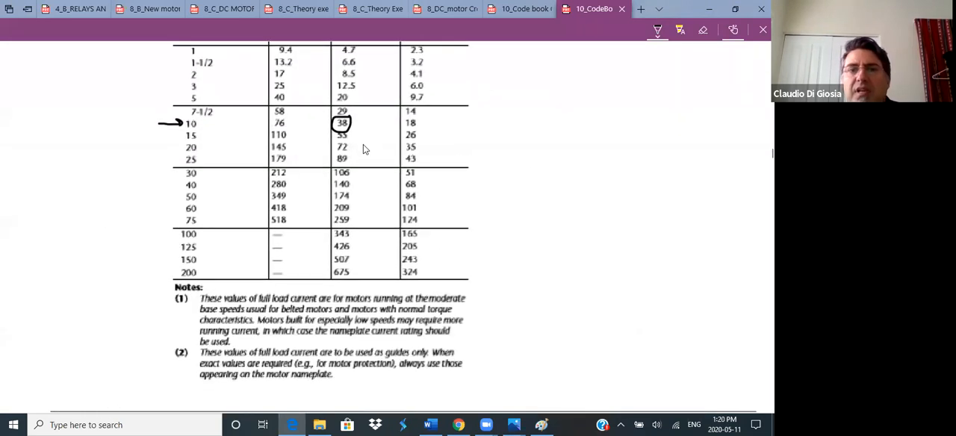
mouse_move(457, 149)
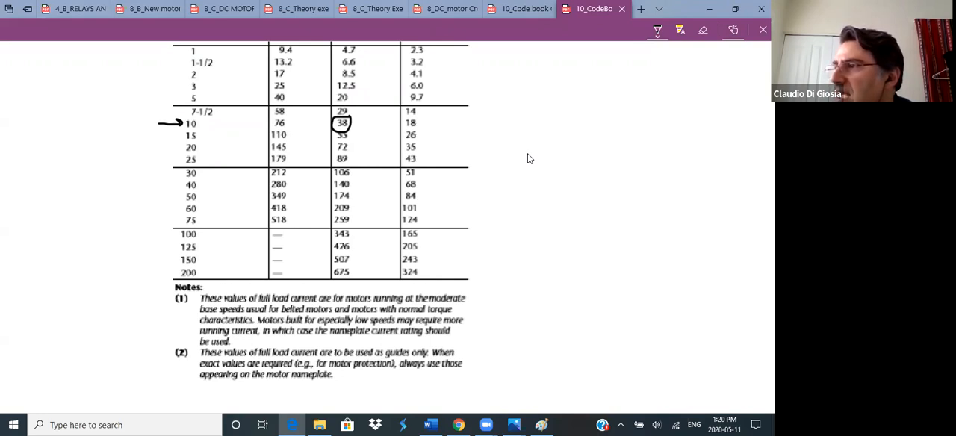
mouse_move(522, 189)
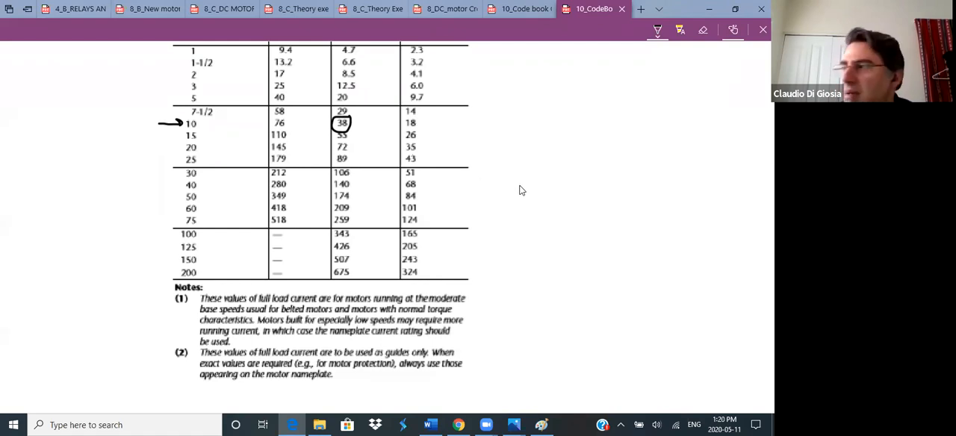
Step: Scroll the PDF back toward the annotated Table D2 DC motors page
scroll(down, 3)
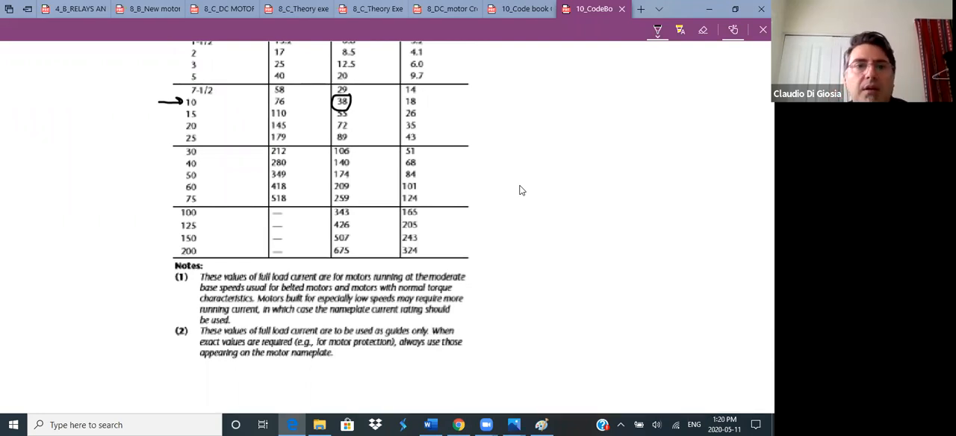
scroll(down, 3)
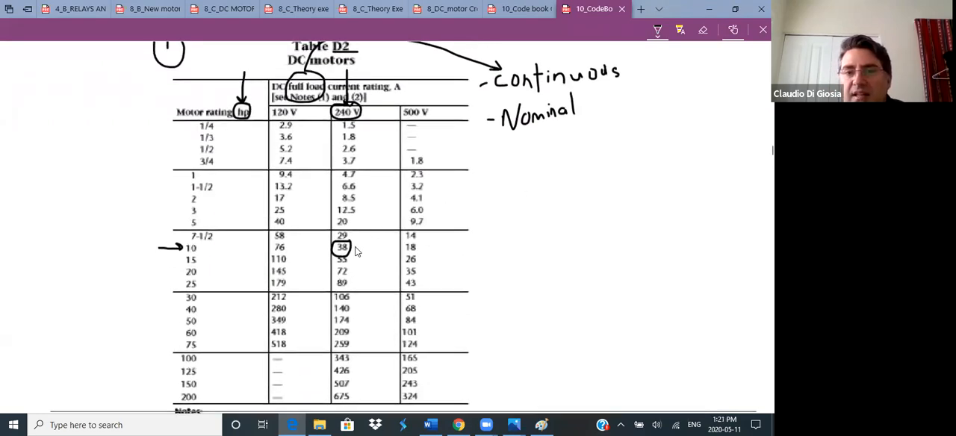
mouse_move(418, 247)
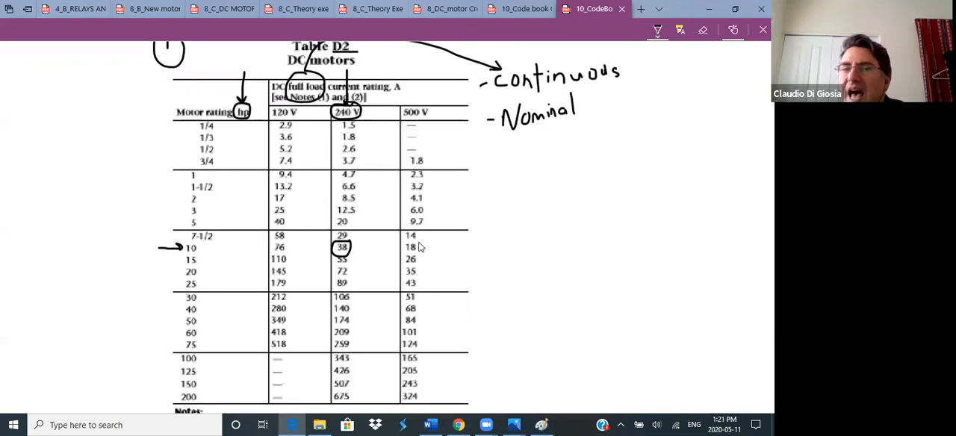
mouse_move(556, 257)
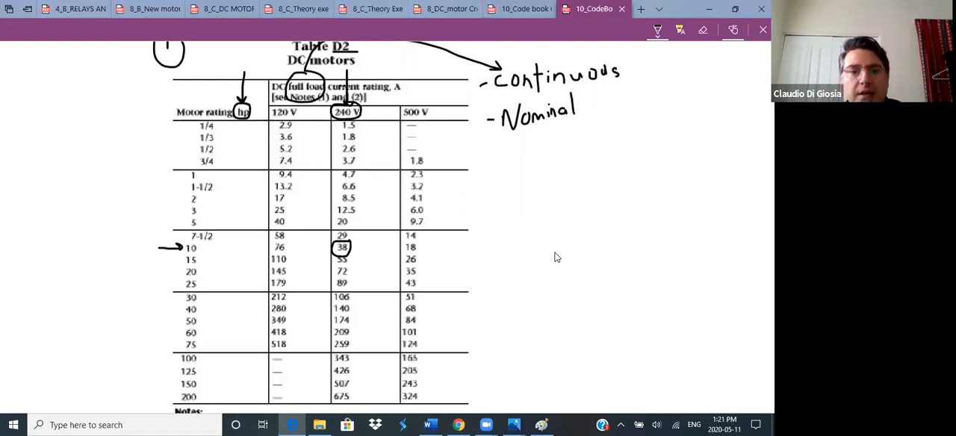
Step: Scroll the PDF down to the Table D16 full-load current and fuse columns
scroll(down, 3)
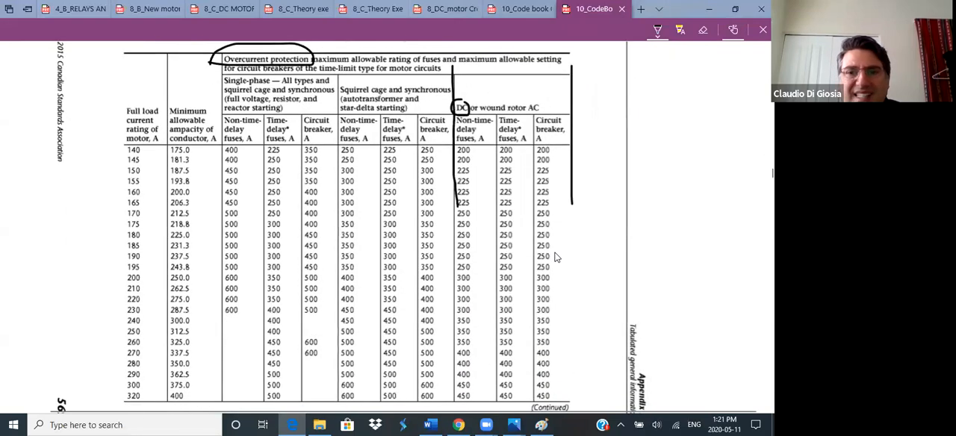
scroll(down, 3)
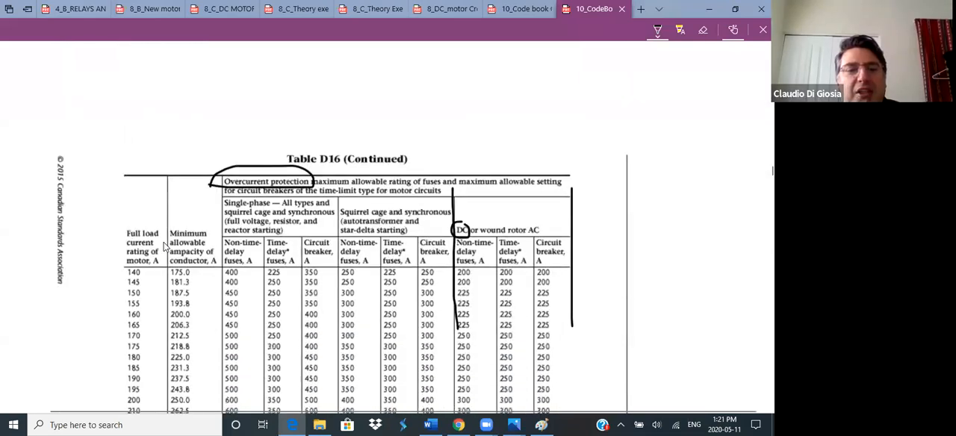
scroll(down, 3)
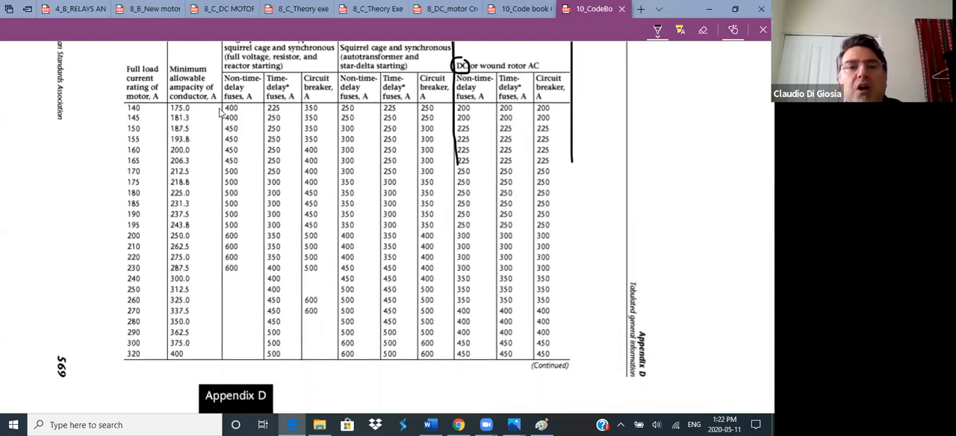
mouse_move(293, 114)
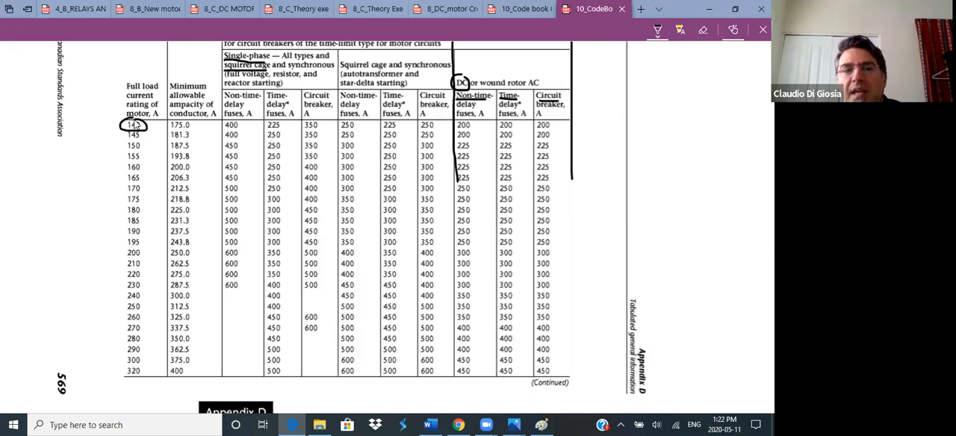
mouse_move(231, 124)
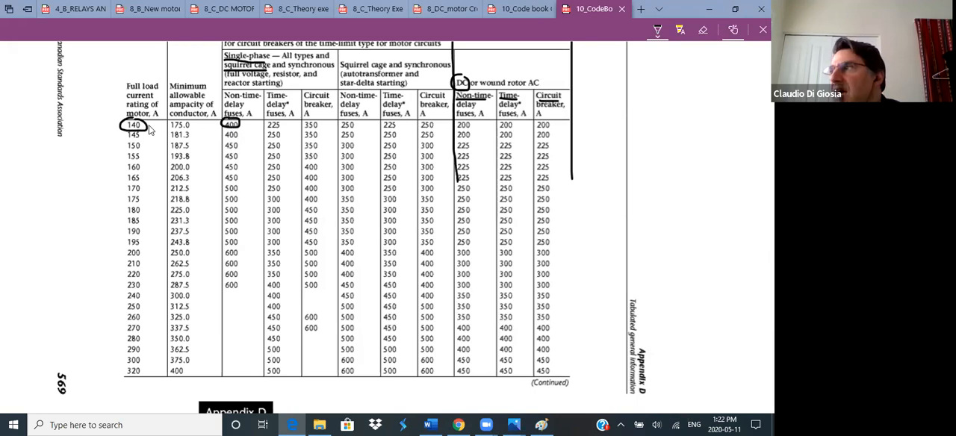
mouse_move(239, 131)
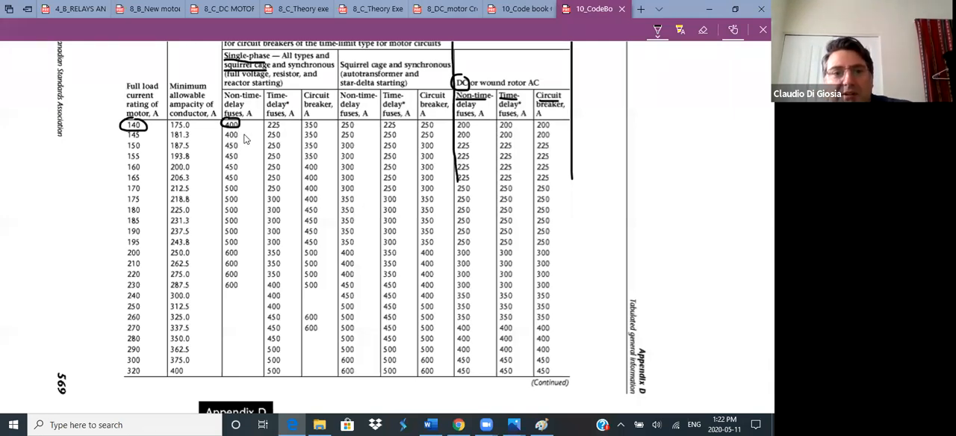
mouse_move(290, 124)
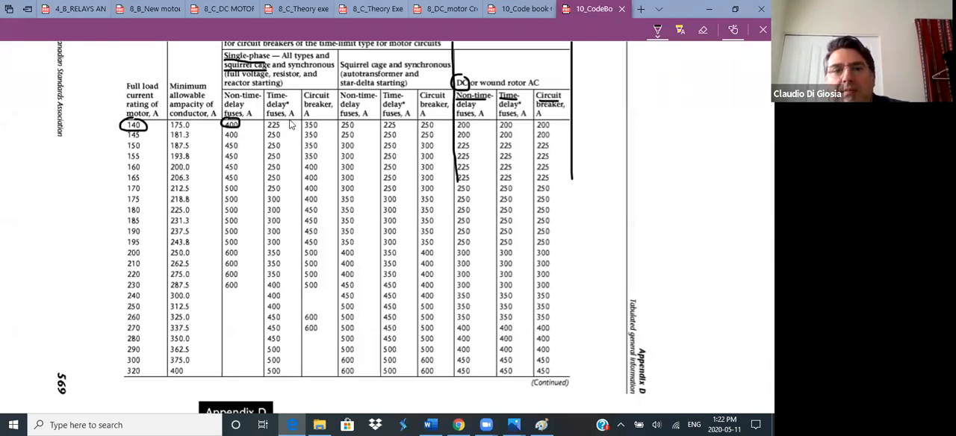
mouse_move(340, 163)
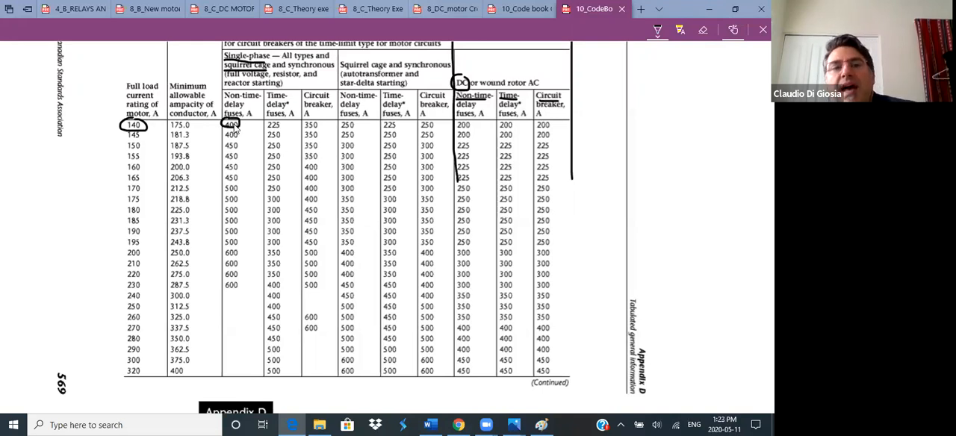
mouse_move(271, 133)
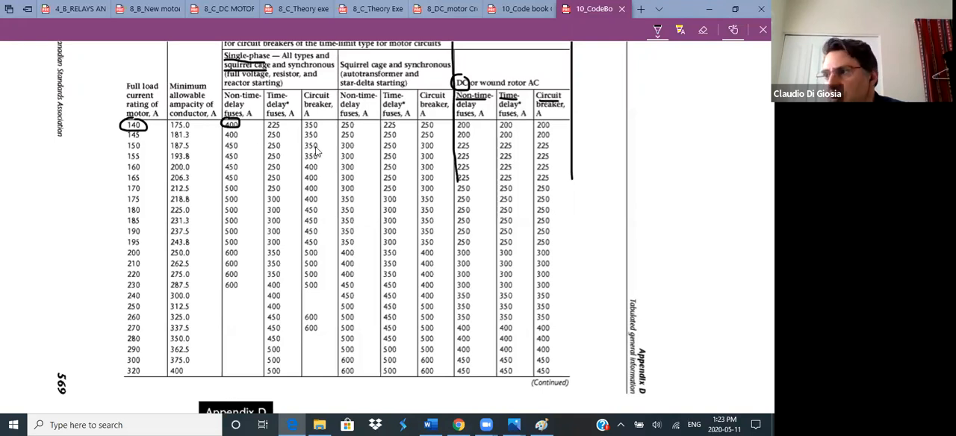
Step: Scroll down past the Table D16 motor ratings to the Table 1 (Concluded) page
scroll(down, 3)
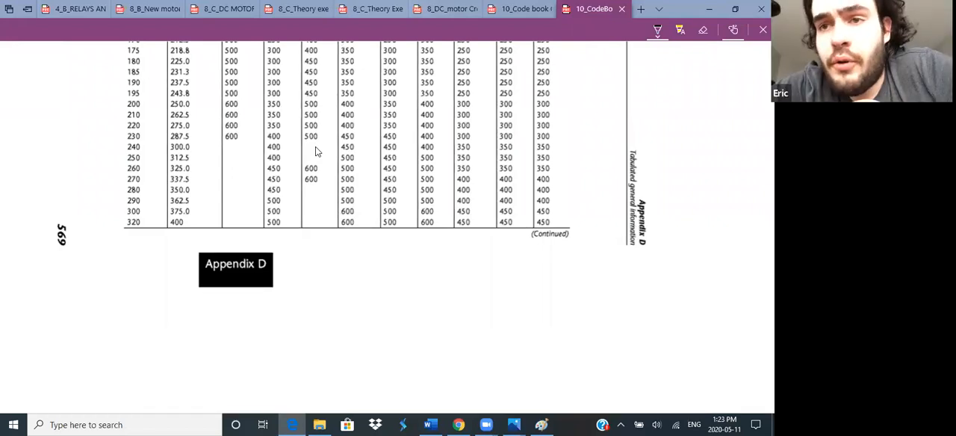
scroll(down, 3)
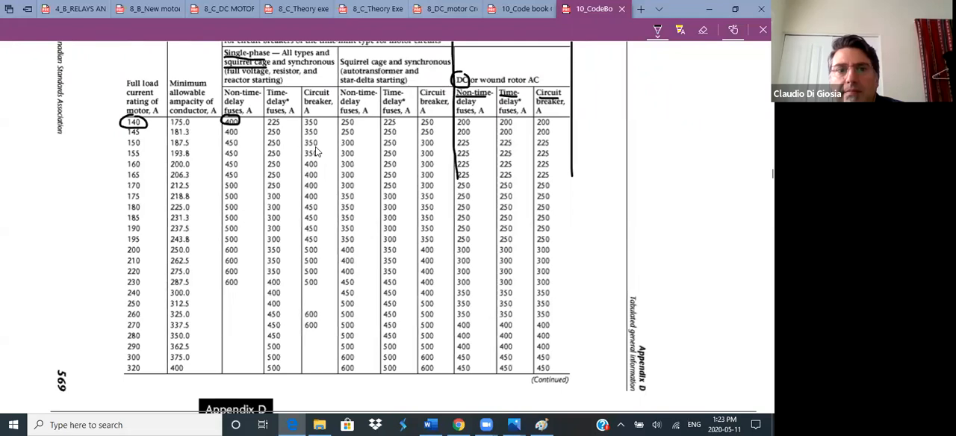
mouse_move(269, 122)
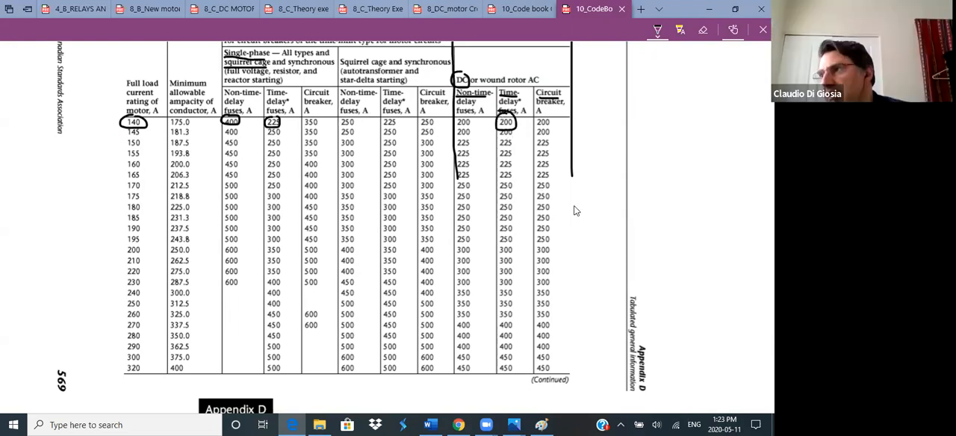
scroll(down, 3)
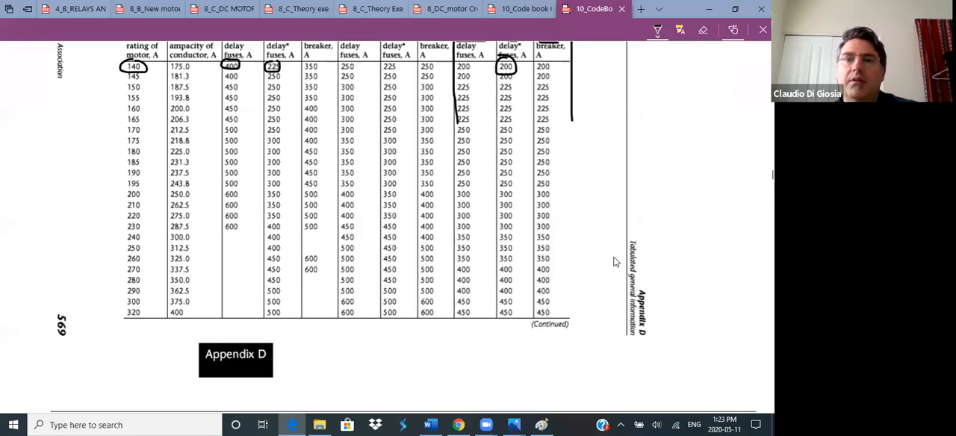
scroll(down, 3)
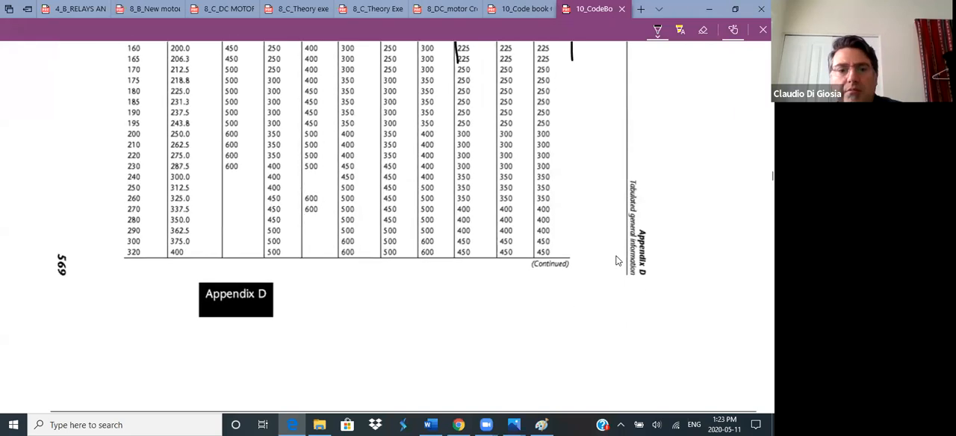
scroll(down, 3)
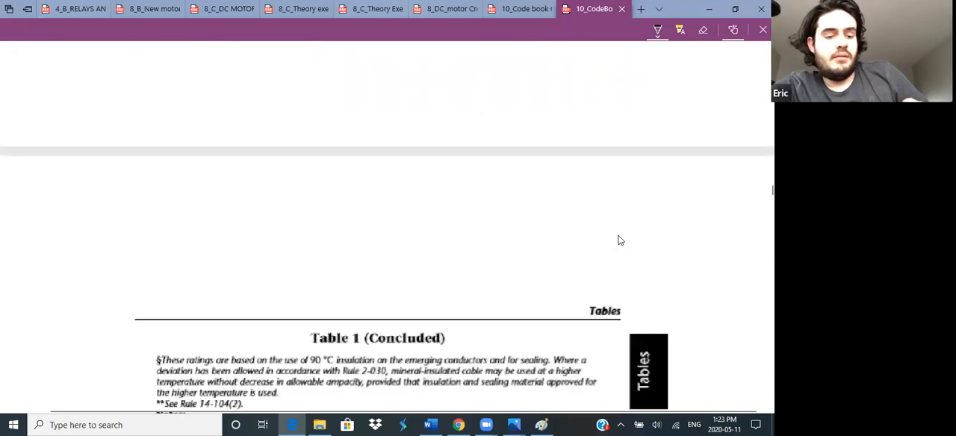
Step: Scroll through the PDF to the annotated Table D2 DC motors page
scroll(down, 3)
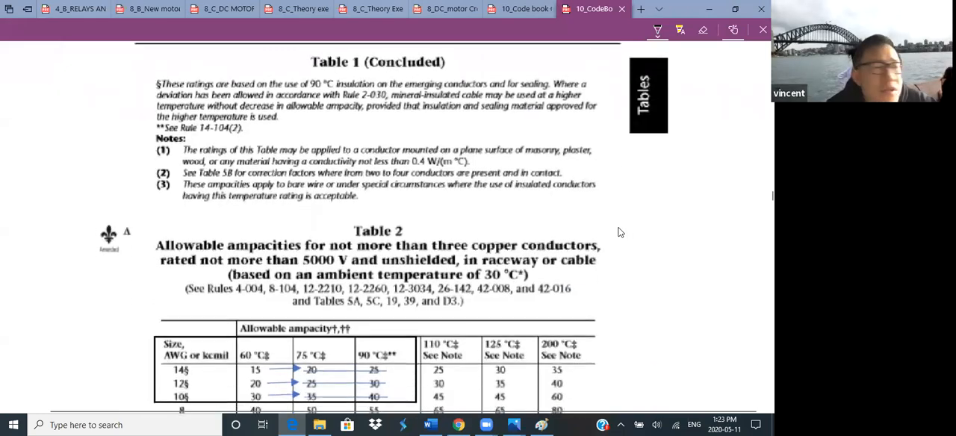
scroll(down, 3)
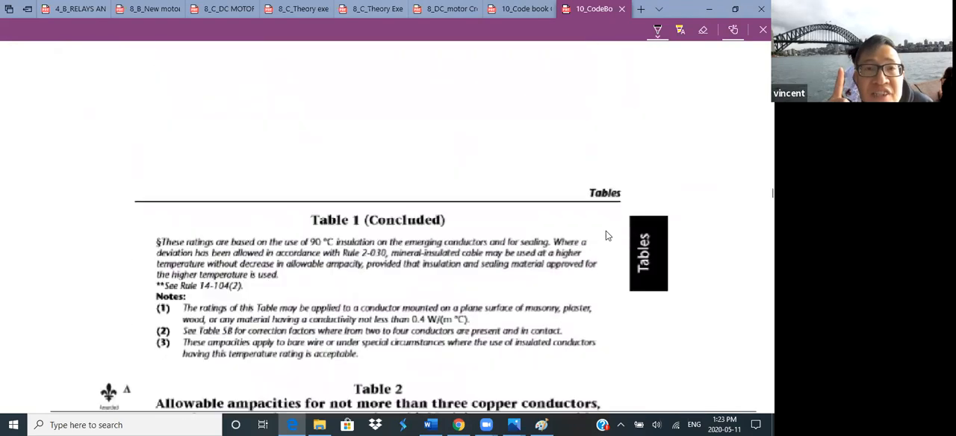
scroll(down, 3)
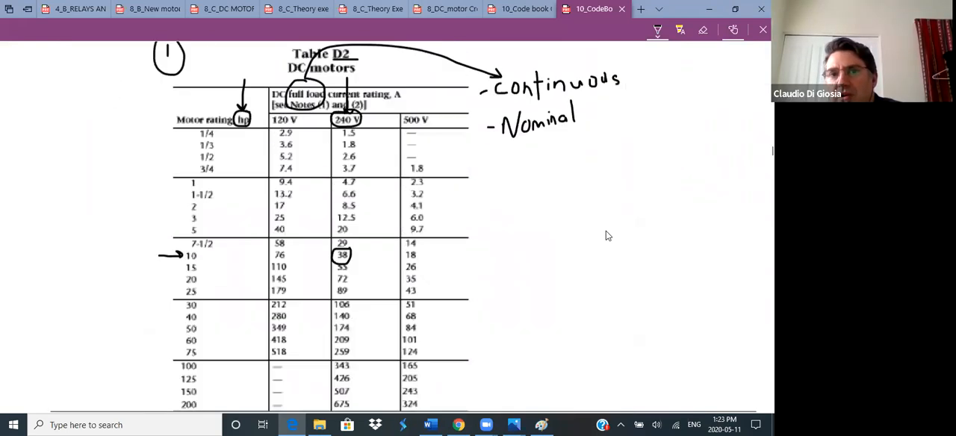
Step: Scroll past Figure 28-2 and the Table D2 notes down to Table D16 (Continued)
scroll(down, 3)
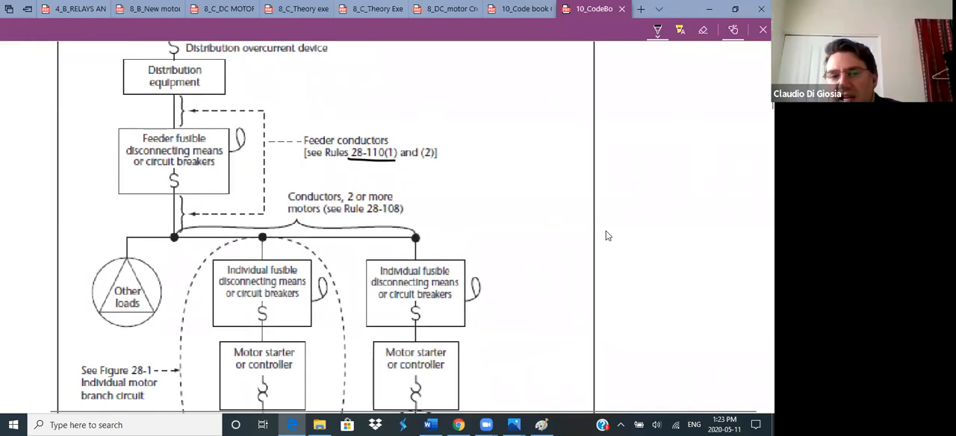
scroll(down, 3)
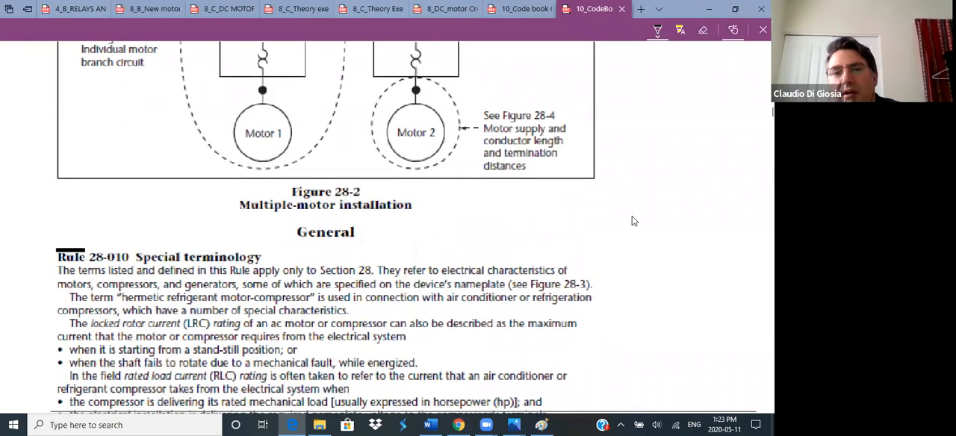
scroll(down, 3)
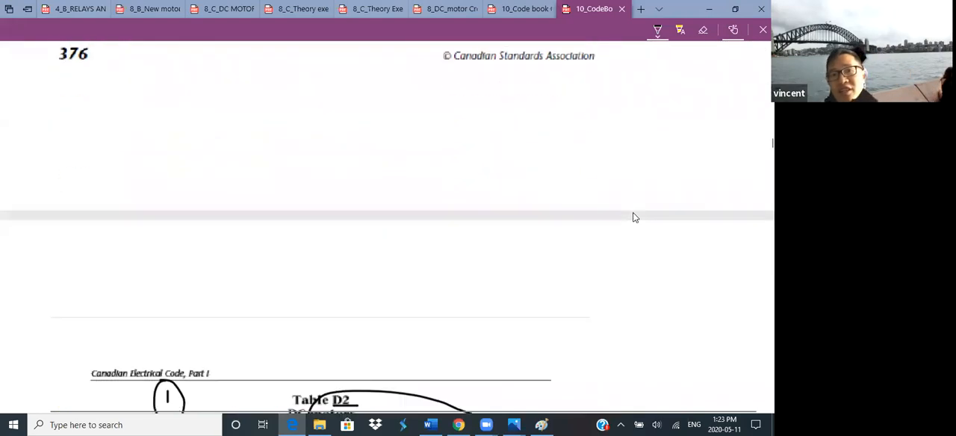
scroll(down, 3)
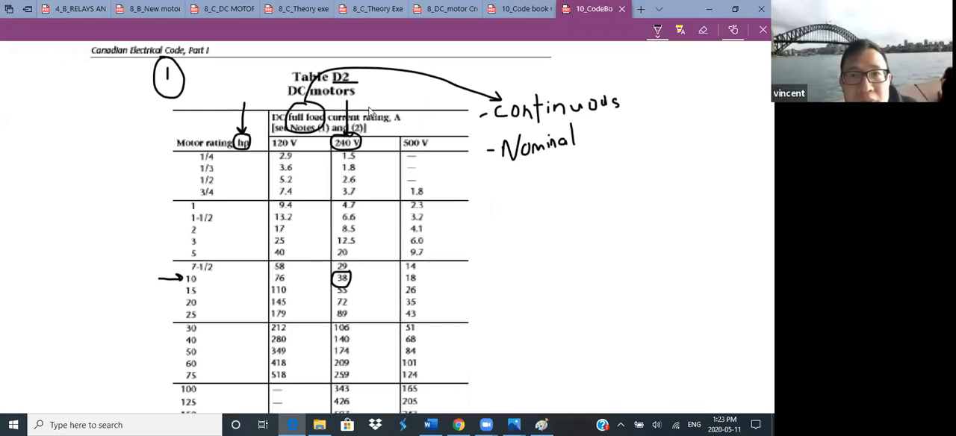
mouse_move(562, 212)
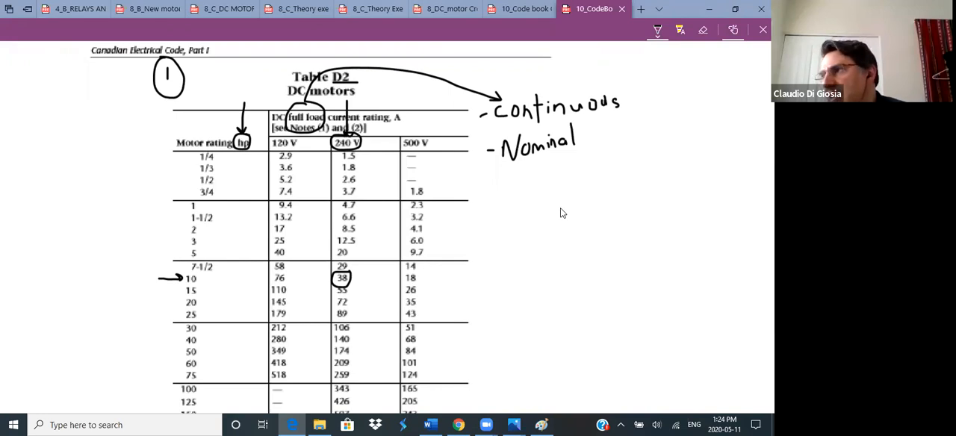
scroll(down, 3)
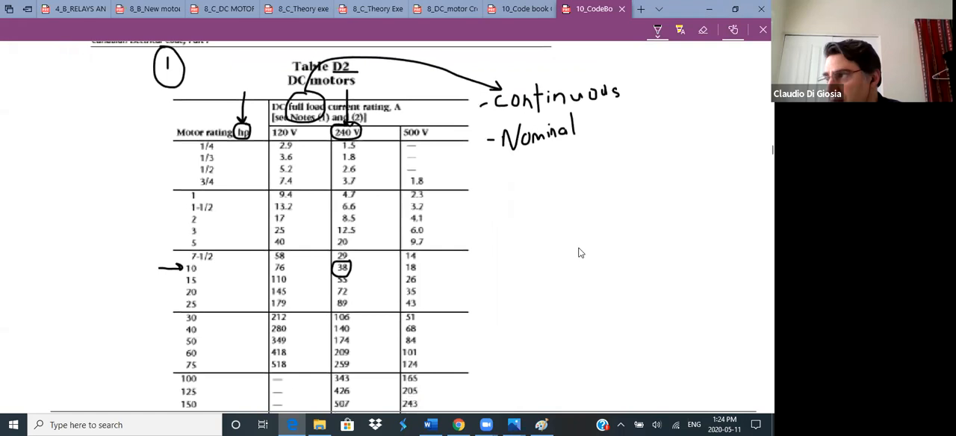
scroll(down, 3)
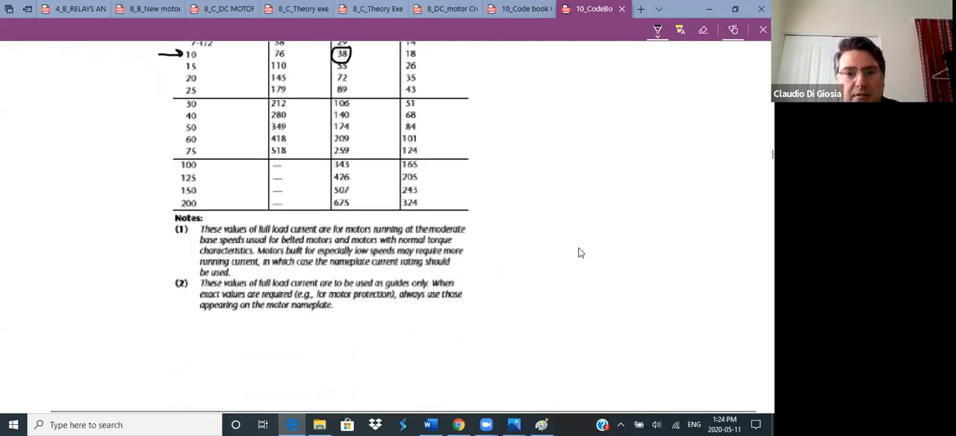
scroll(down, 3)
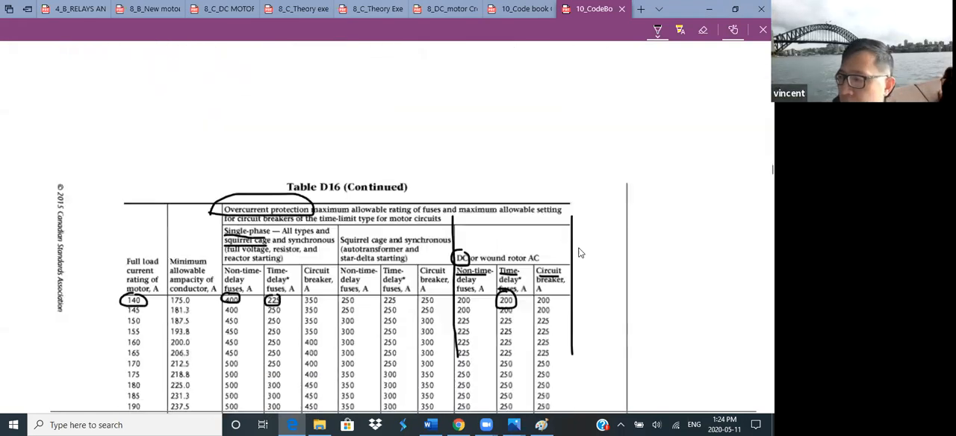
scroll(down, 3)
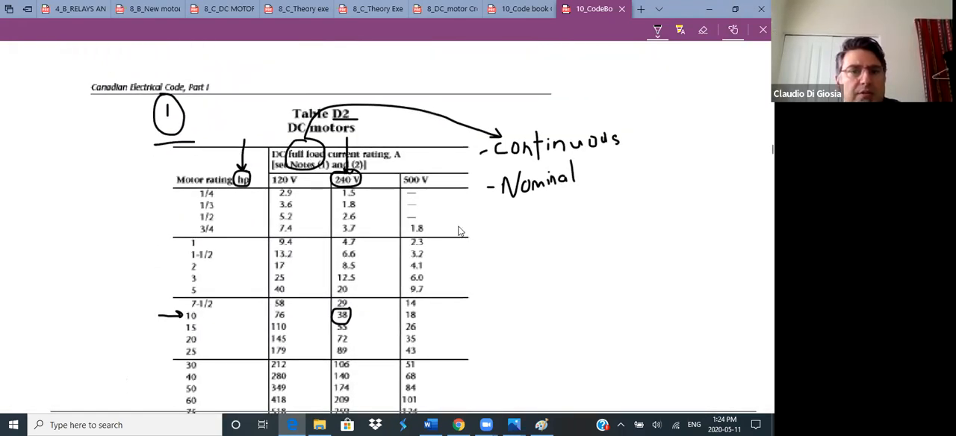
Step: Scroll to the Table D16 (Continued) heading, then on to Table 2 copper ampacities
scroll(down, 3)
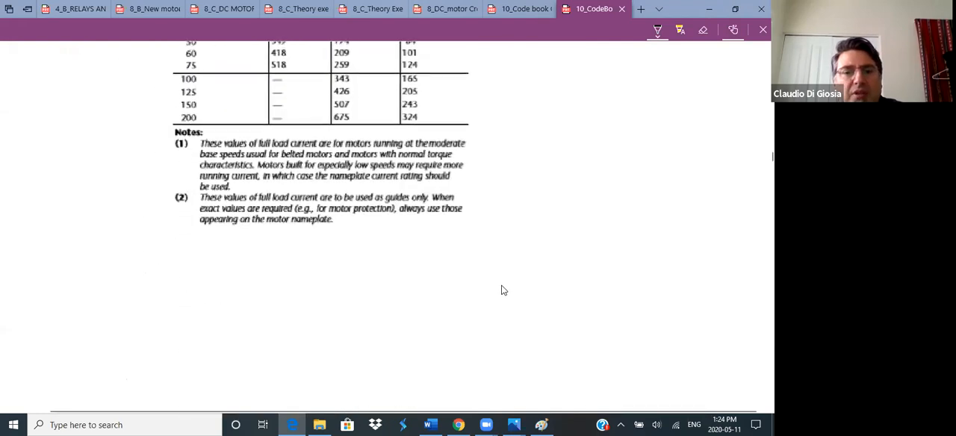
scroll(down, 3)
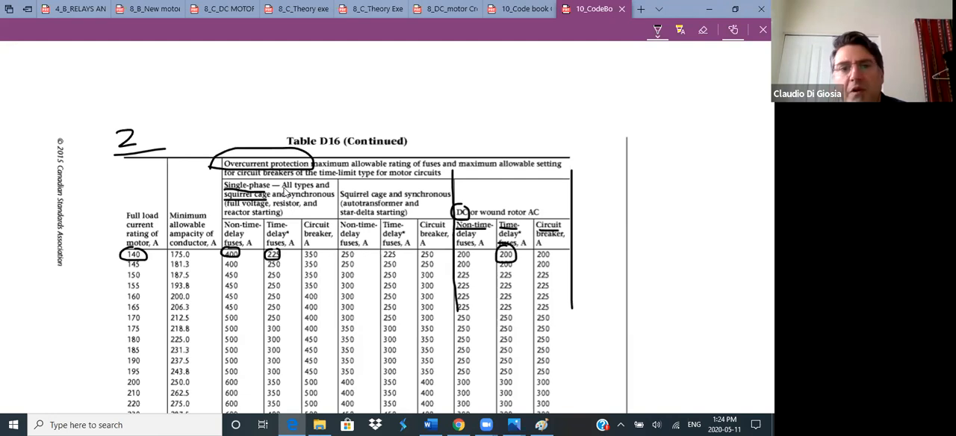
mouse_move(639, 230)
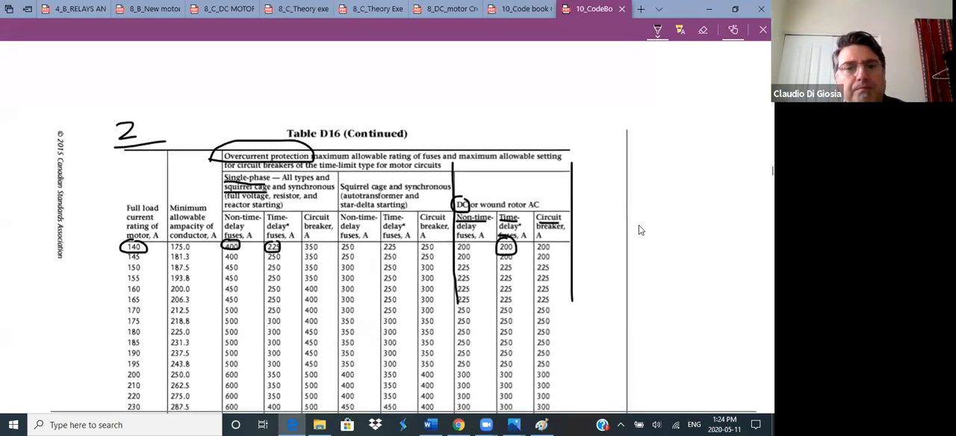
scroll(down, 3)
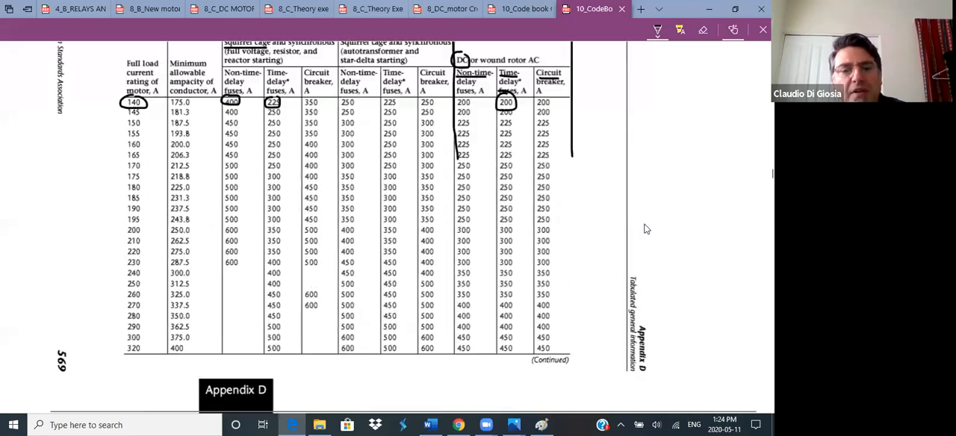
scroll(down, 3)
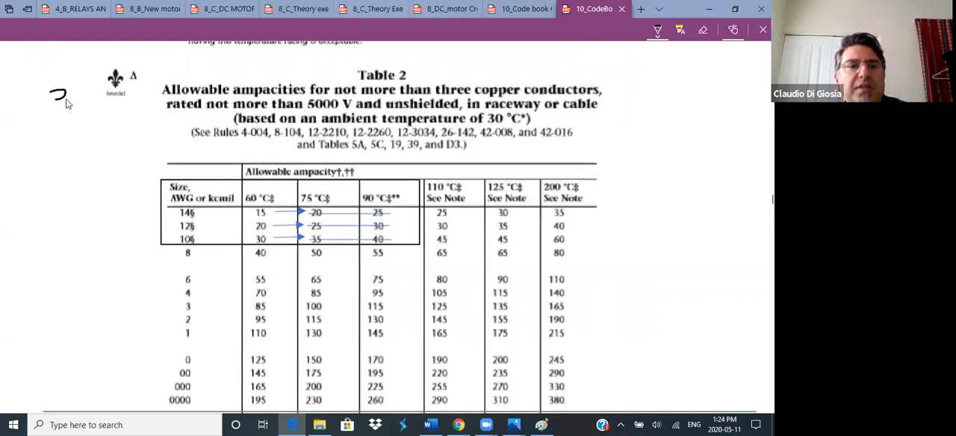
Step: Ink step '3' with 'Nom × 1.25 = X' beside Table 2 and draw an arrow down the table
drag(56, 86, 97, 113)
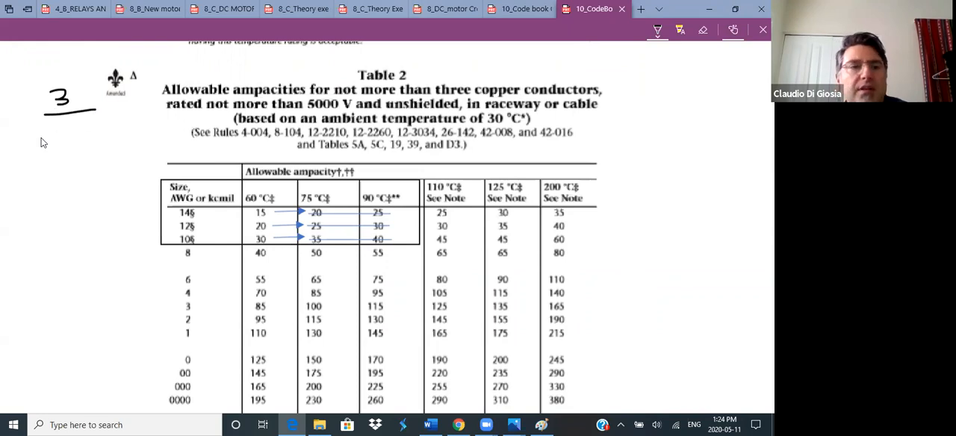
drag(35, 131, 47, 147)
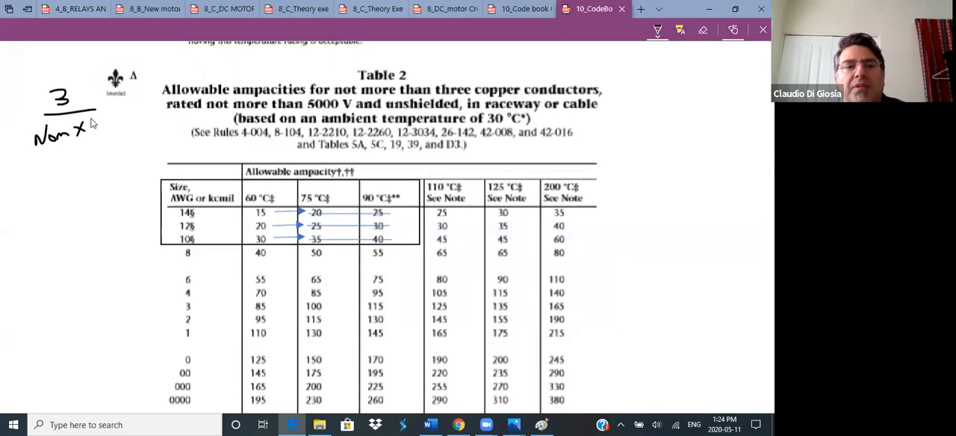
text(1.)
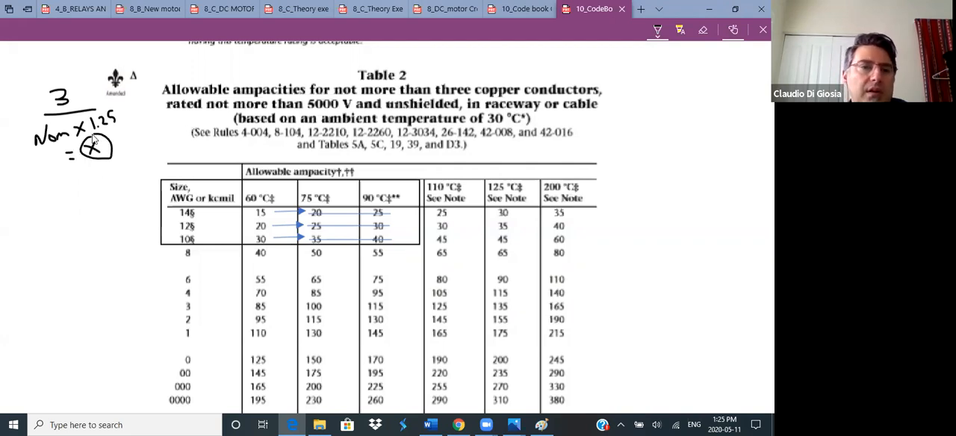
drag(97, 152, 162, 281)
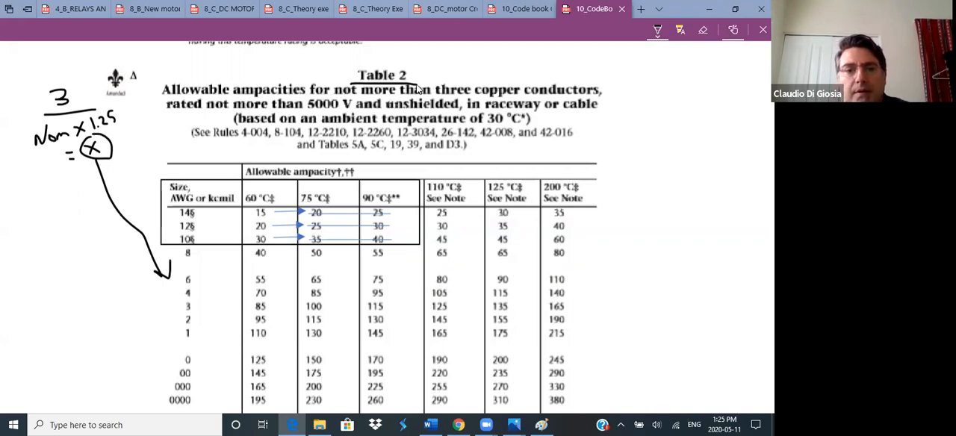
mouse_move(376, 230)
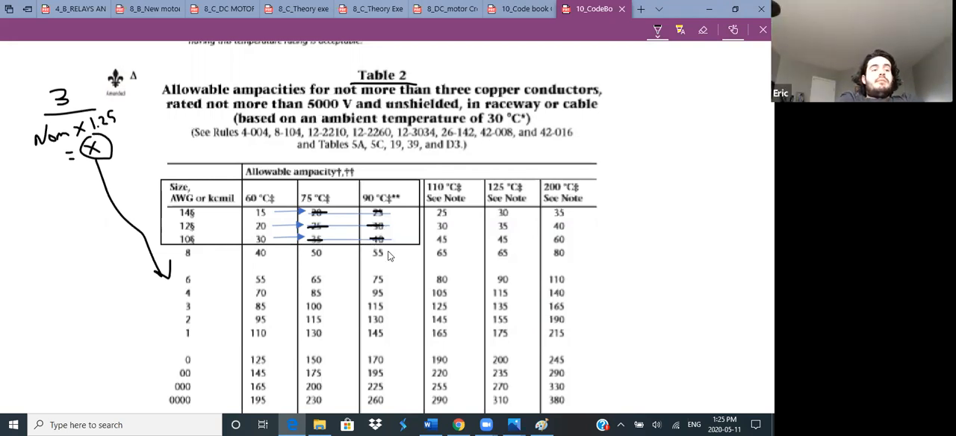
Step: Scroll down through Table 6A to its final rows at the bottom of page 309
scroll(down, 3)
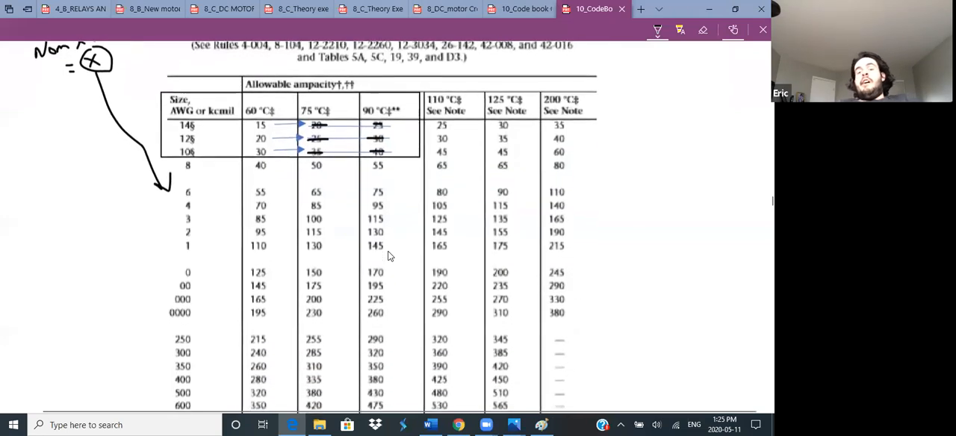
scroll(down, 3)
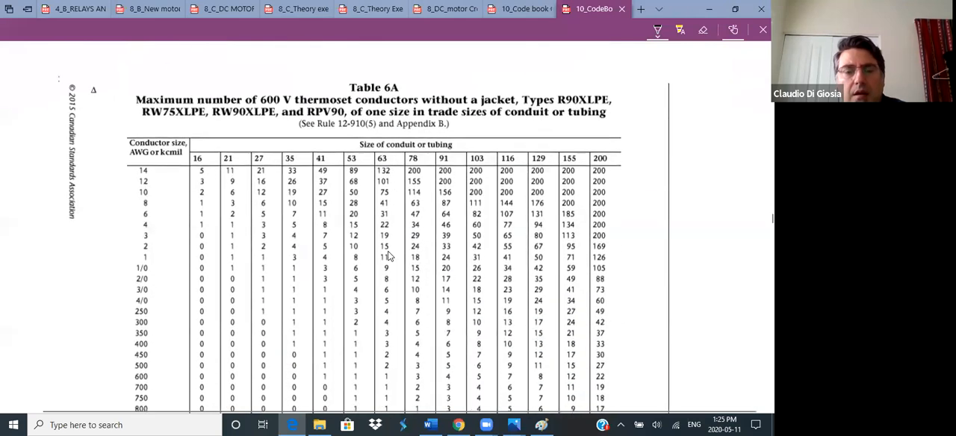
mouse_move(96, 103)
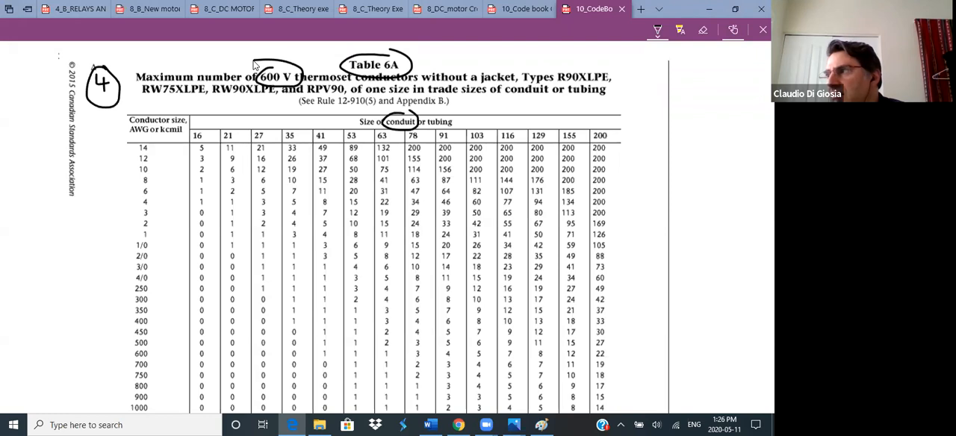
mouse_move(168, 172)
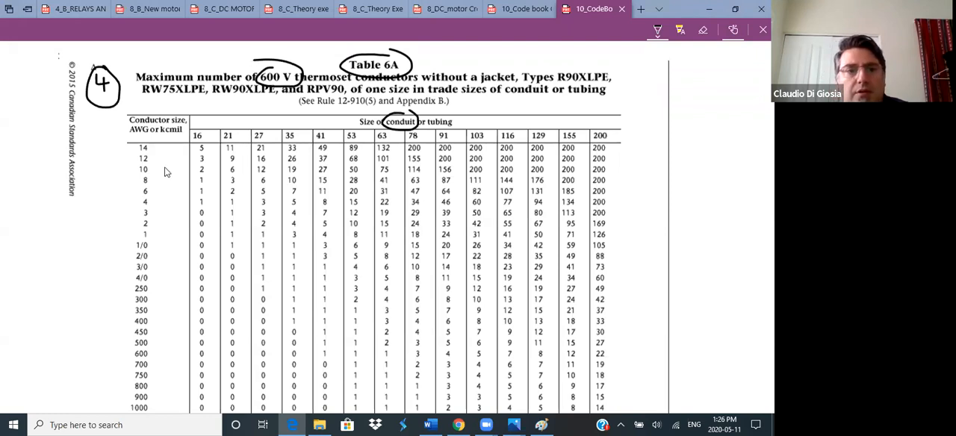
mouse_move(182, 164)
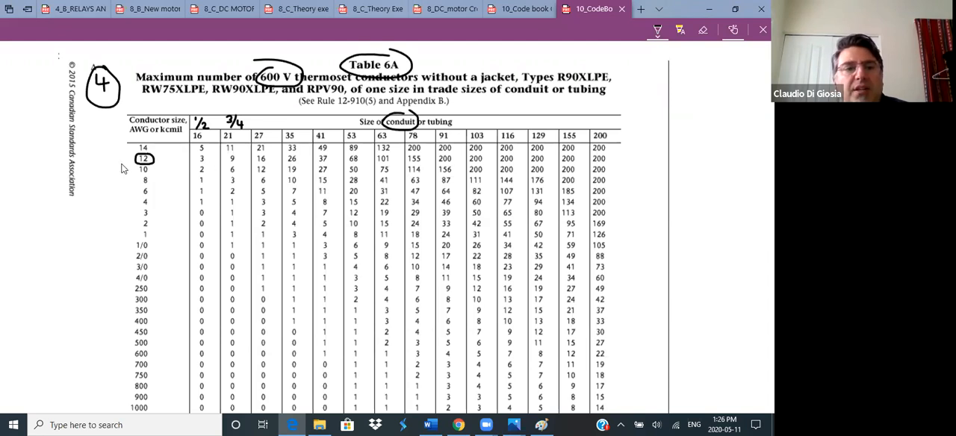
click(116, 159)
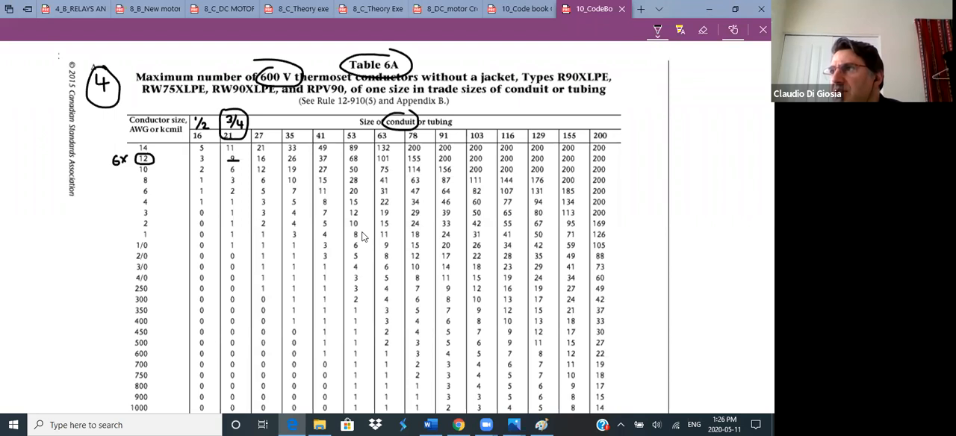
scroll(down, 3)
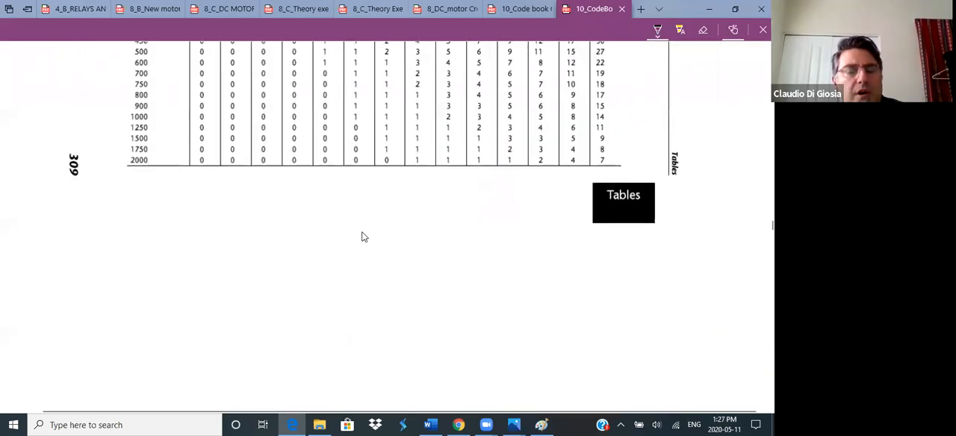
Step: Circle Table 8's 31 and 40 per cent fills and ink 'DC + -' and '+ - gnd' beside them
scroll(down, 3)
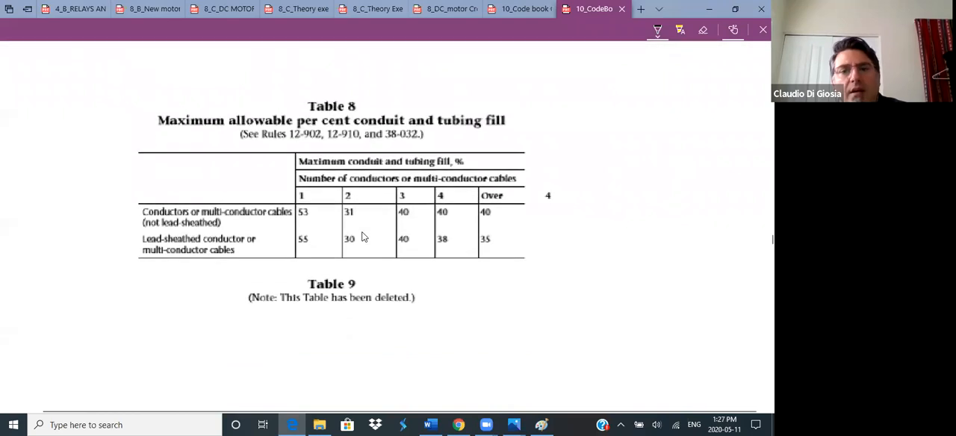
scroll(up, 3)
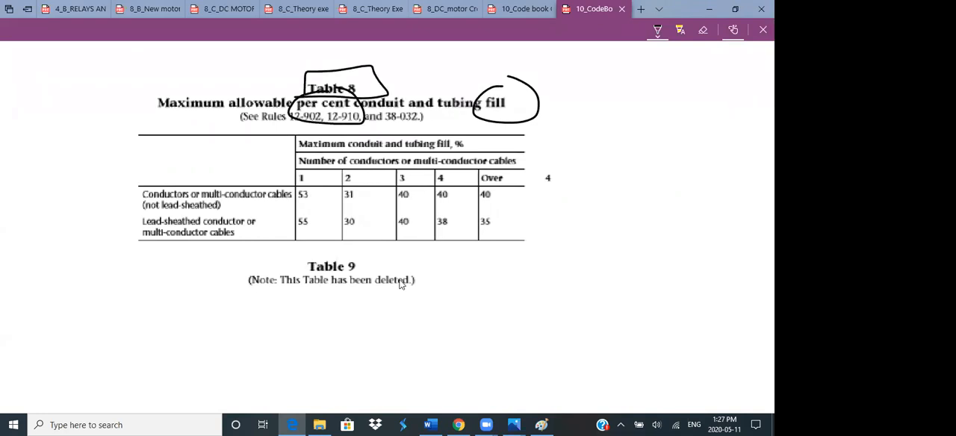
mouse_move(469, 284)
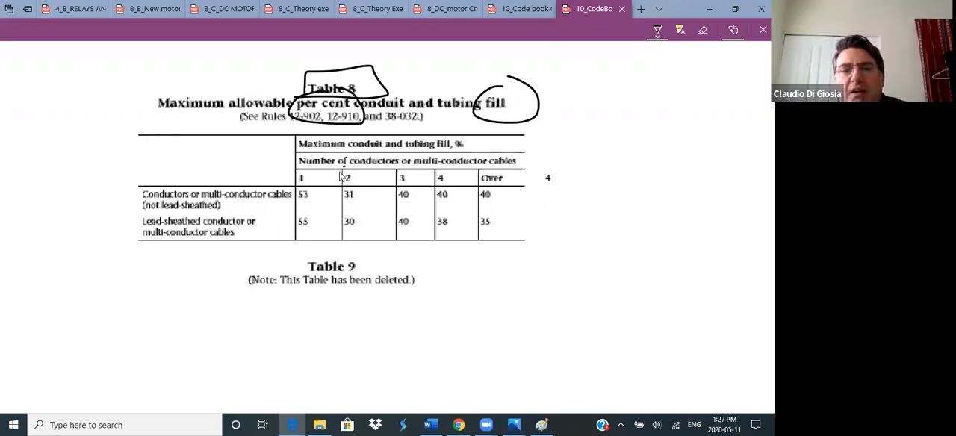
drag(346, 167, 346, 202)
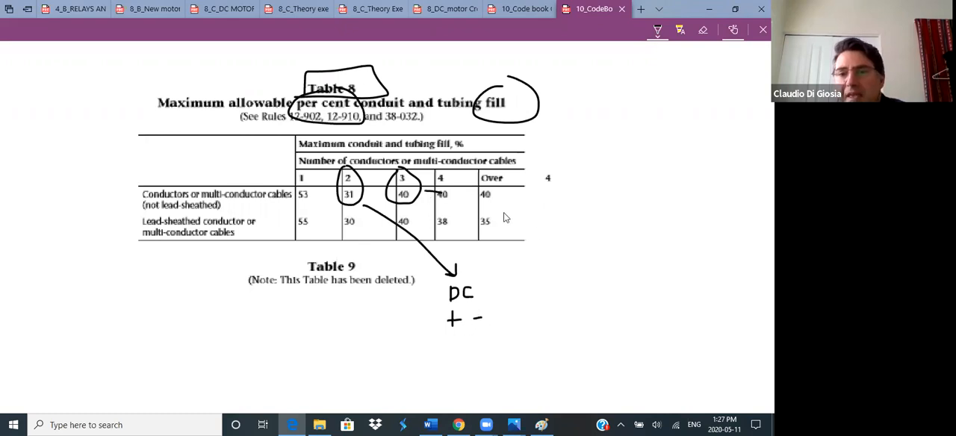
drag(441, 196, 594, 284)
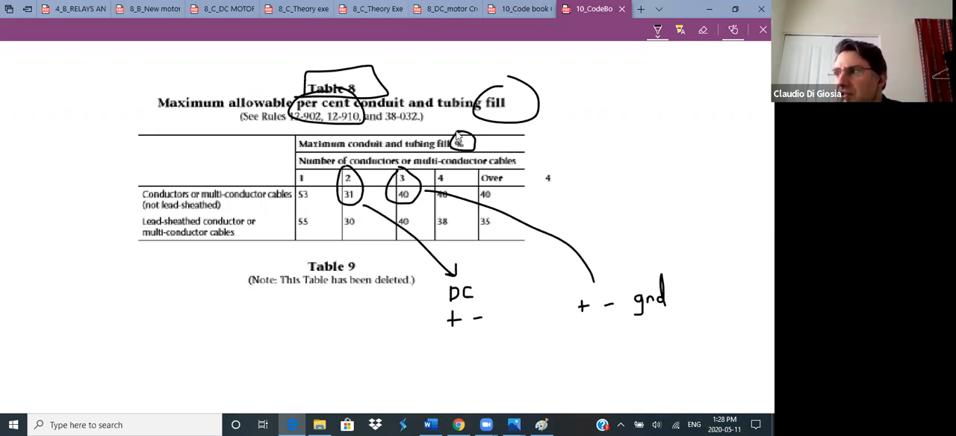
mouse_move(620, 181)
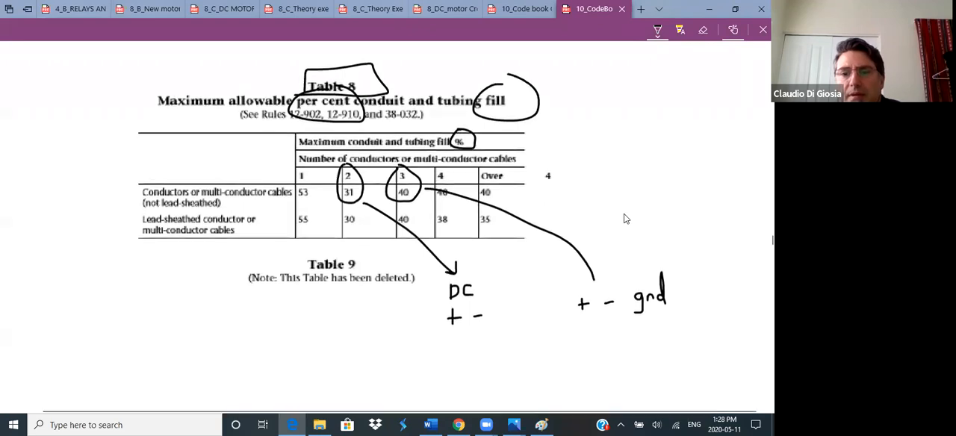
scroll(down, 3)
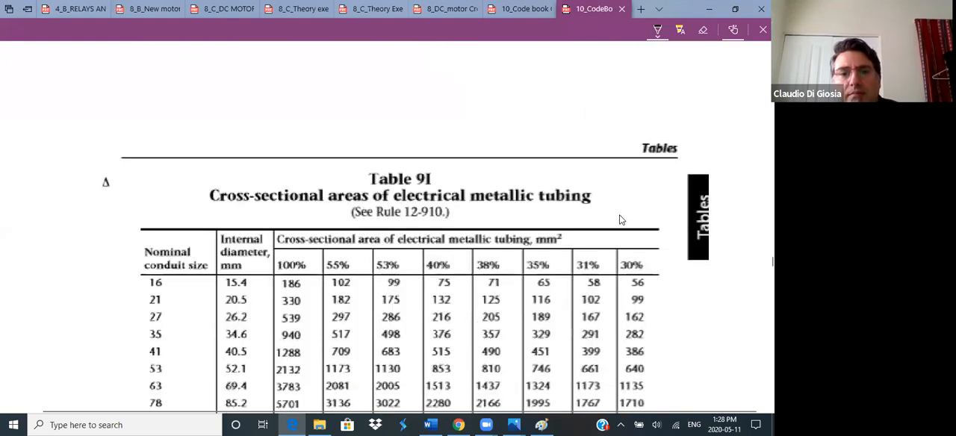
Step: Mark Table 9I's electrical metallic tubing title with an asterisk and EMT label
scroll(down, 3)
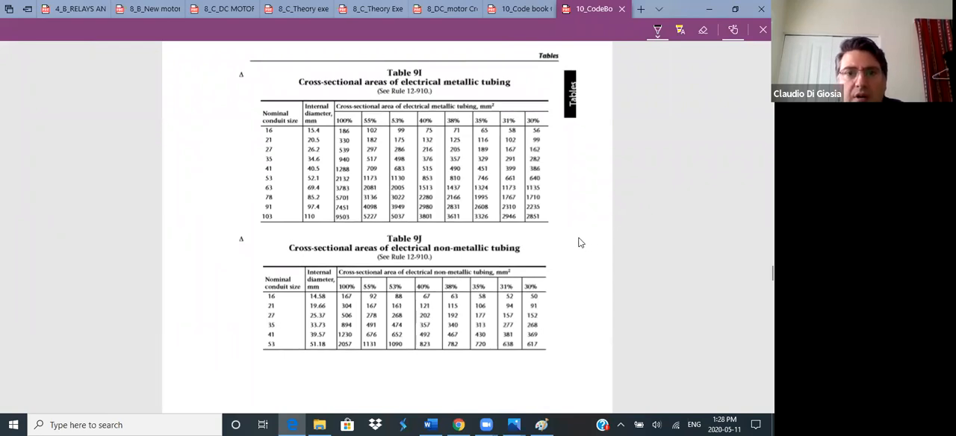
mouse_move(436, 78)
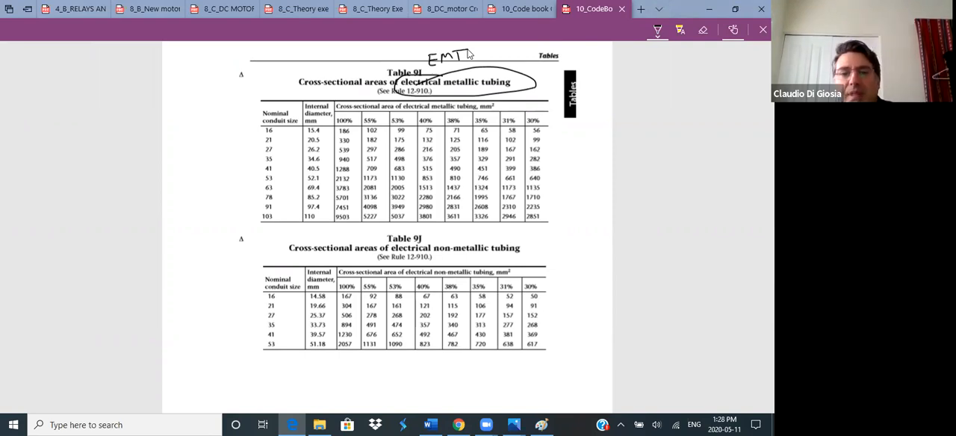
mouse_move(299, 73)
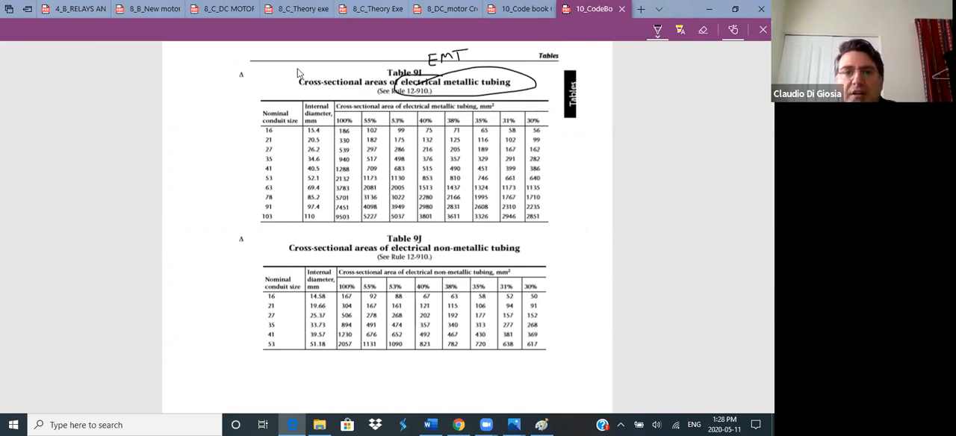
drag(272, 74, 282, 84)
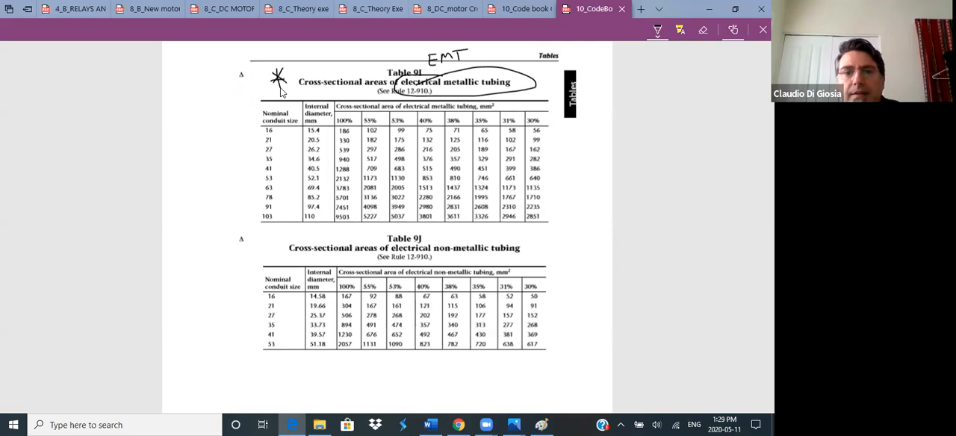
mouse_move(402, 137)
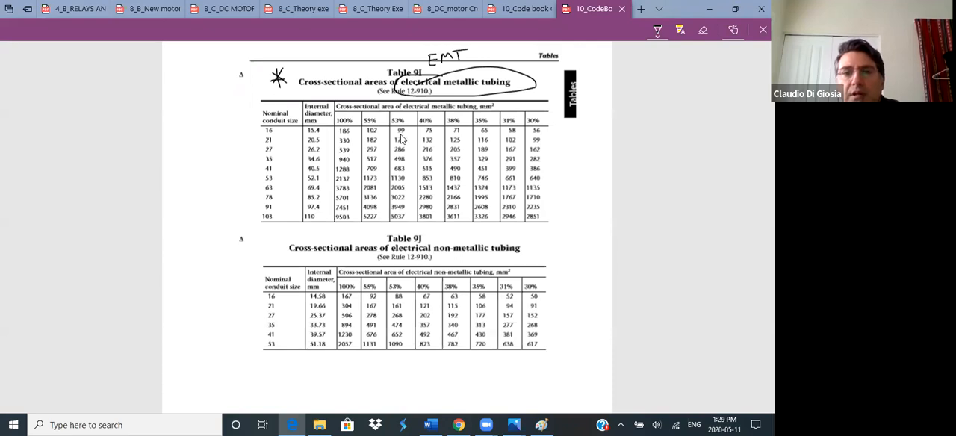
mouse_move(460, 118)
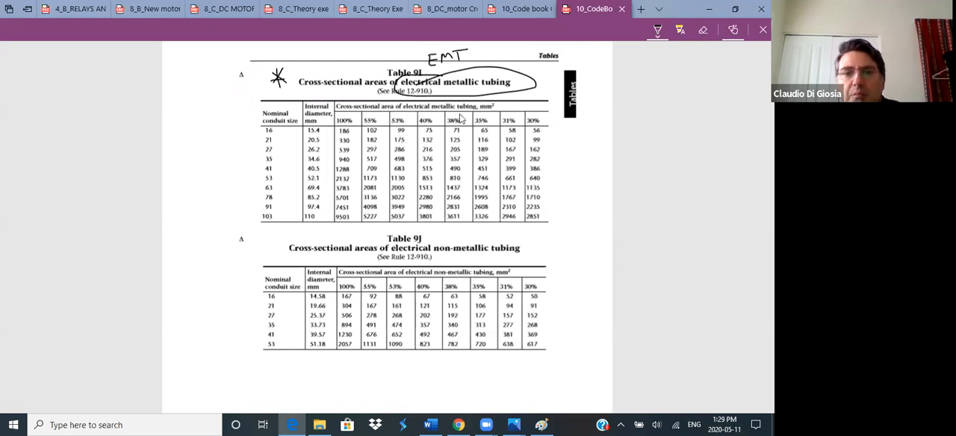
mouse_move(495, 120)
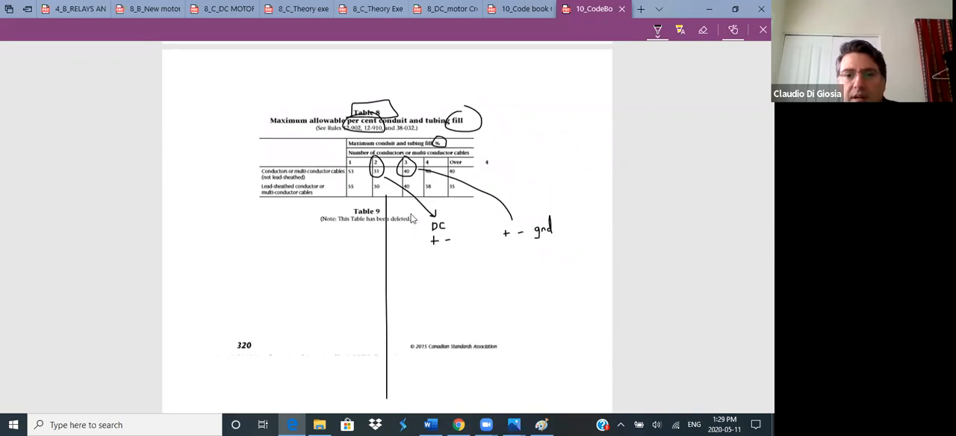
Step: Extend the connecting line down the page and cross out non-metallic Tables 9J and 9H
scroll(down, 3)
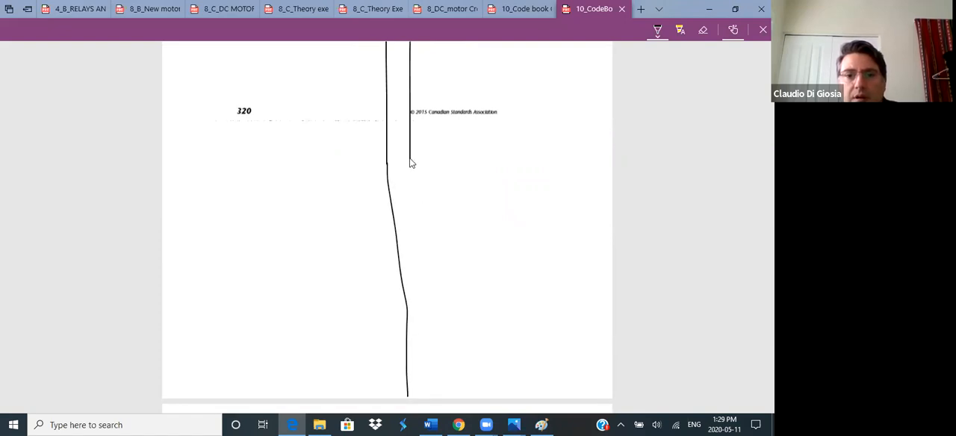
drag(411, 159, 436, 391)
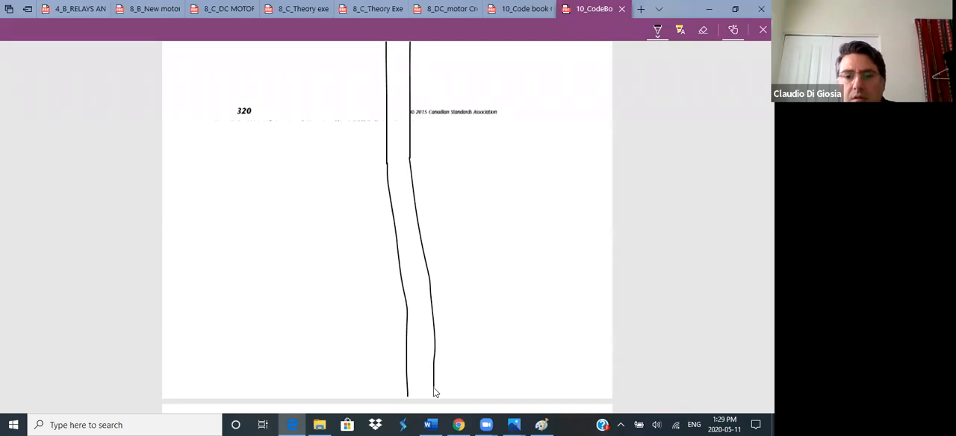
scroll(down, 3)
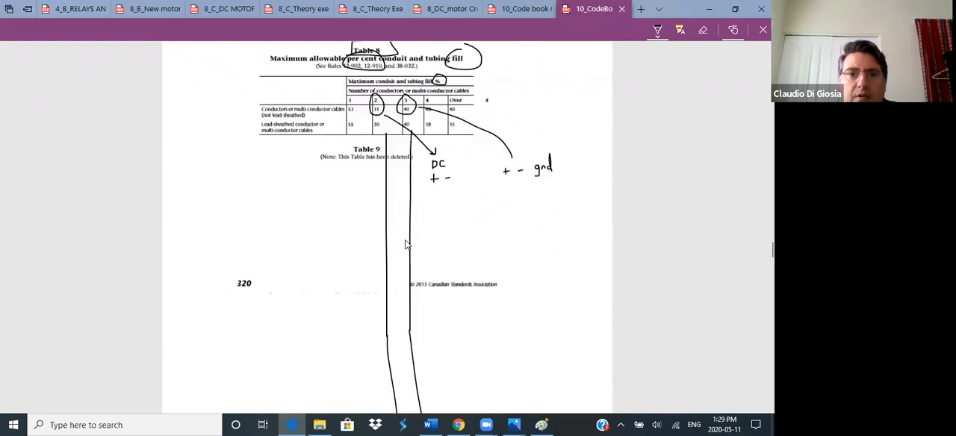
scroll(down, 3)
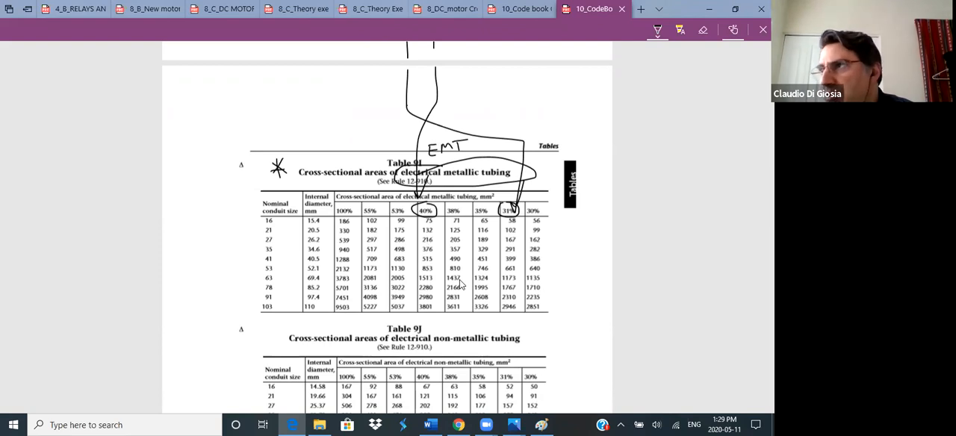
mouse_move(577, 329)
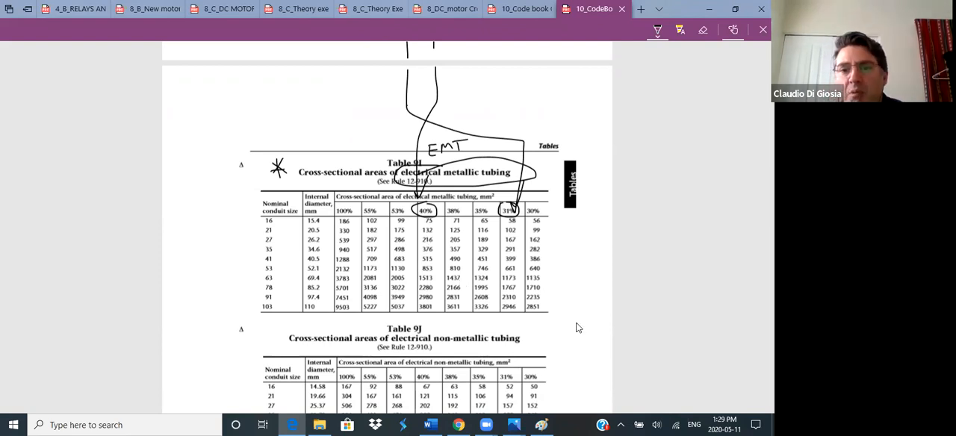
scroll(down, 3)
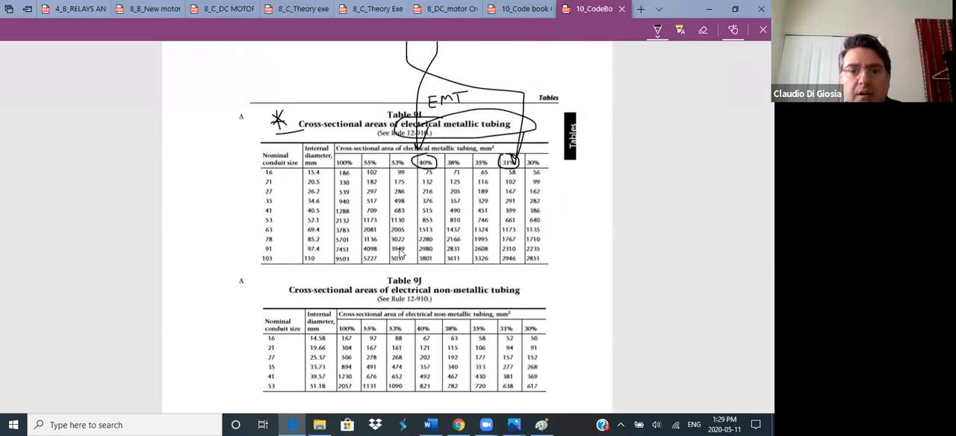
mouse_move(446, 326)
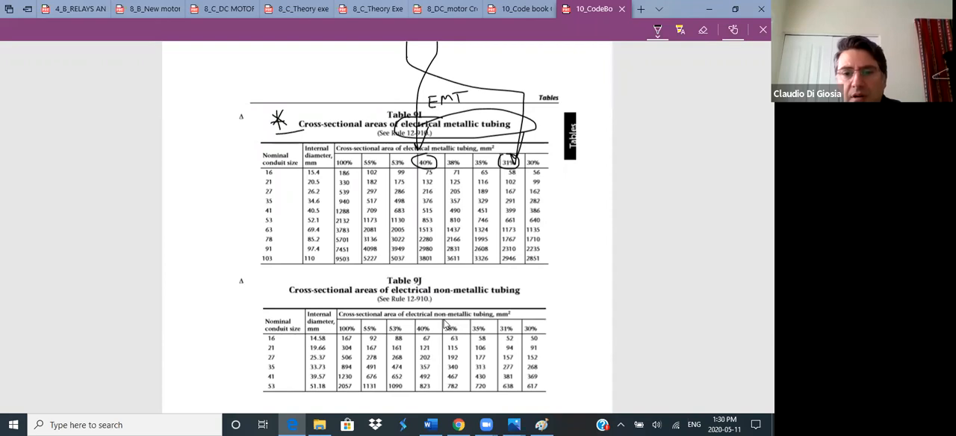
drag(399, 277, 435, 321)
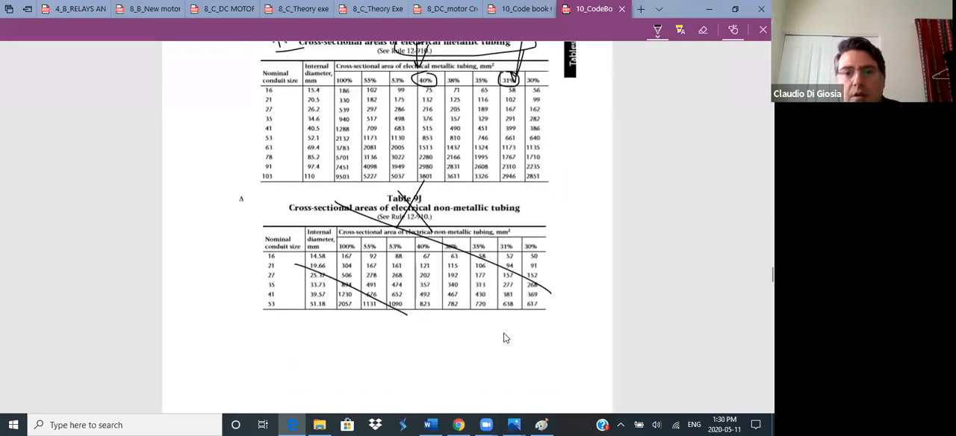
scroll(down, 3)
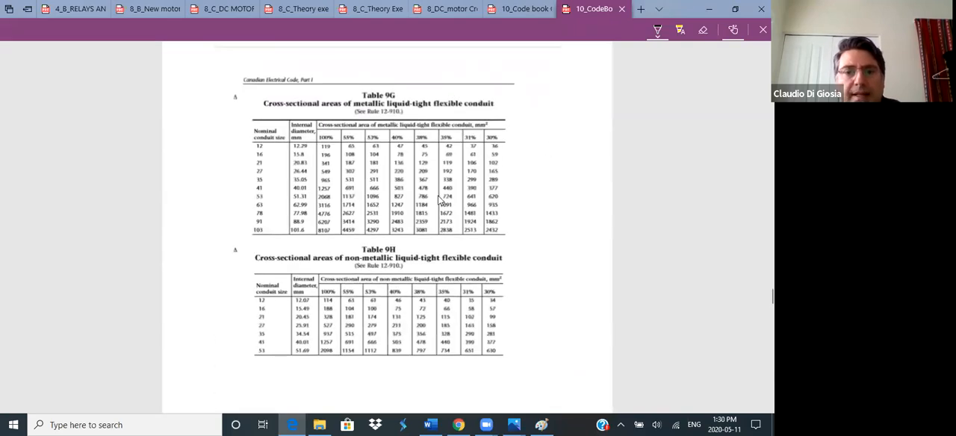
mouse_move(402, 141)
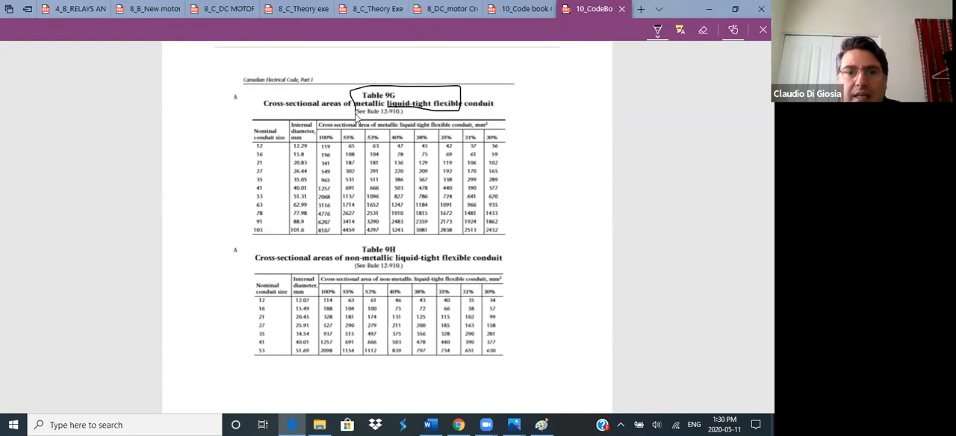
drag(272, 274, 391, 339)
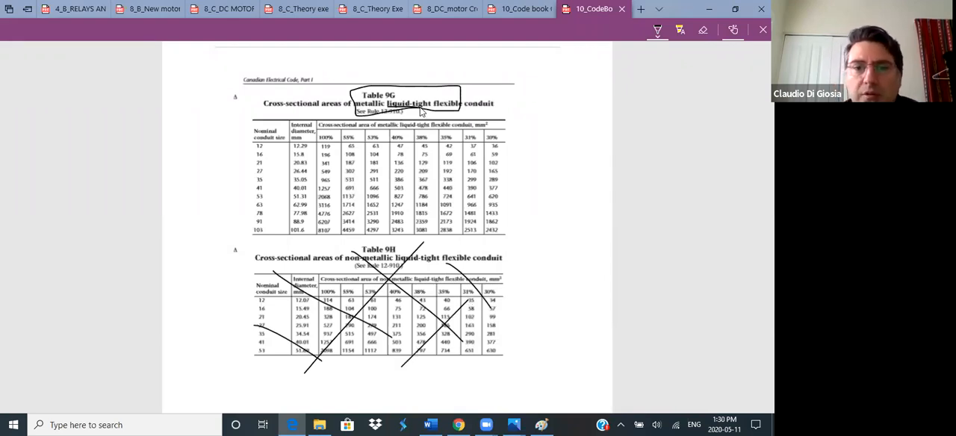
mouse_move(526, 117)
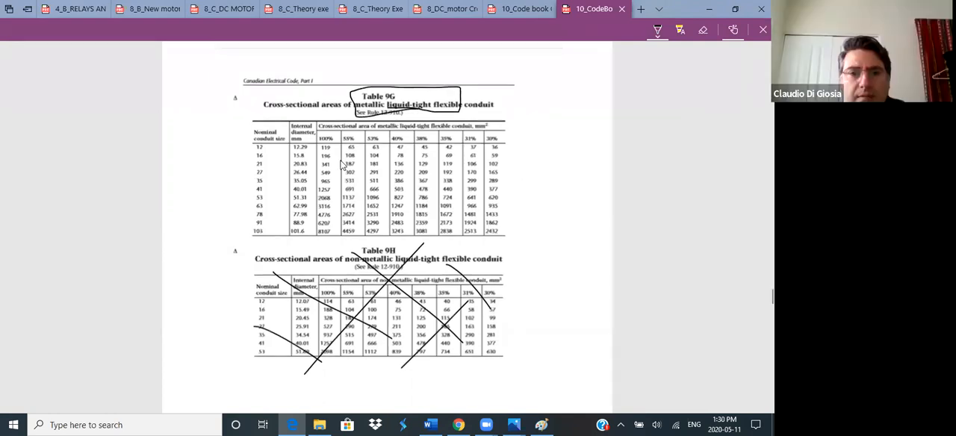
Step: Link the 3/8 and 1/2 size notes to Table 9G's title and write Seal-tight above it
scroll(down, 3)
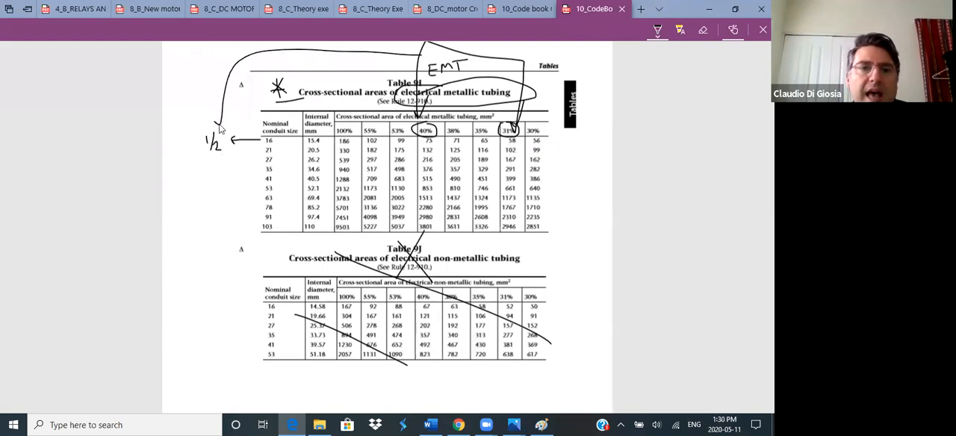
scroll(down, 3)
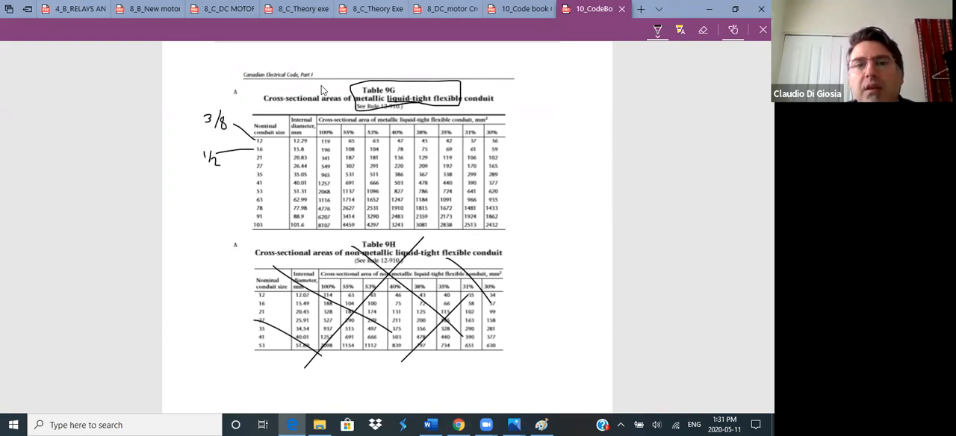
drag(343, 90, 242, 104)
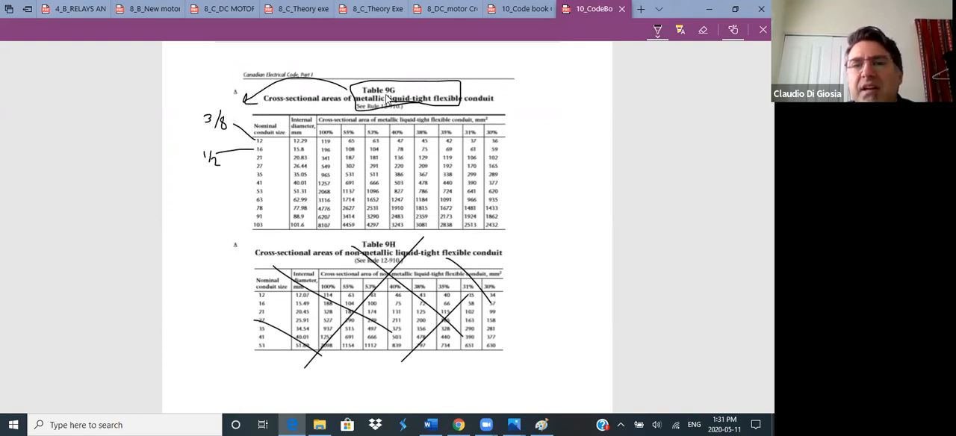
drag(418, 71, 409, 62)
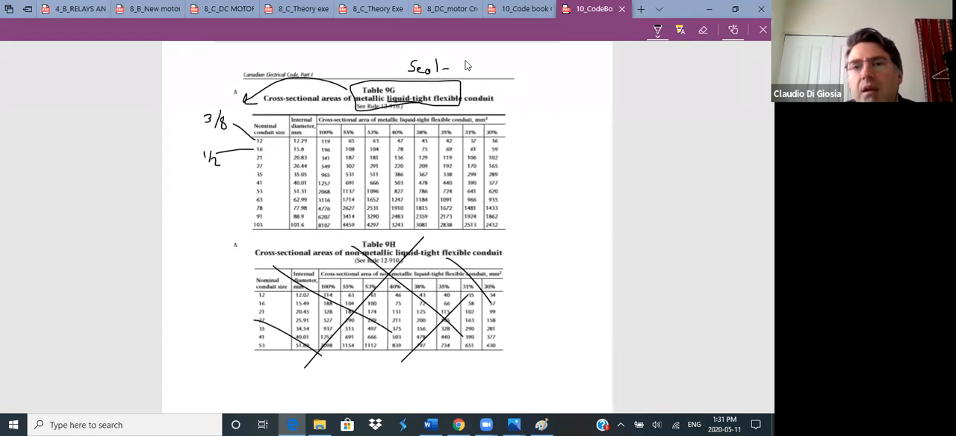
click(466, 72)
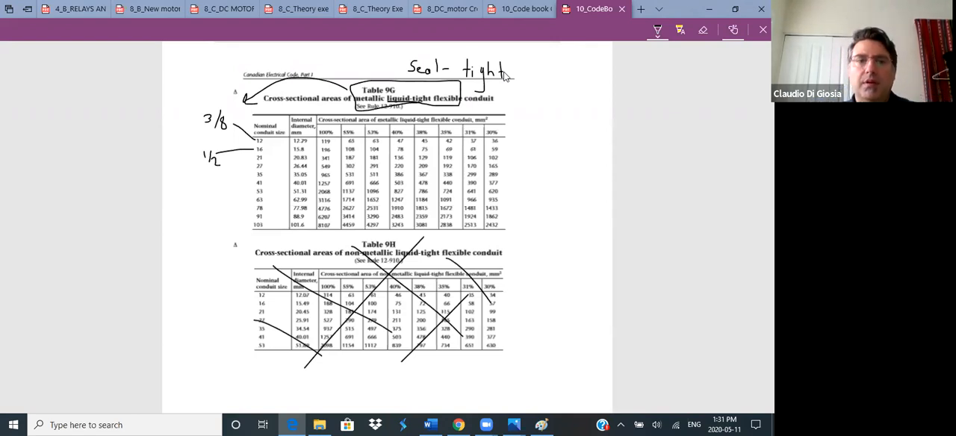
mouse_move(223, 81)
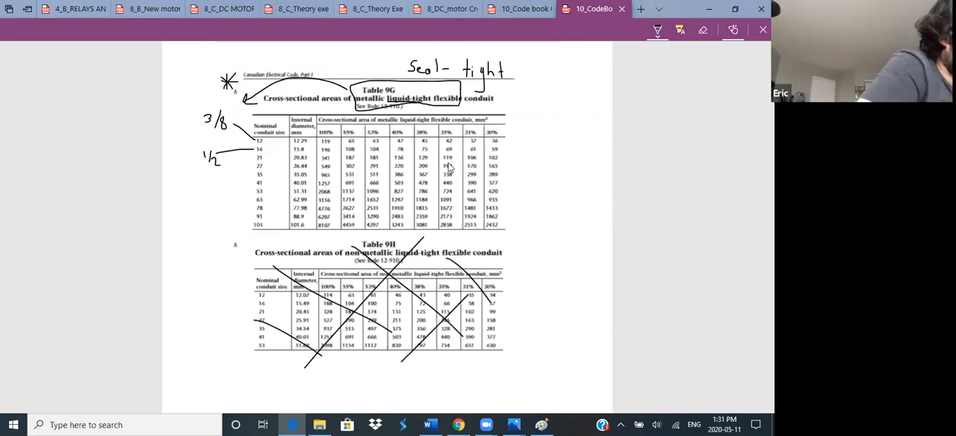
mouse_move(575, 236)
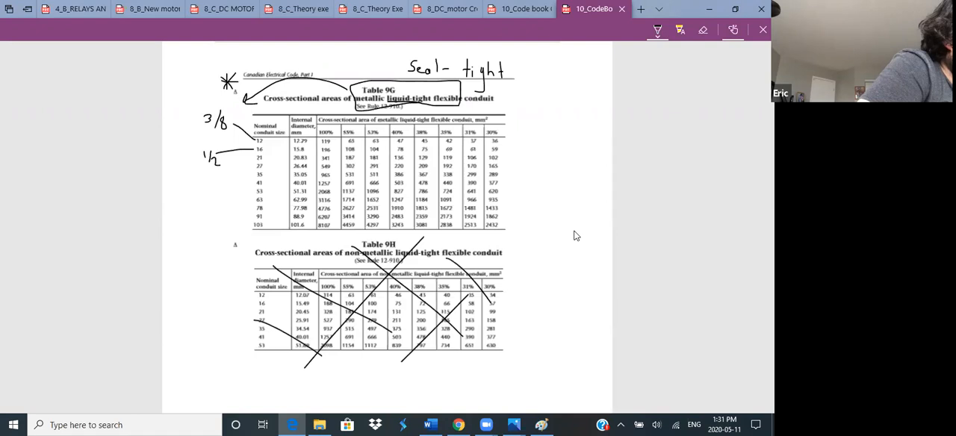
Step: Ink 2x10 and 1x12 wire counts with 13.67 and 11.61 areas on Table 10A, boxing the RW90 column
scroll(down, 3)
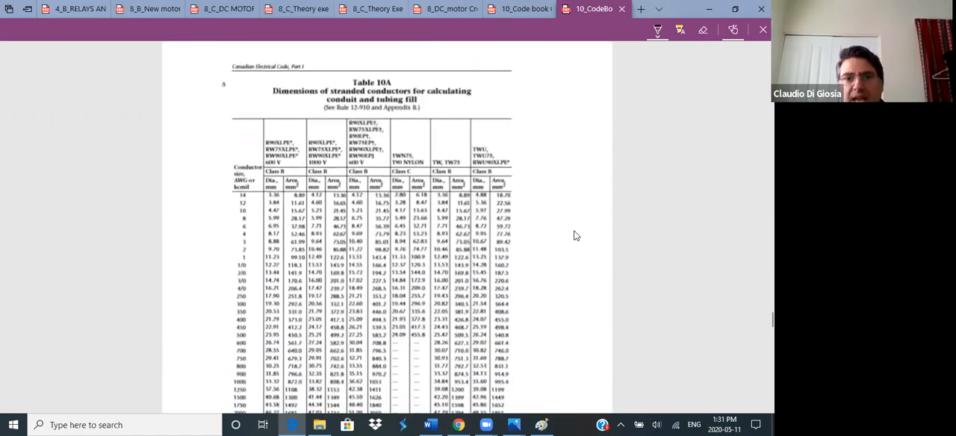
scroll(down, 3)
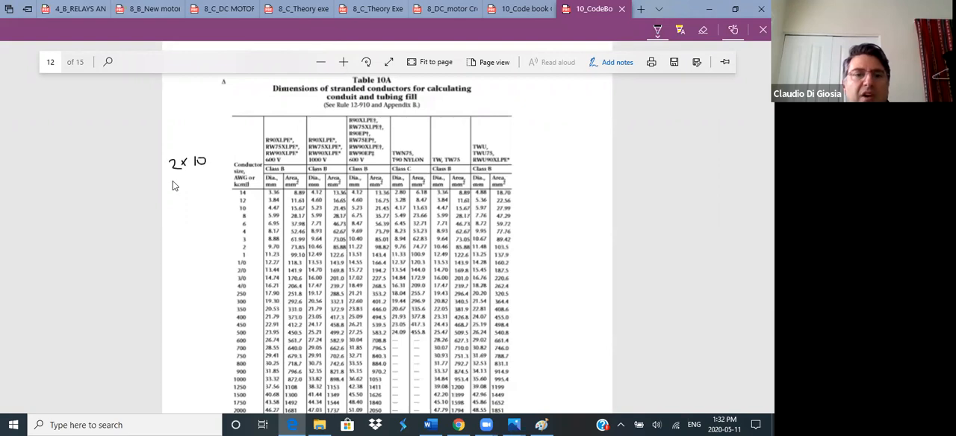
text(1x)
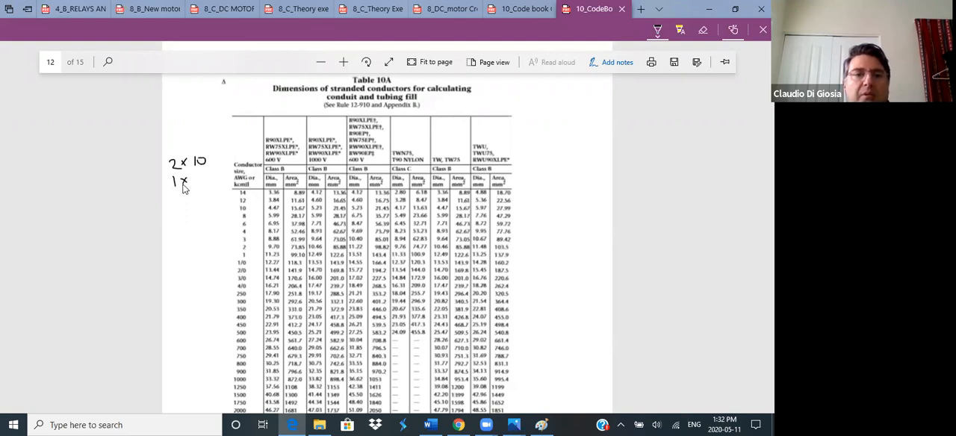
mouse_move(202, 180)
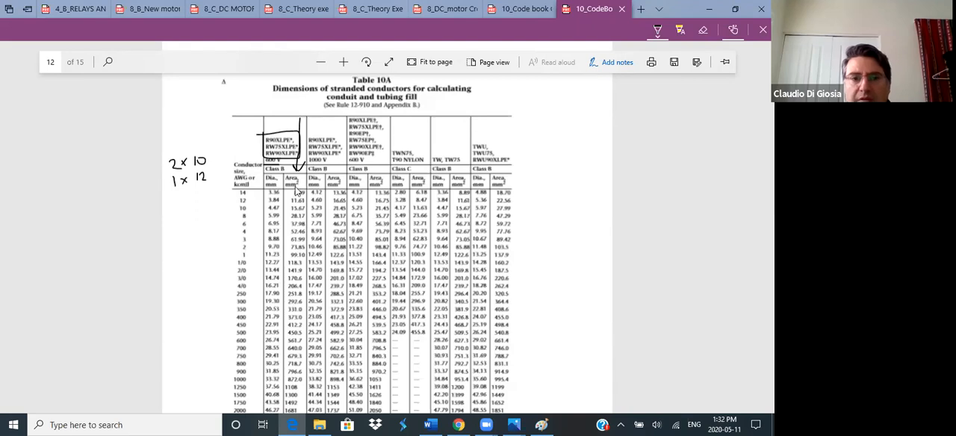
mouse_move(233, 215)
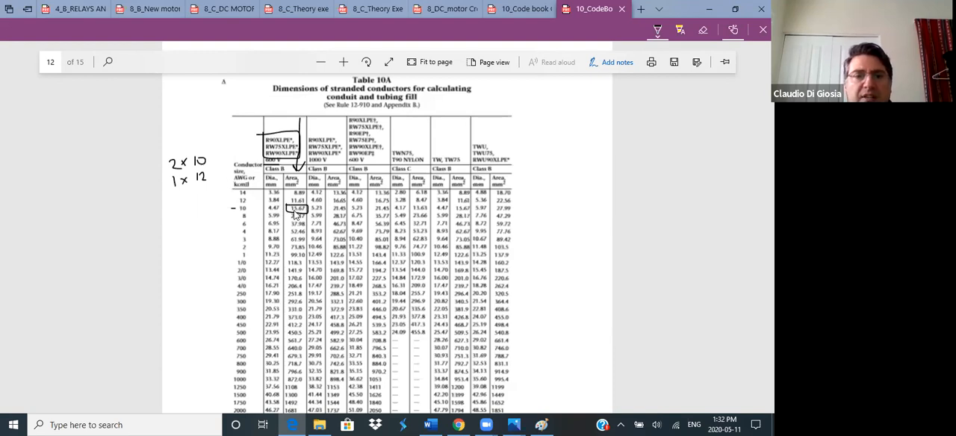
mouse_move(171, 233)
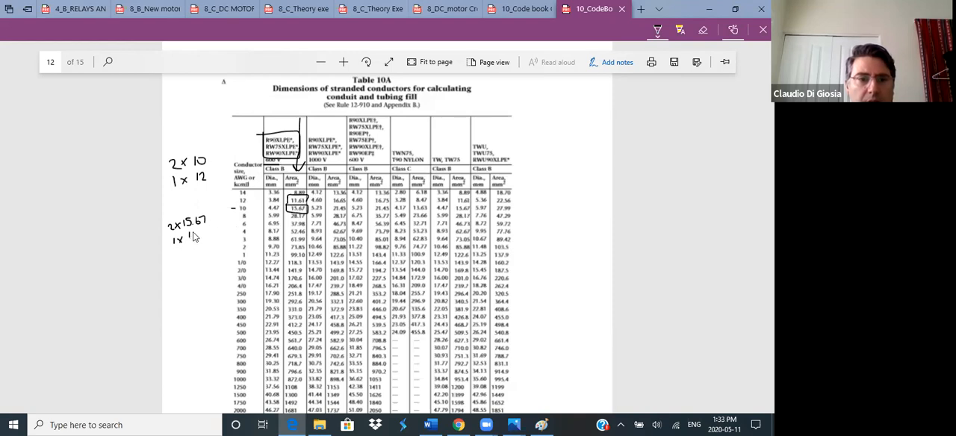
text(11.1)
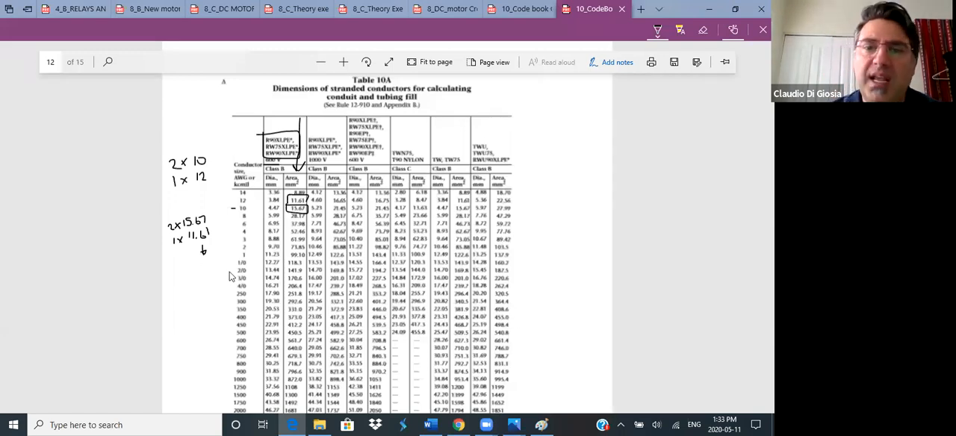
mouse_move(227, 274)
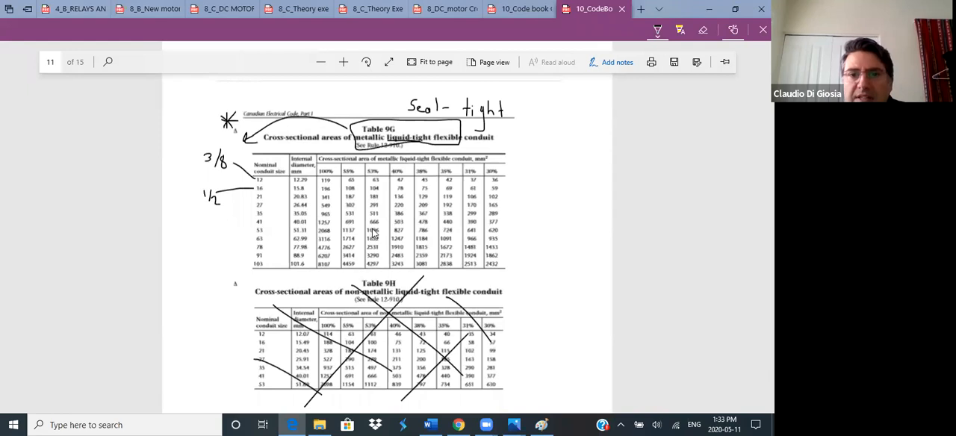
mouse_move(401, 128)
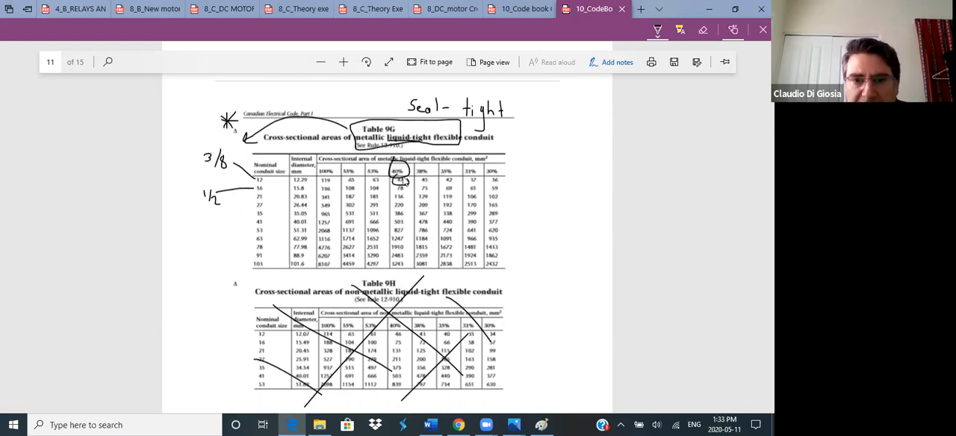
Step: Scroll down to page 13 to bring Table 16A bonding conductors into view
scroll(down, 3)
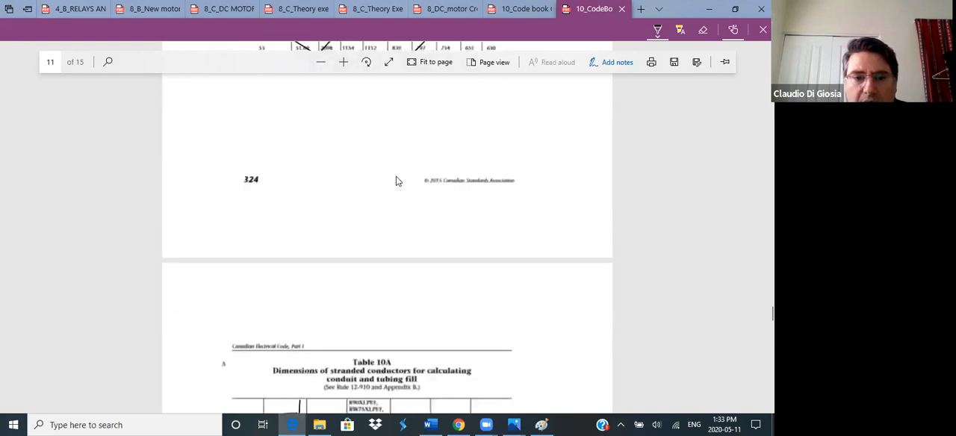
scroll(down, 3)
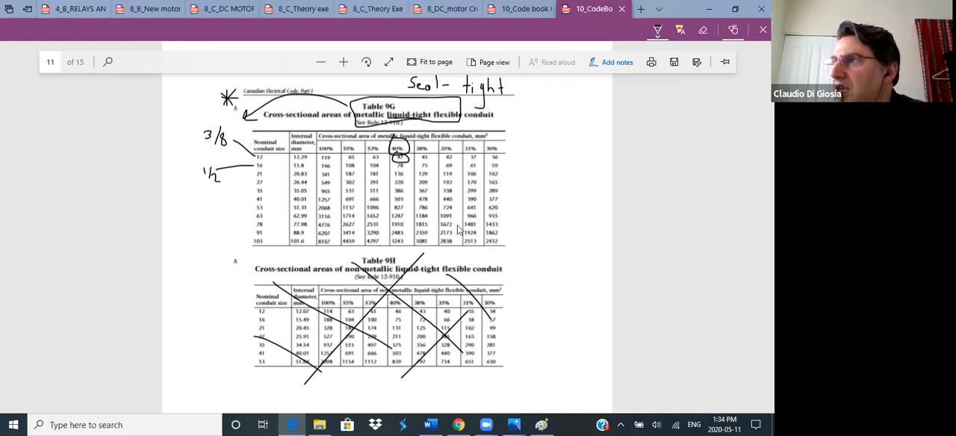
mouse_move(547, 252)
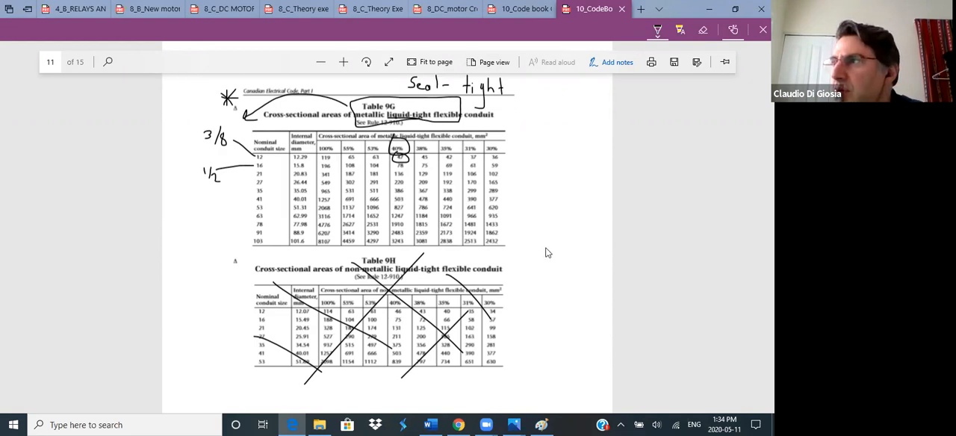
scroll(down, 3)
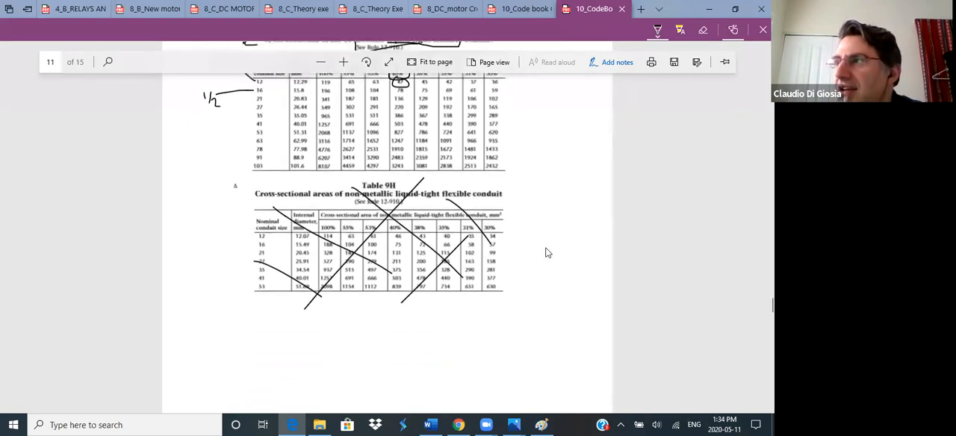
scroll(down, 3)
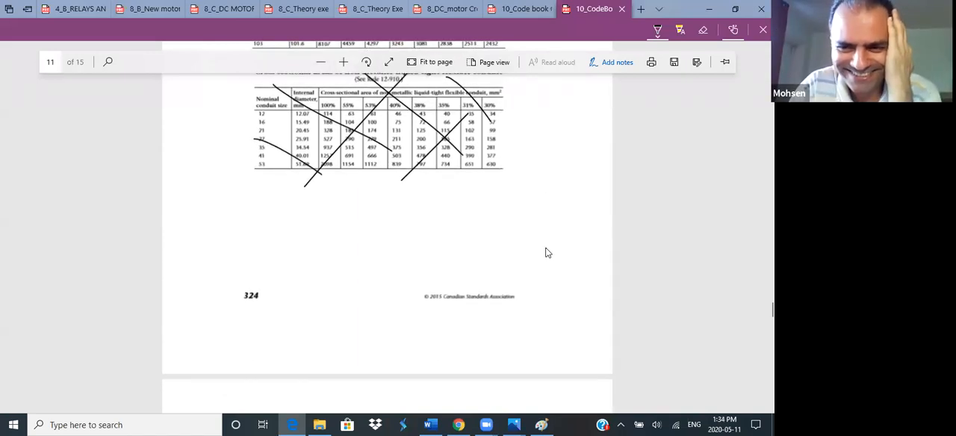
scroll(down, 3)
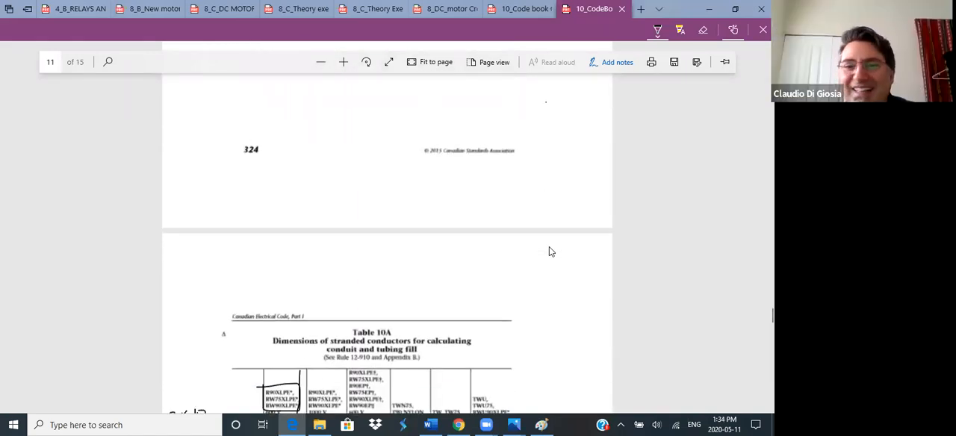
scroll(down, 3)
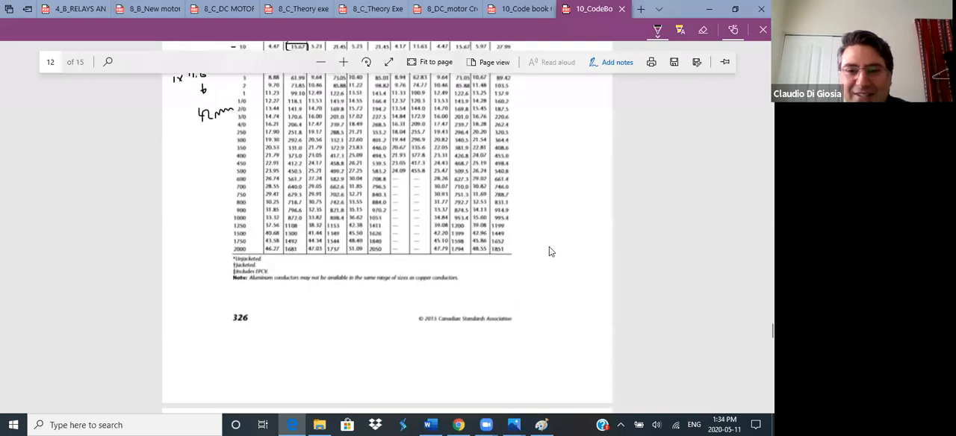
scroll(down, 3)
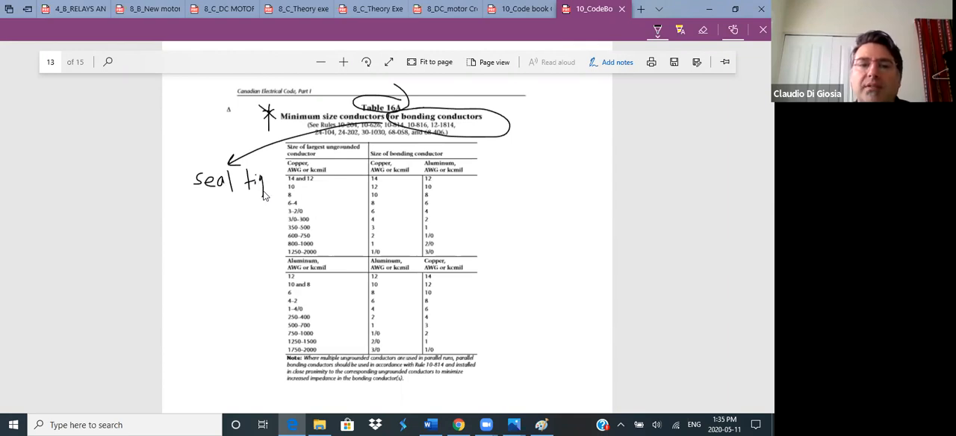
Step: Finish the handwritten 'seal tight' note beside Table 16A's title
drag(269, 180, 280, 187)
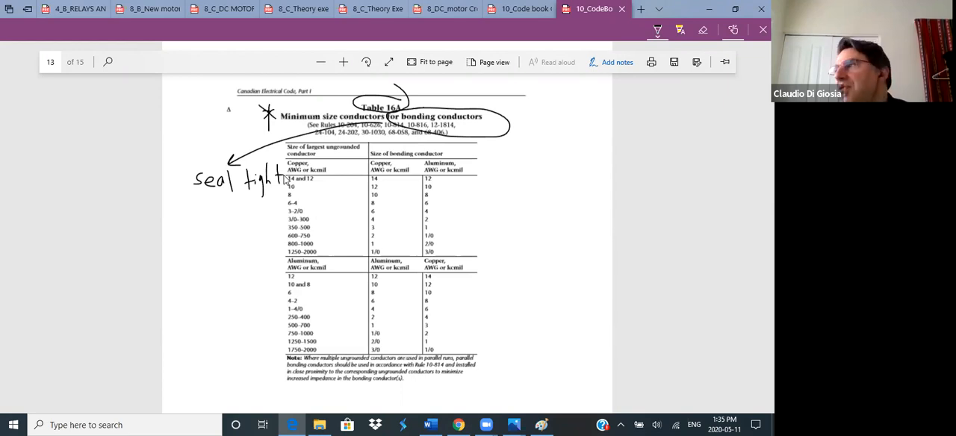
mouse_move(515, 227)
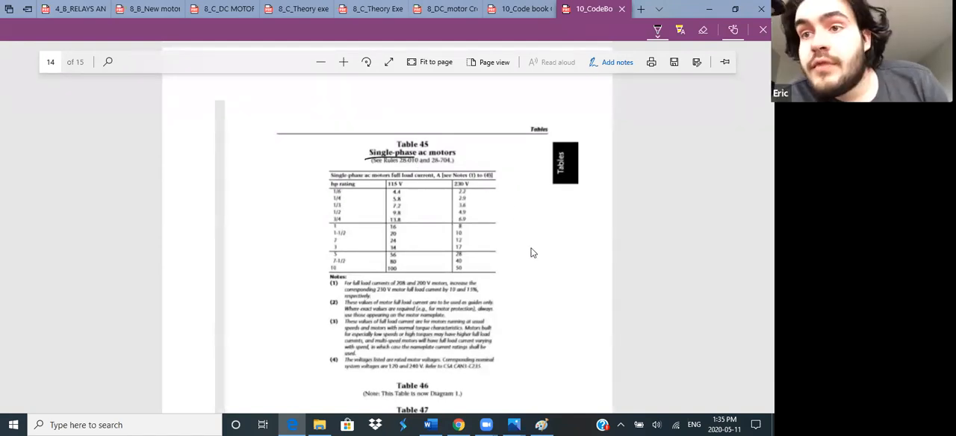
Step: Scroll past Tables 45 and 44 and return to page 1 of the code book PDF
scroll(down, 3)
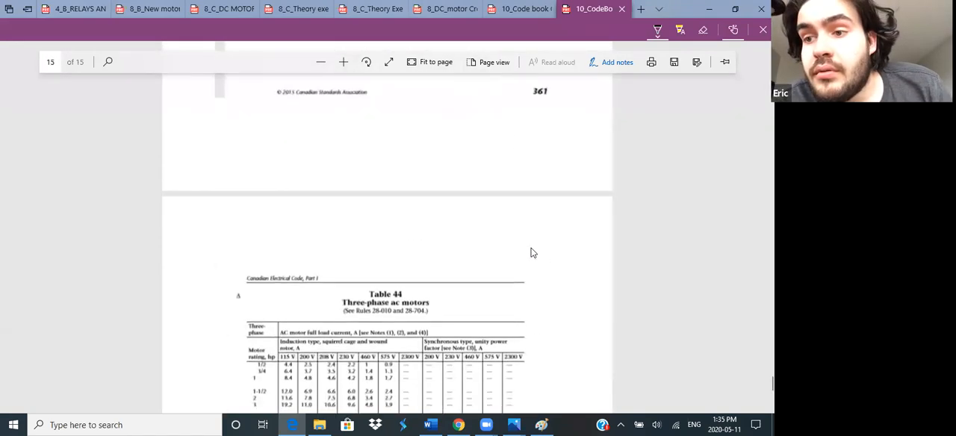
scroll(down, 3)
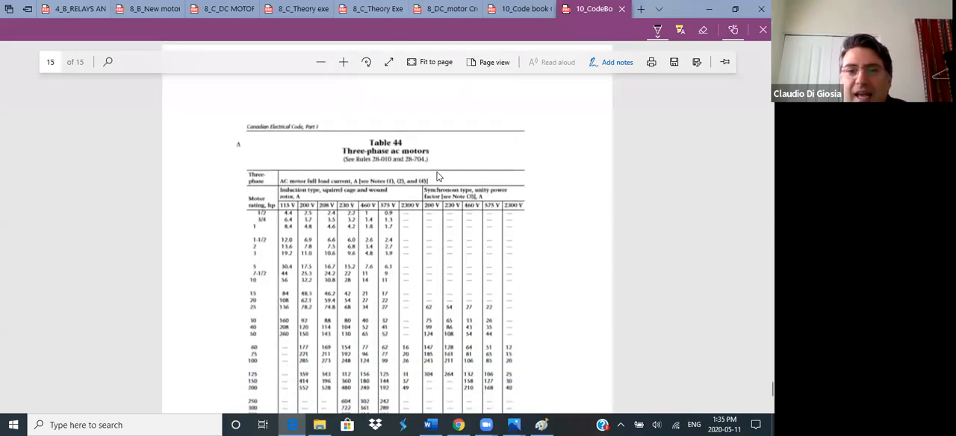
scroll(down, 3)
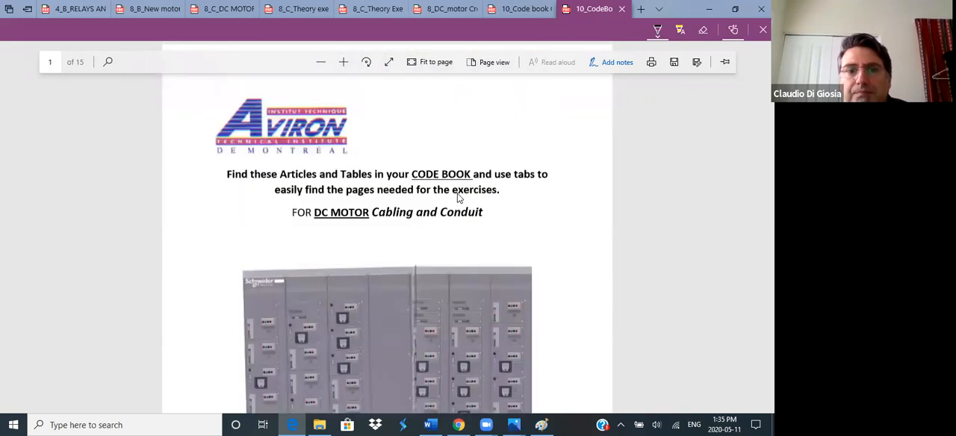
scroll(down, 3)
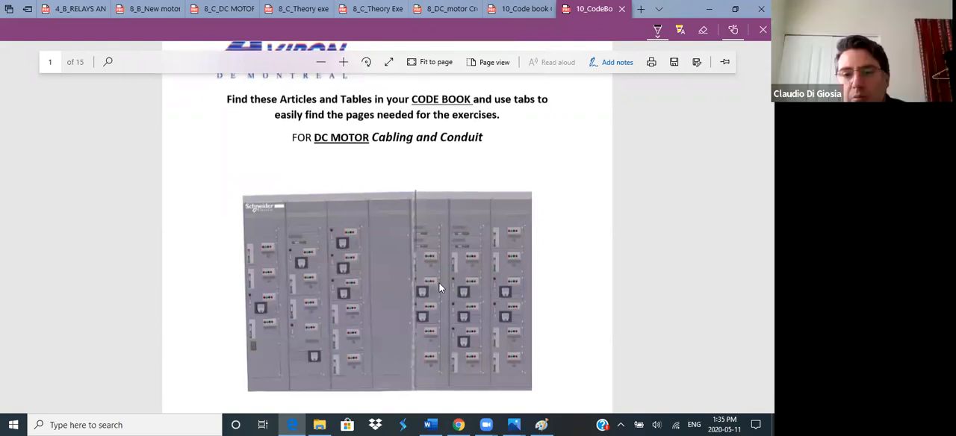
mouse_move(442, 389)
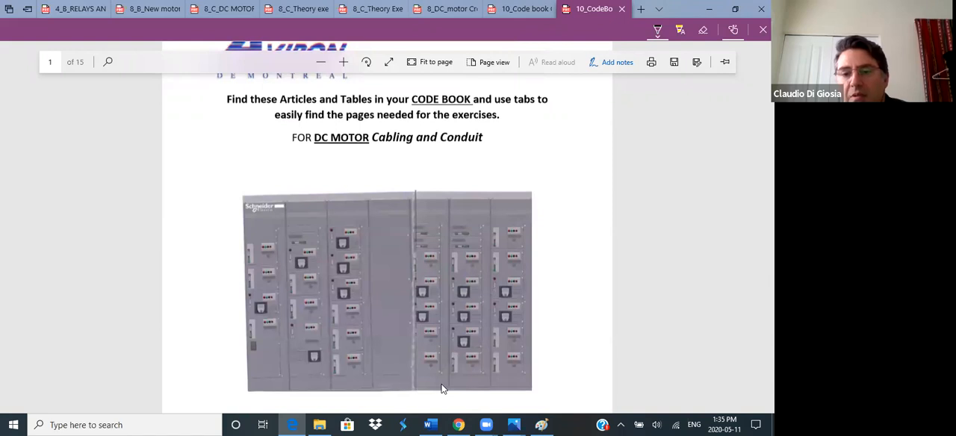